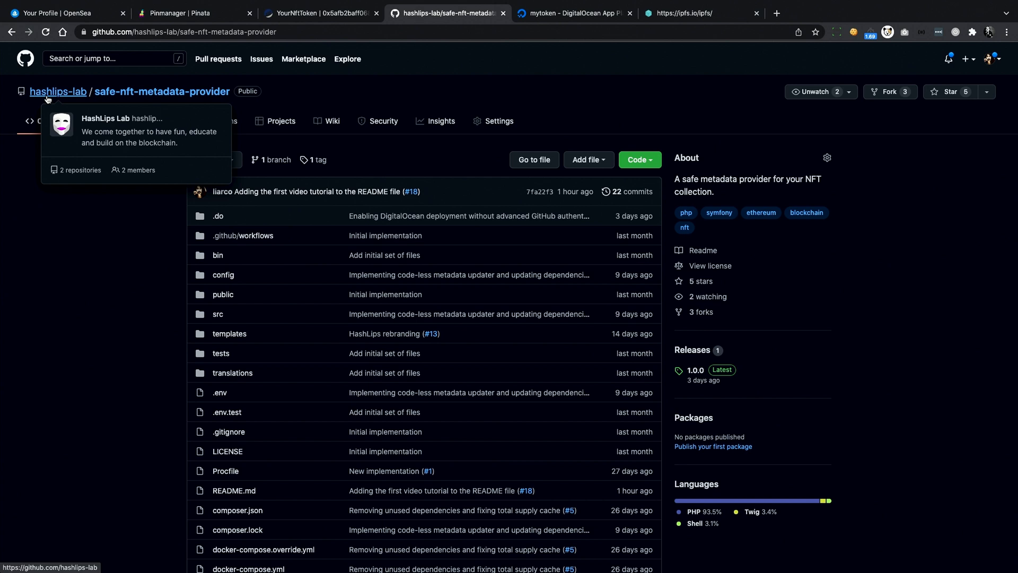
{"action": "mouse_move", "coordinate": [195, 172]}
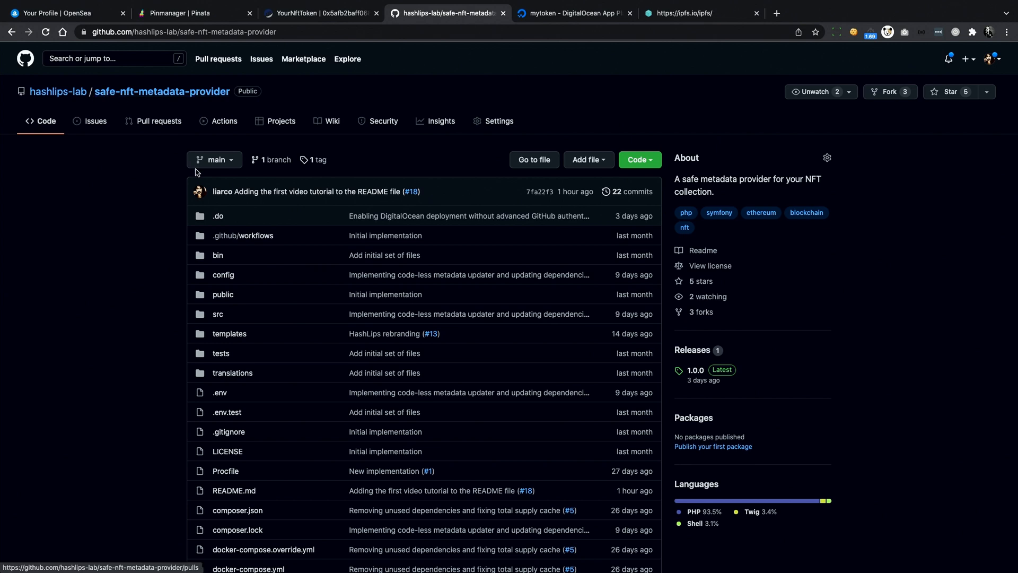
- Scroll the safe-nft-metadata-provider repository and review its 1.0.0 release notes
{"action": "scroll", "scroll_direction": "down", "scroll_amount": 3}
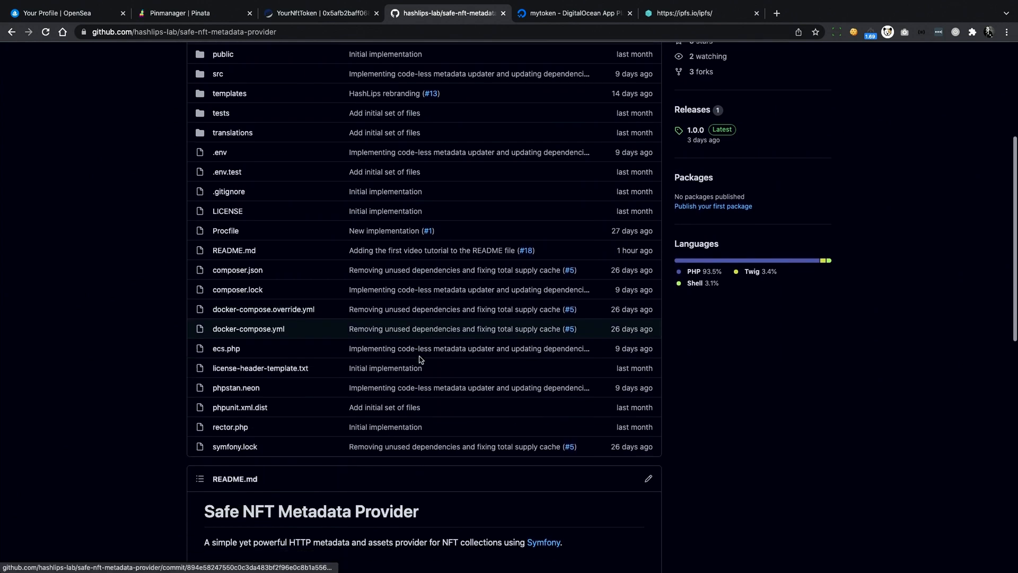
{"action": "scroll", "scroll_direction": "down", "scroll_amount": 3}
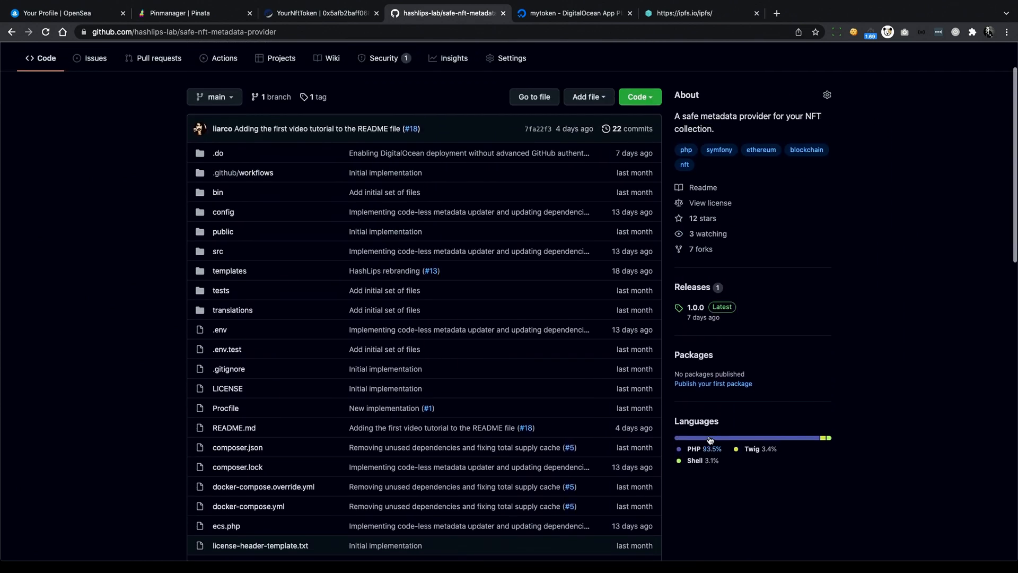
{"action": "mouse_move", "coordinate": [697, 278]}
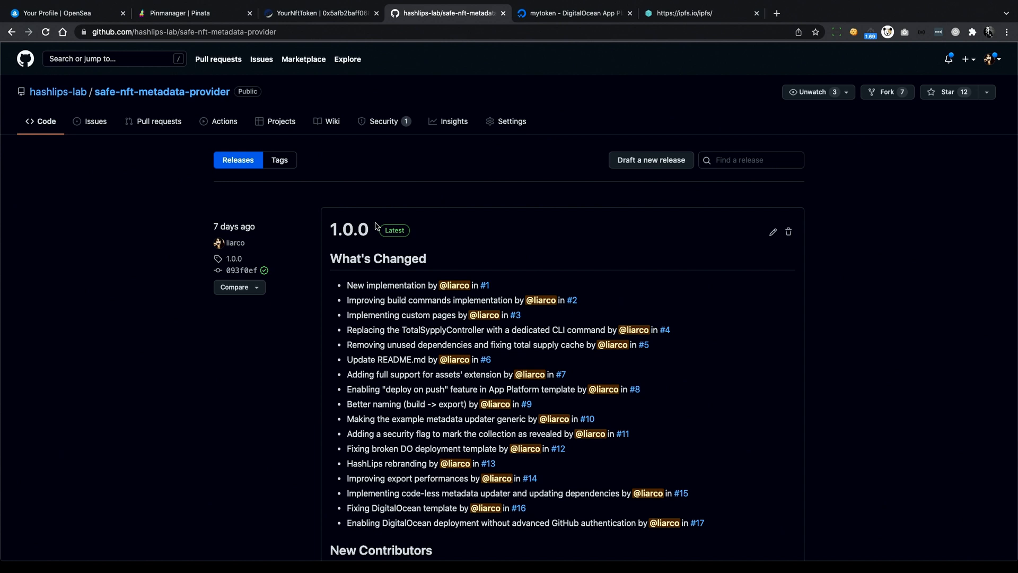
{"action": "mouse_move", "coordinate": [316, 246]}
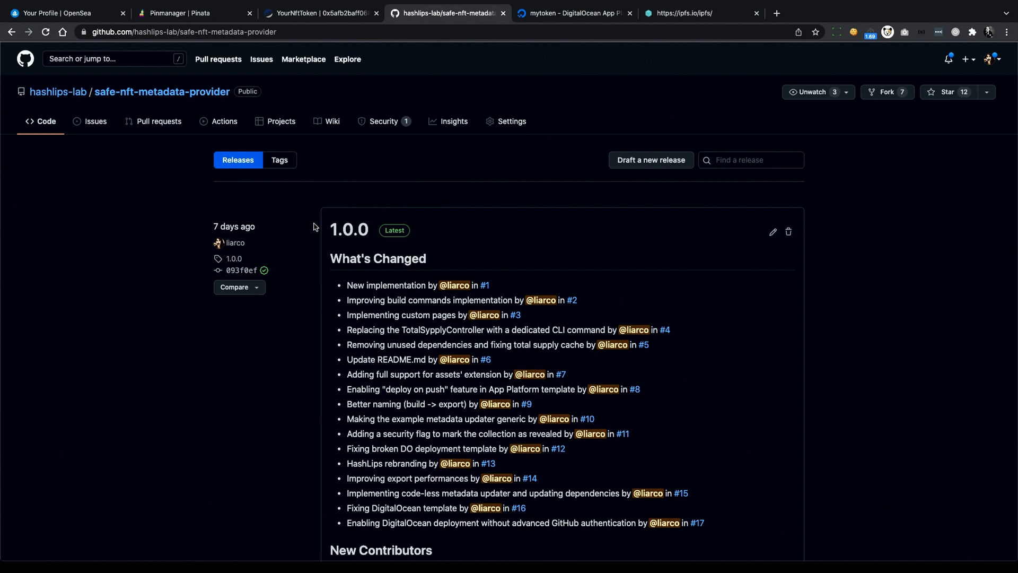
{"action": "left_click", "coordinate": [62, 13]}
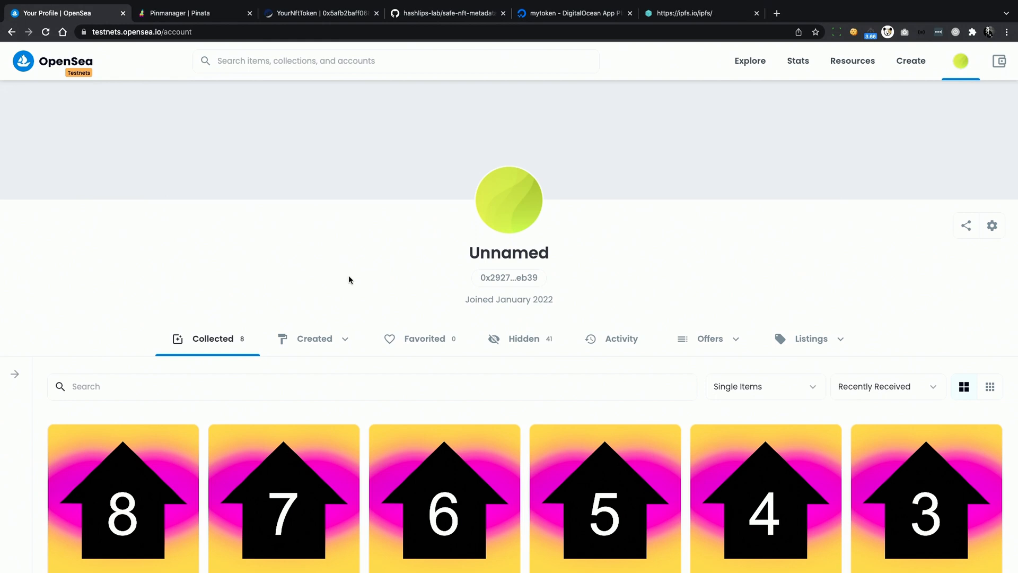
{"action": "mouse_move", "coordinate": [423, 309]}
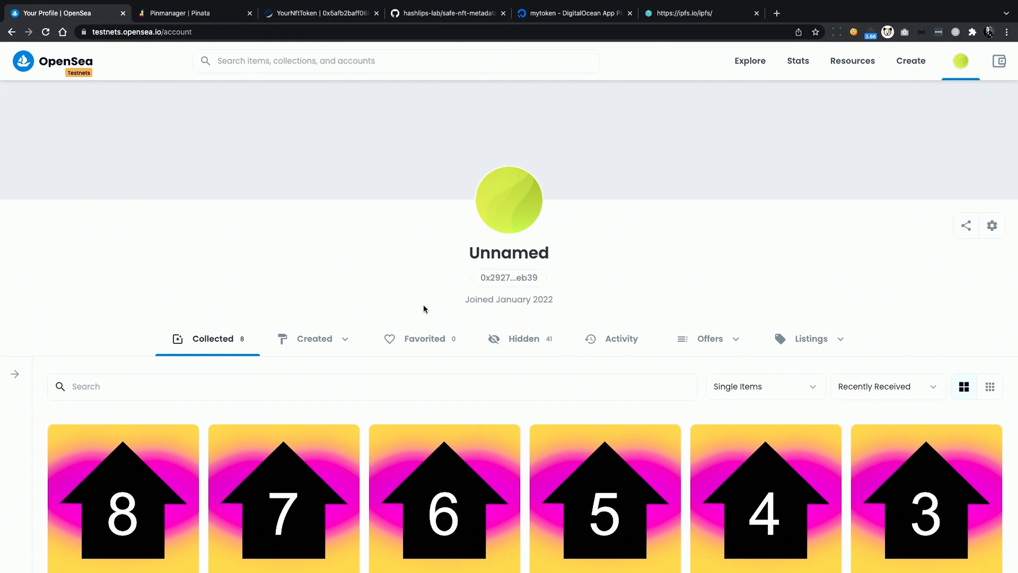
{"action": "scroll", "scroll_direction": "down", "scroll_amount": 3}
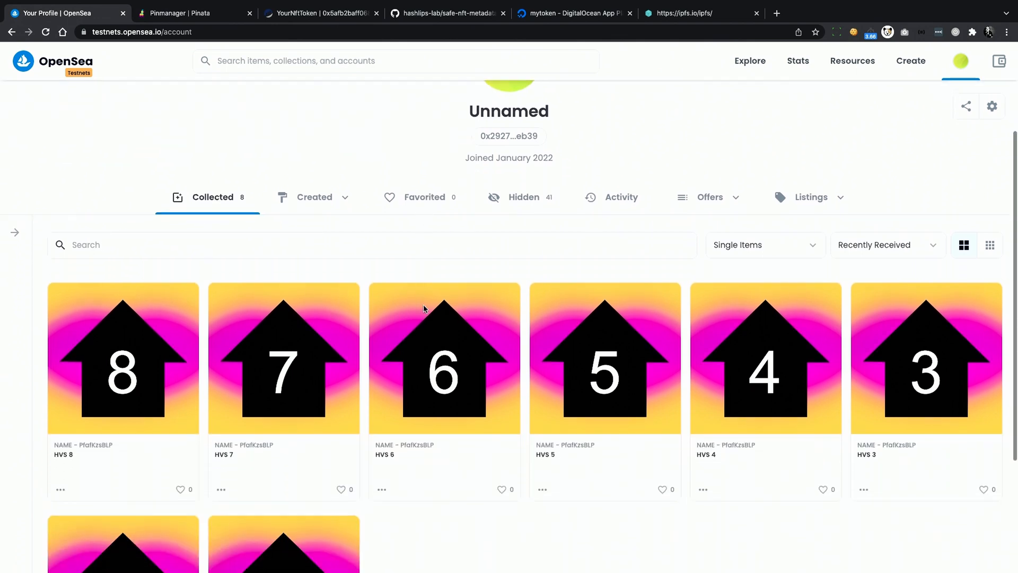
{"action": "scroll", "scroll_direction": "down", "scroll_amount": 3}
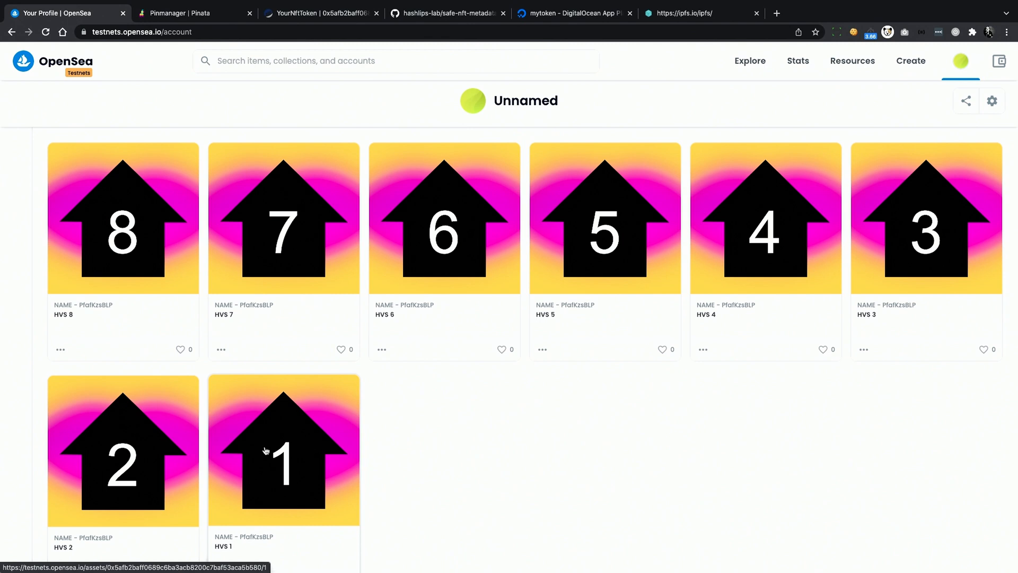
{"action": "mouse_move", "coordinate": [292, 382]}
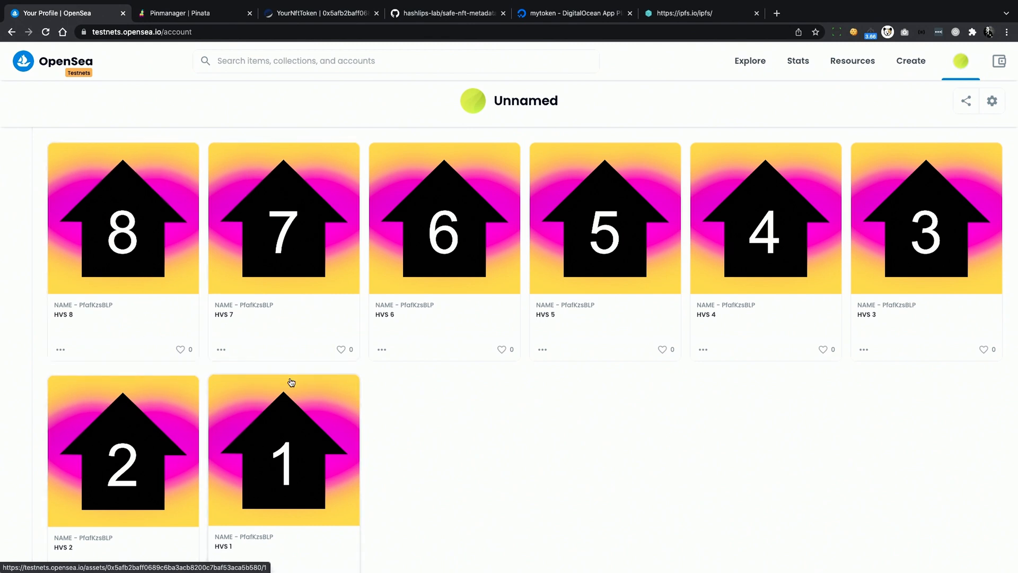
{"action": "mouse_move", "coordinate": [463, 439]}
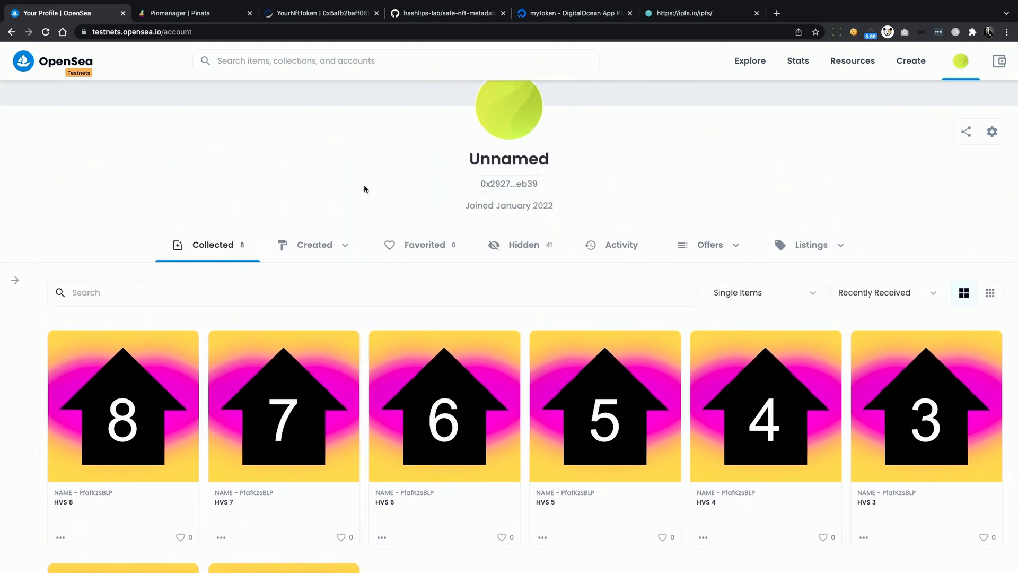
{"action": "mouse_move", "coordinate": [344, 43]}
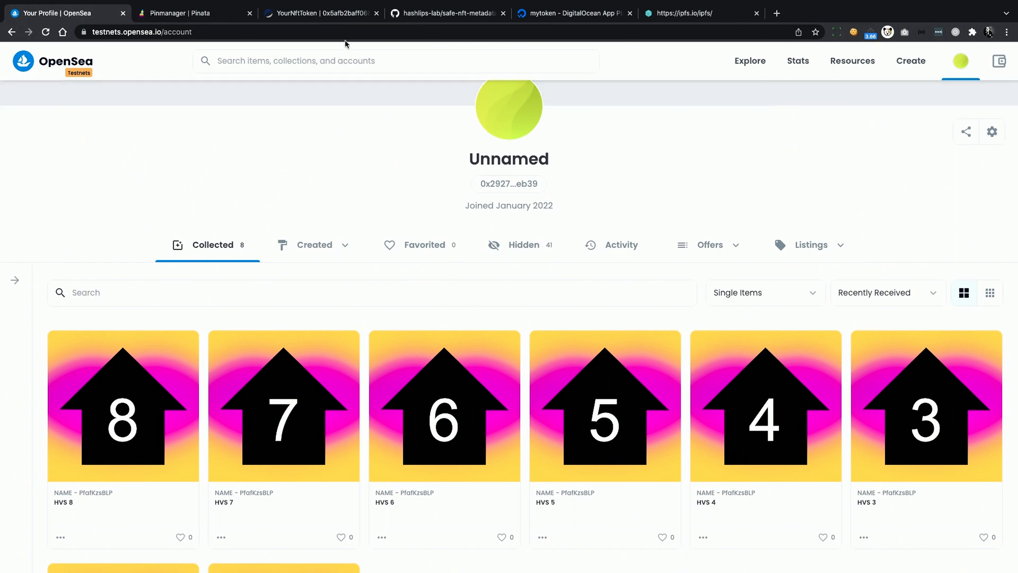
{"action": "left_click", "coordinate": [318, 13]}
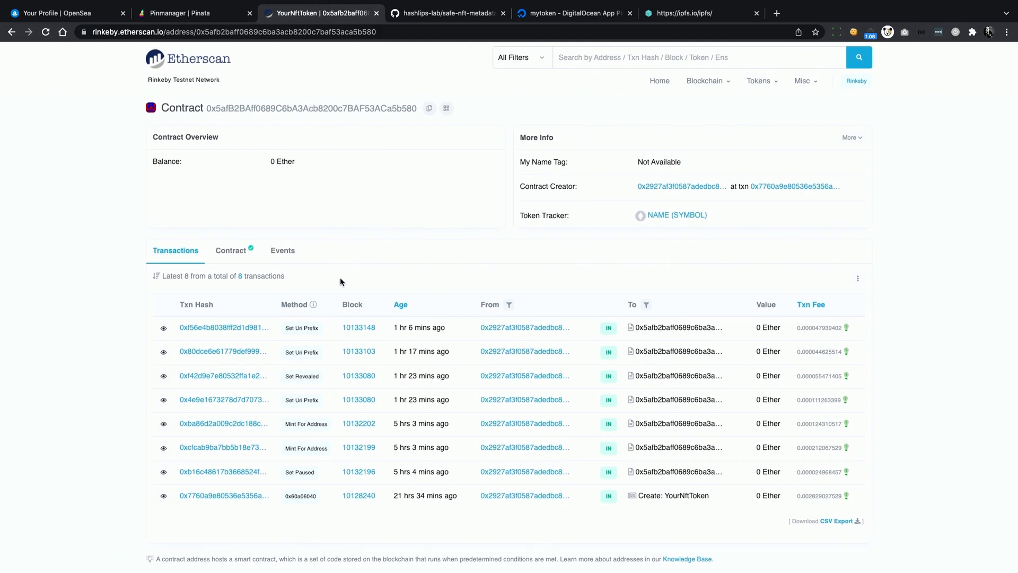
- Query tokenURI for token 8 in Read Contract and copy the returned metadata URL
{"action": "left_click", "coordinate": [231, 250]}
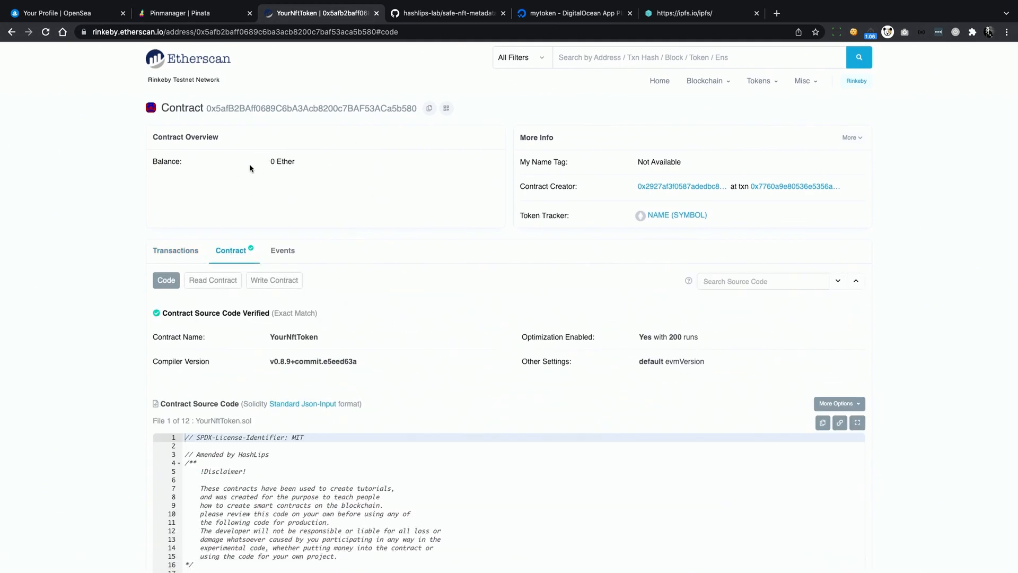
{"action": "left_click", "coordinate": [213, 280]}
{"action": "type", "text": "8"}
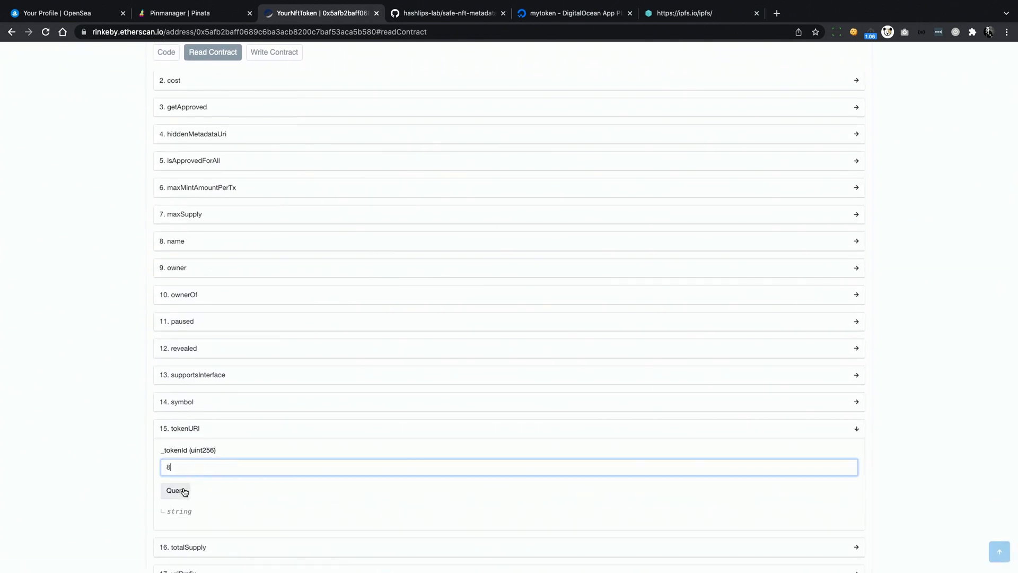
{"action": "left_click", "coordinate": [175, 490]}
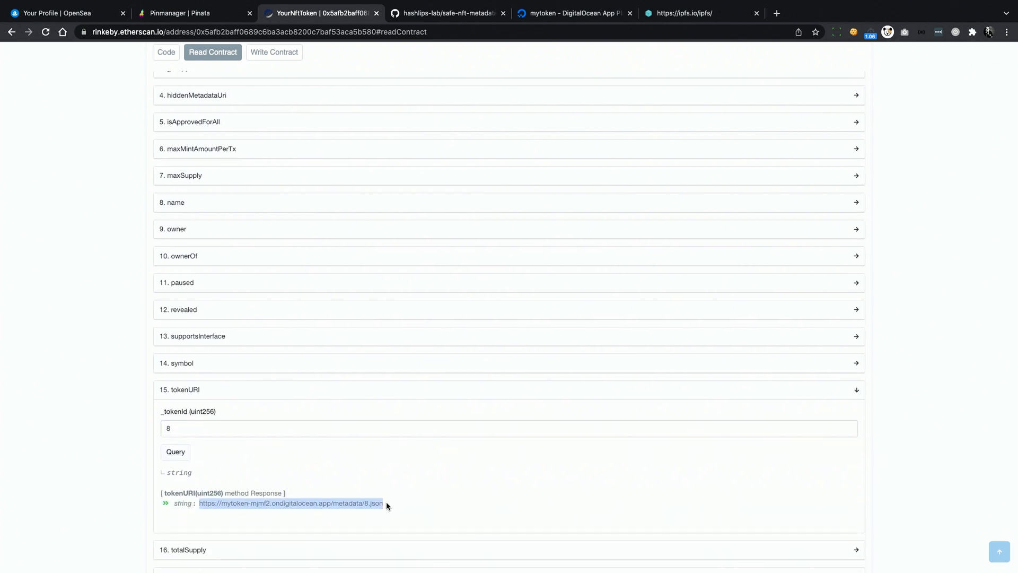
{"action": "left_click", "coordinate": [291, 503]}
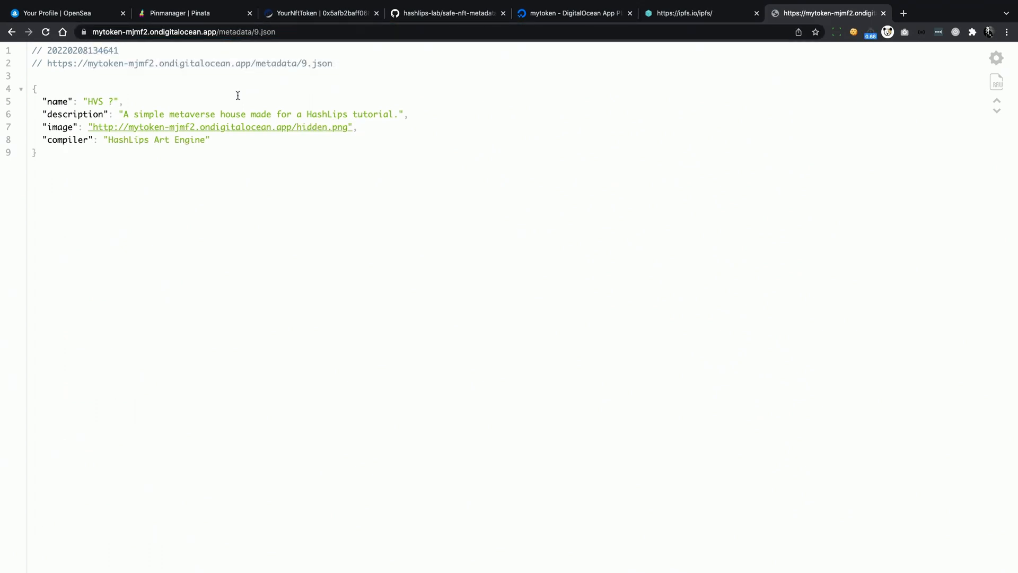
{"action": "mouse_move", "coordinate": [293, 127]}
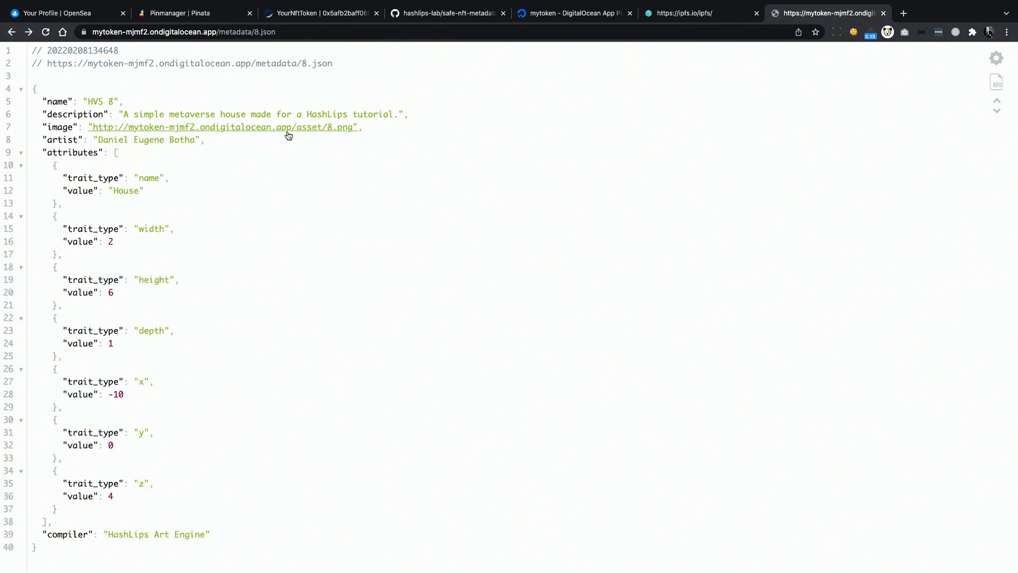
- Load metadata/8.json to see HVS 8's image link, artist and house attributes
{"action": "left_click", "coordinate": [223, 127]}
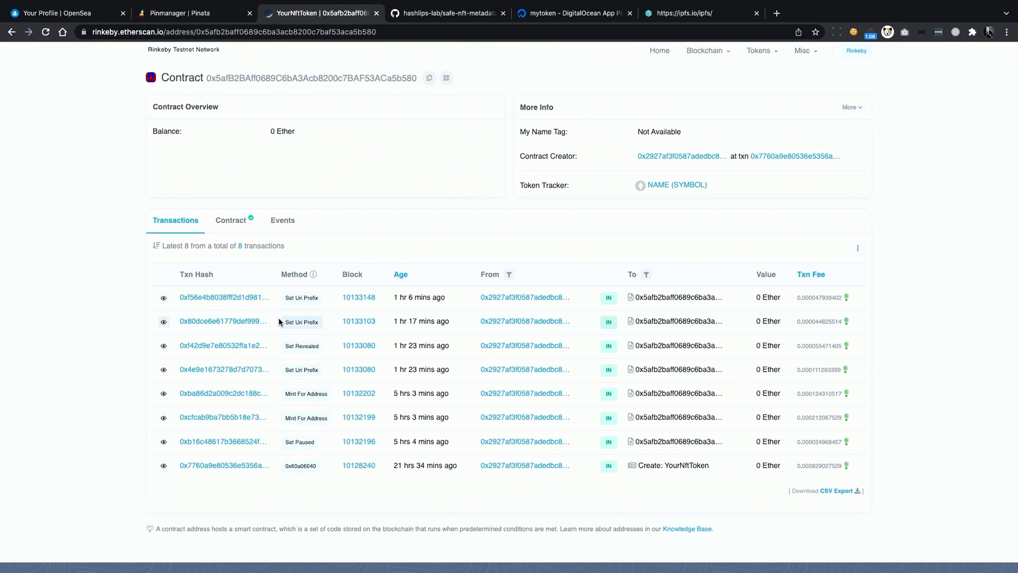
{"action": "mouse_move", "coordinate": [301, 322]}
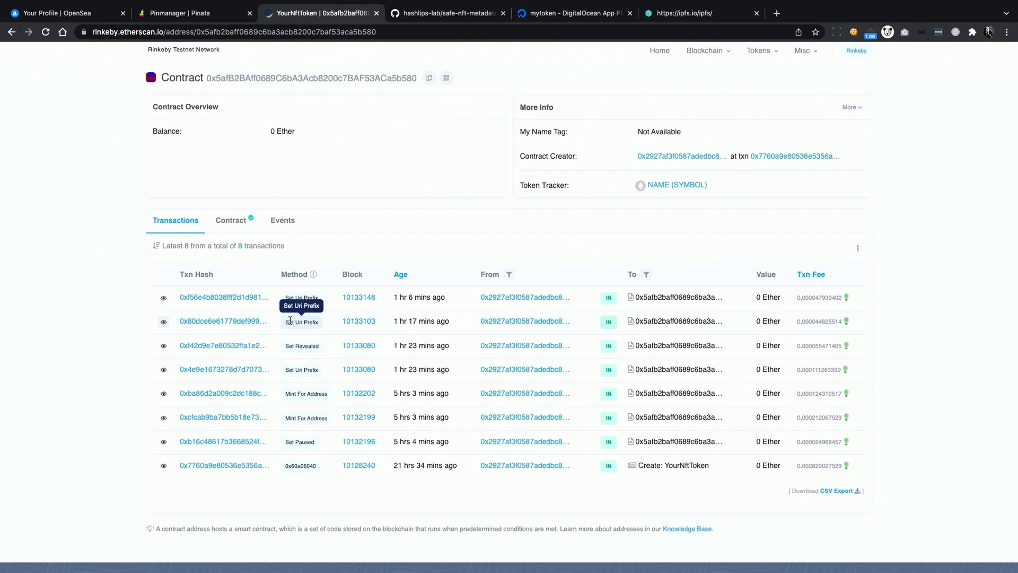
- Open the older Set Uri Prefix transaction from the contract's transaction list
{"action": "left_click", "coordinate": [223, 320]}
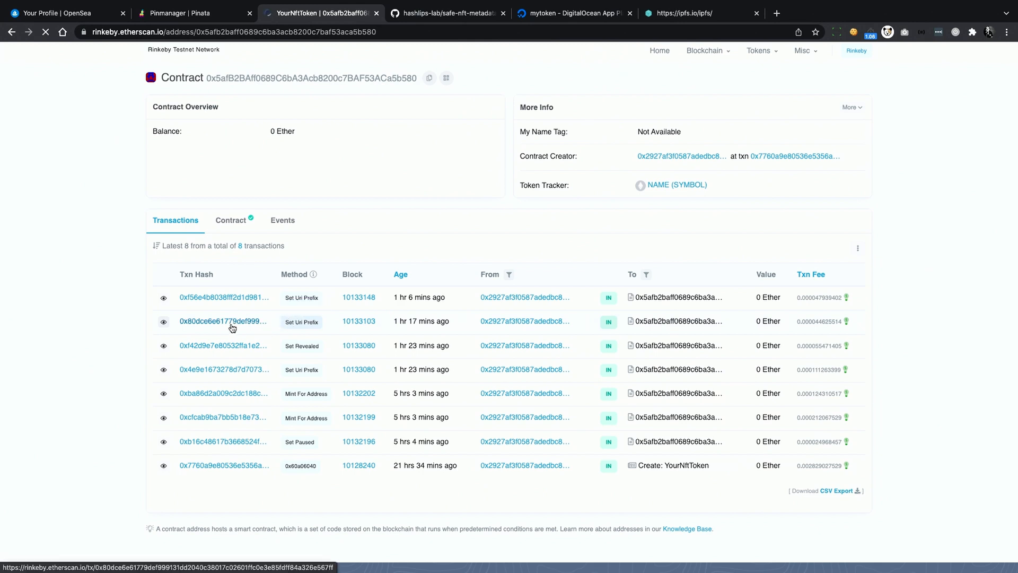
{"action": "left_click", "coordinate": [222, 320]}
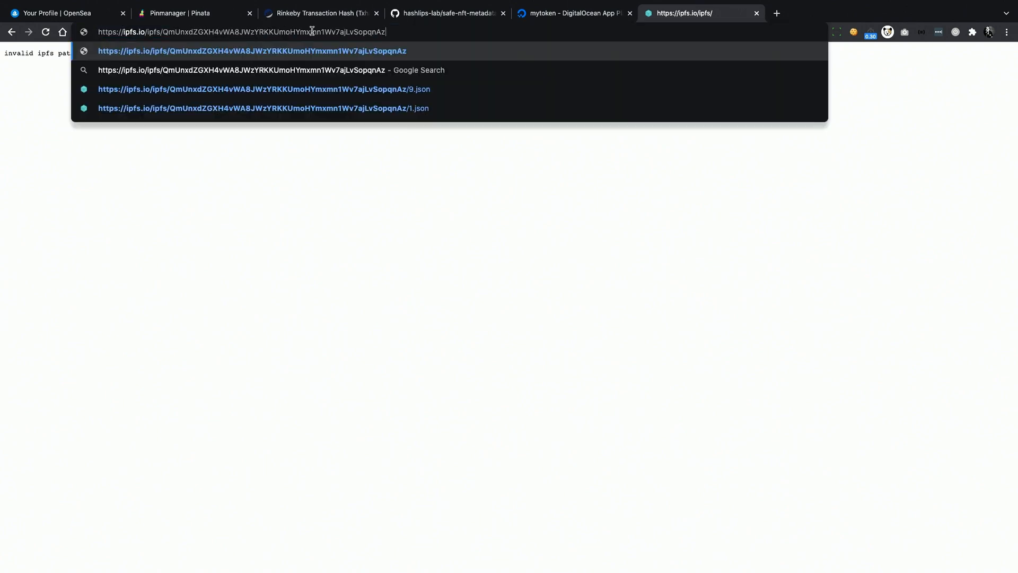
- Load HVS 9 metadata from the IPFS folder, then view its 9.png image
{"action": "left_click", "coordinate": [263, 89]}
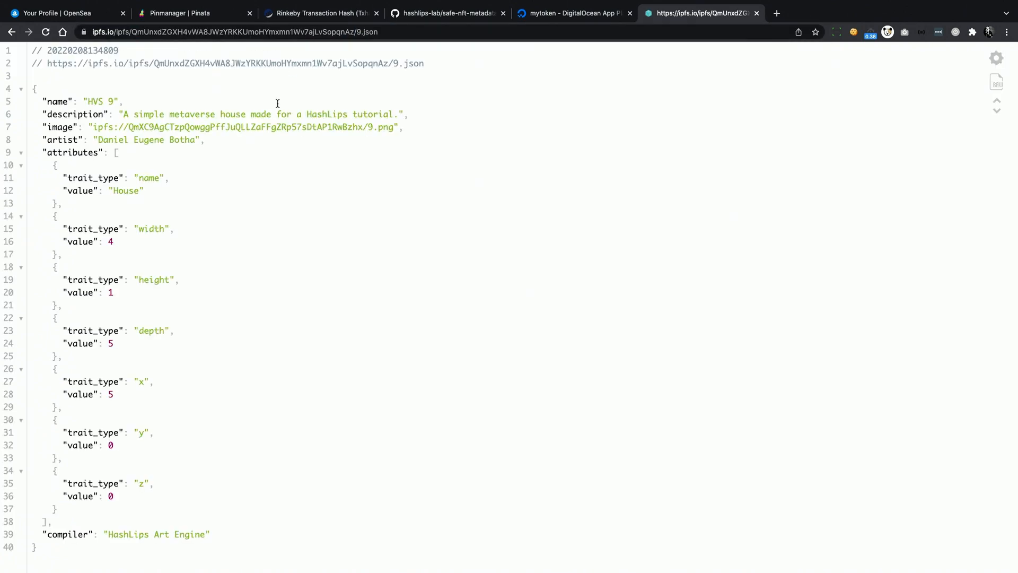
{"action": "mouse_move", "coordinate": [154, 225]}
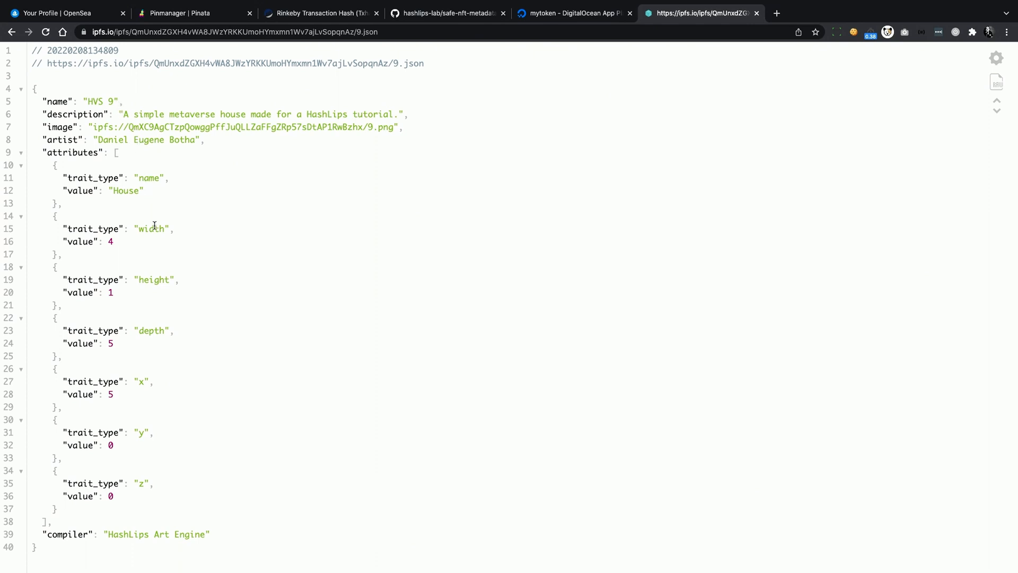
{"action": "left_click_drag", "start_coordinate": [128, 127], "coordinate": [363, 126]}
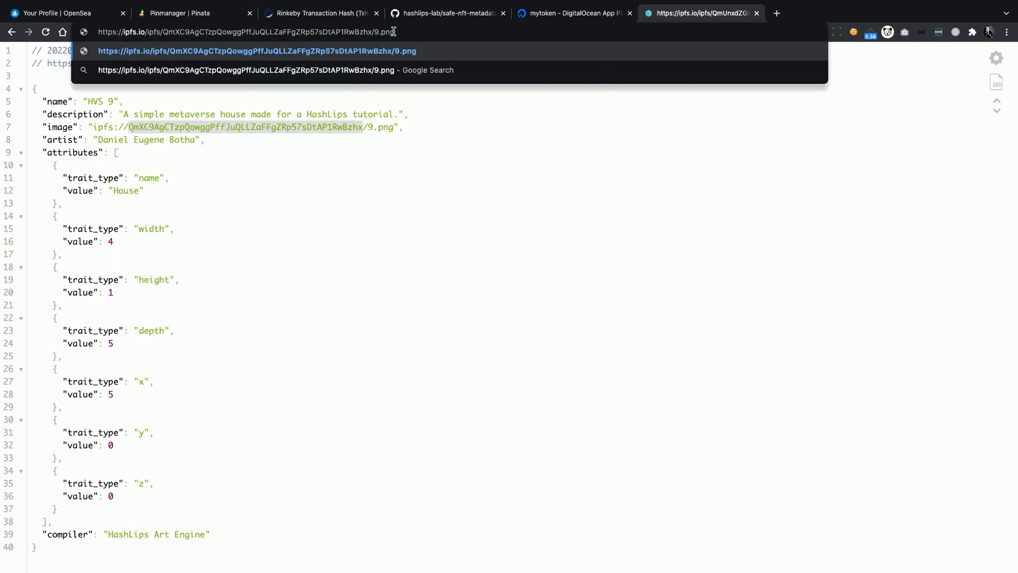
{"action": "key", "text": "Enter"}
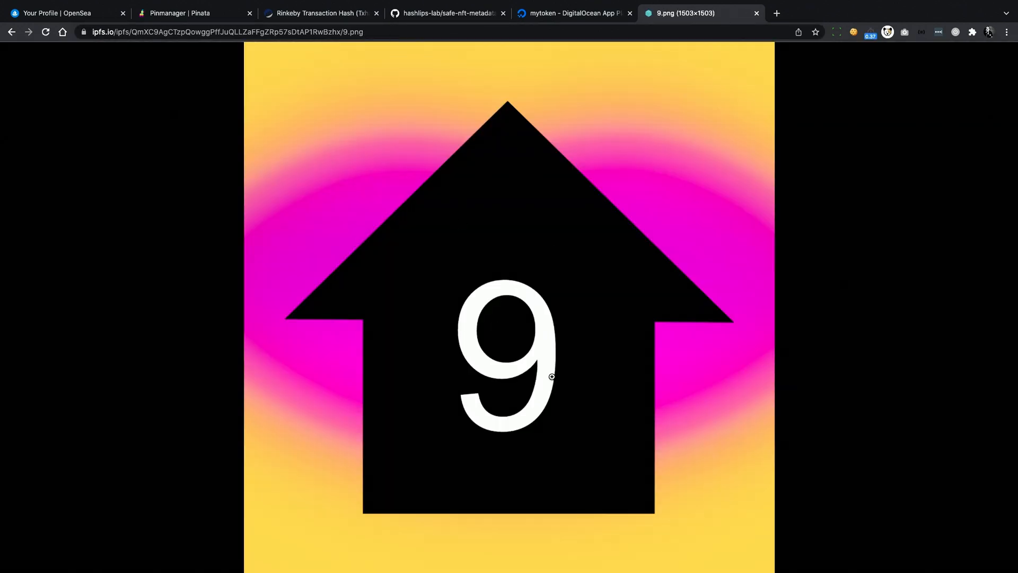
{"action": "mouse_move", "coordinate": [483, 314]}
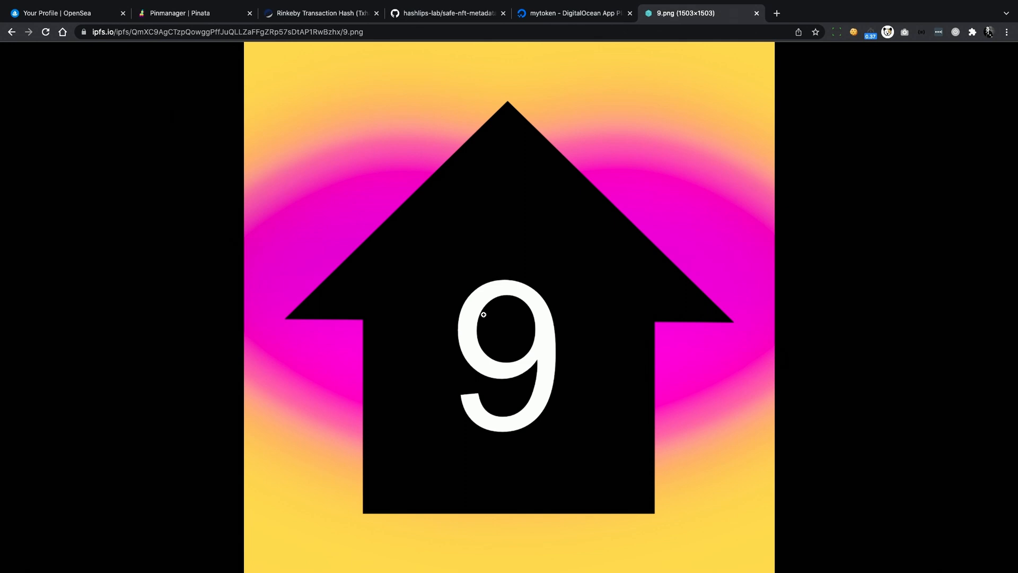
- Start a console session for the mytoken app's metadata-provider component
{"action": "left_click", "coordinate": [574, 13]}
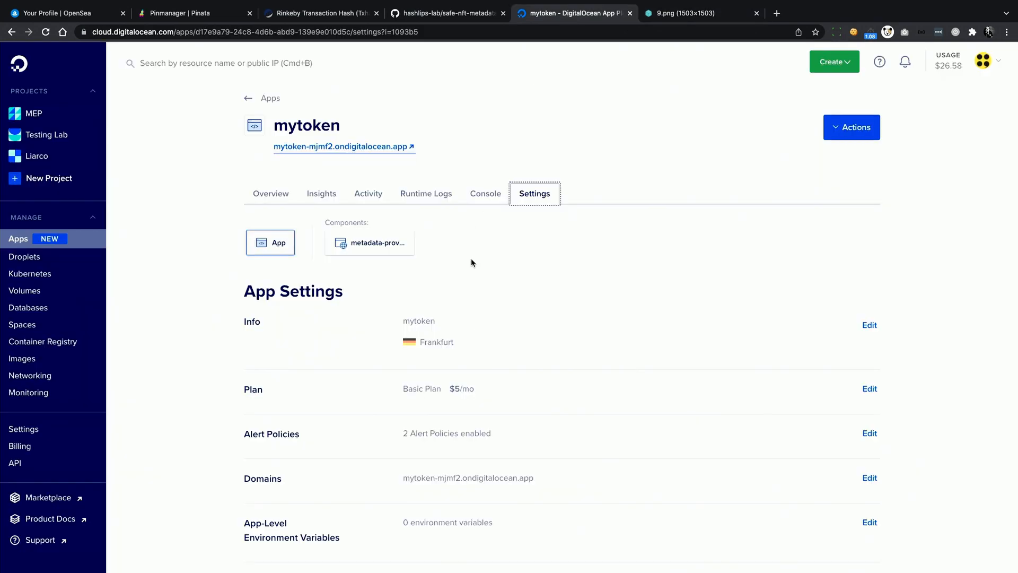
{"action": "scroll", "scroll_direction": "down", "scroll_amount": 3}
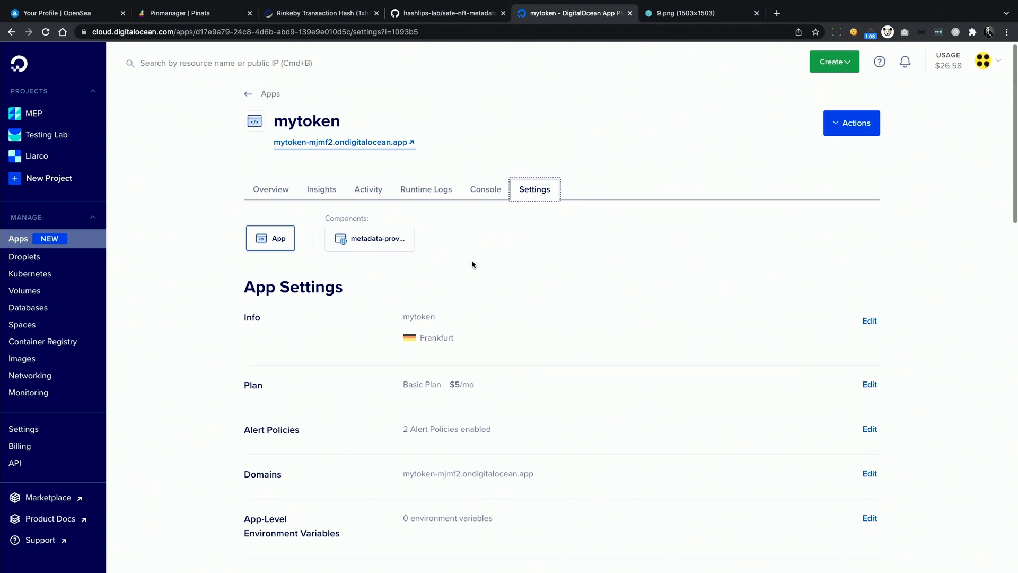
{"action": "mouse_move", "coordinate": [484, 189]}
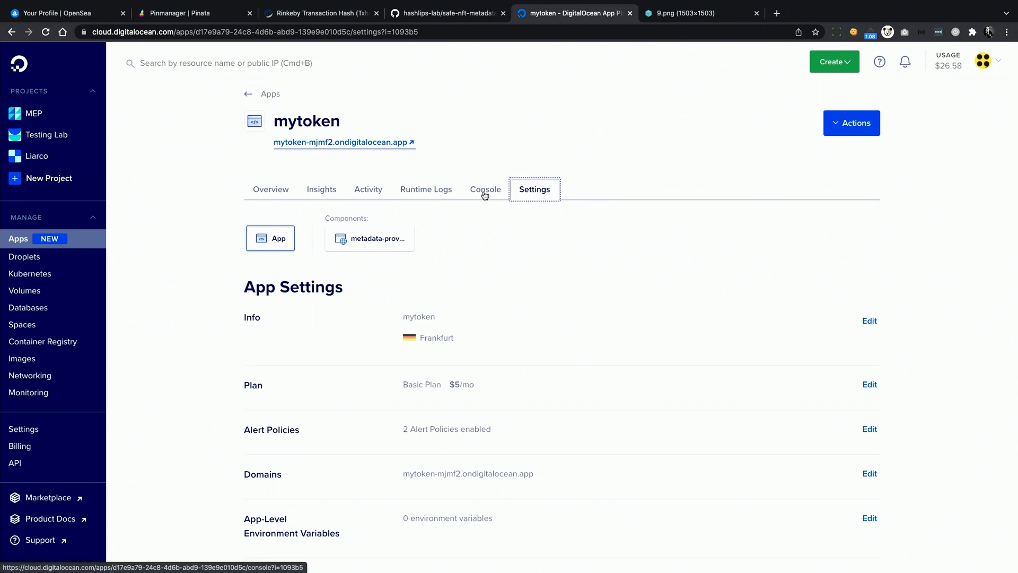
{"action": "left_click", "coordinate": [485, 189]}
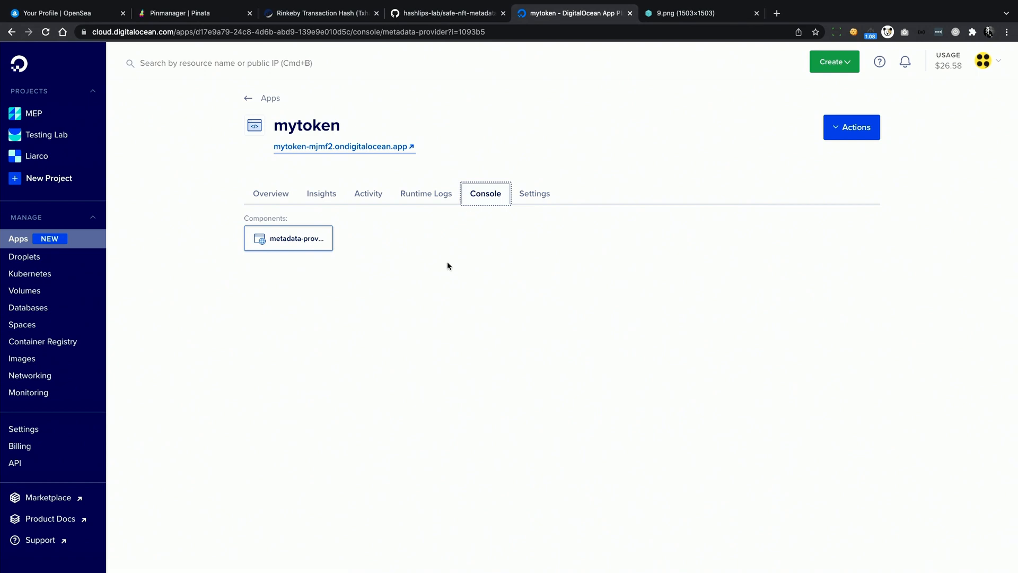
{"action": "left_click", "coordinate": [288, 238]}
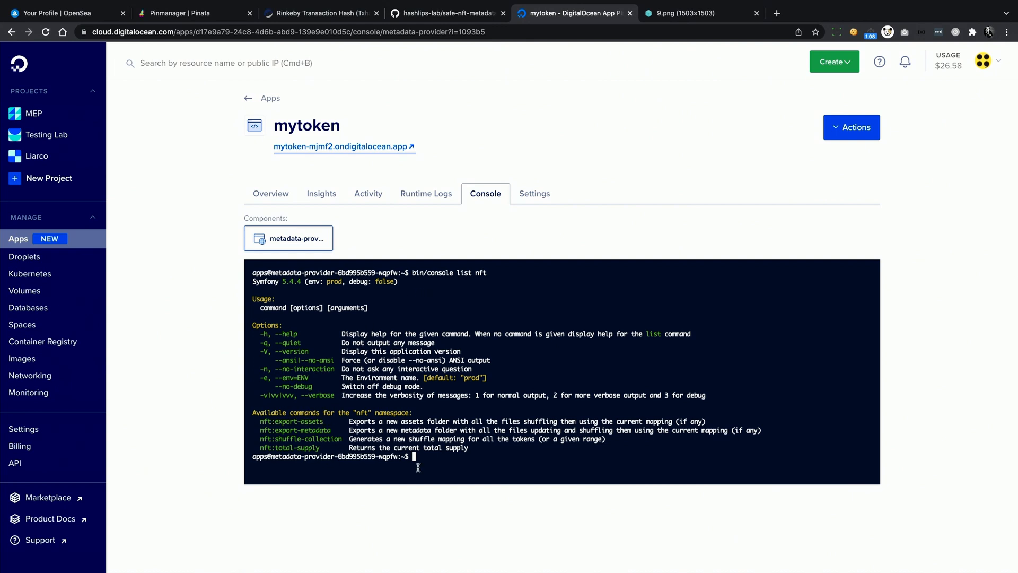
- Run bin/console nft:total-supply, which reports a cached total supply of 8
{"action": "type", "text": "bin/conso"}
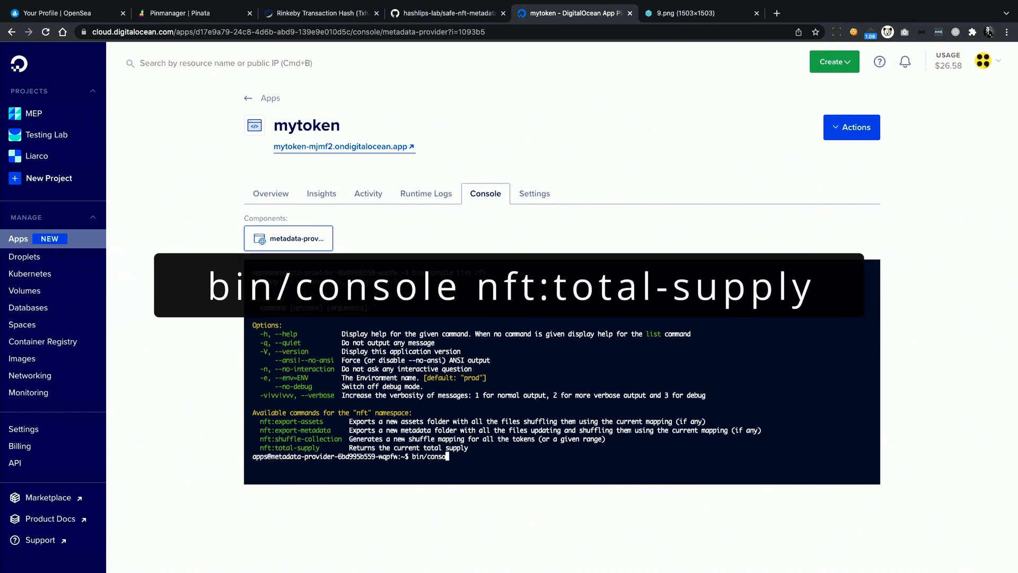
{"action": "type", "text": "nft:total"}
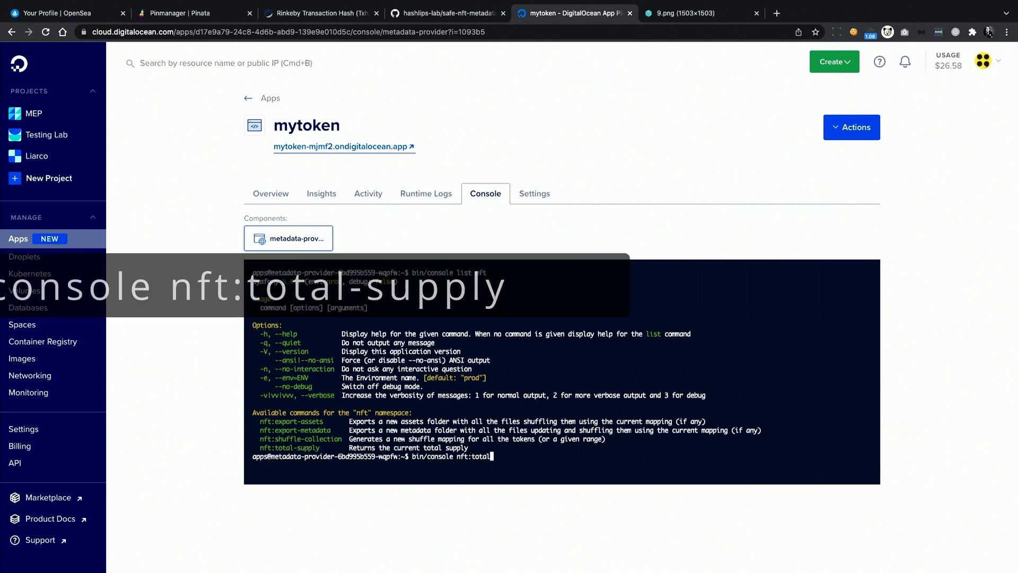
{"action": "type", "text": "-supply"}
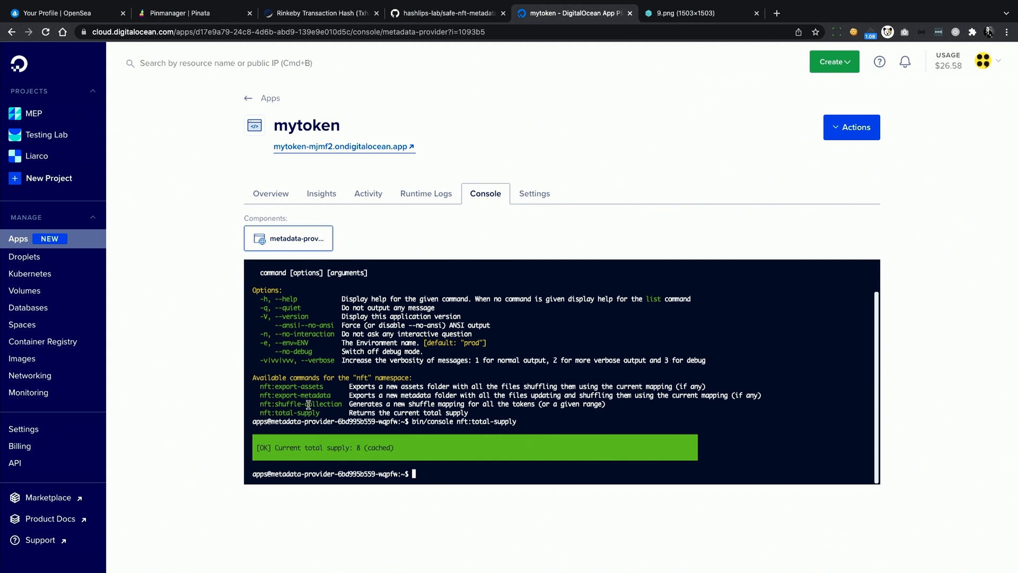
- Run nft:shuffle and decline overwriting the previous shuffle mapping
{"action": "type", "text": "bin/console nft:"}
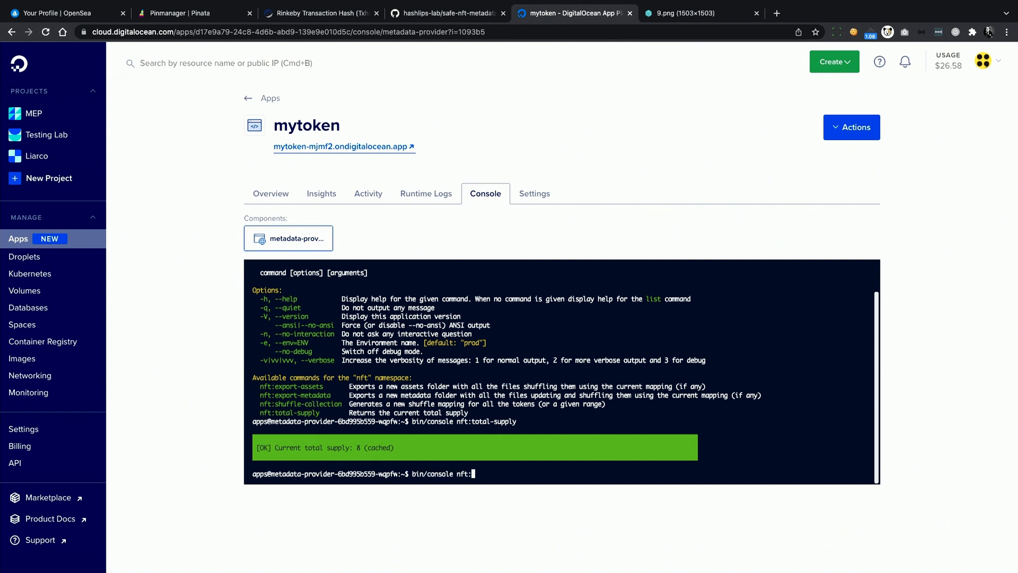
{"action": "type", "text": "shu"}
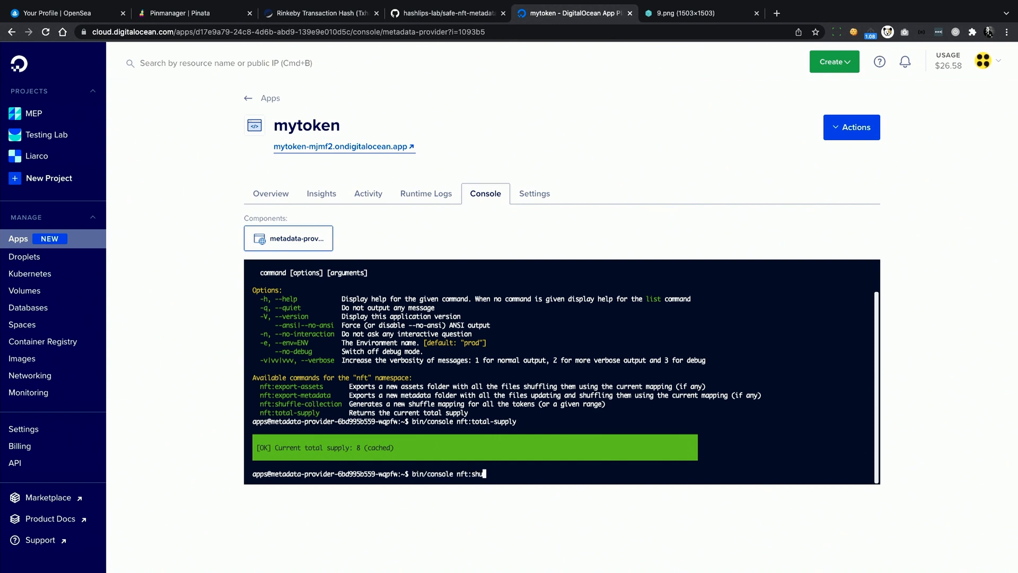
{"action": "type", "text": "ffle"}
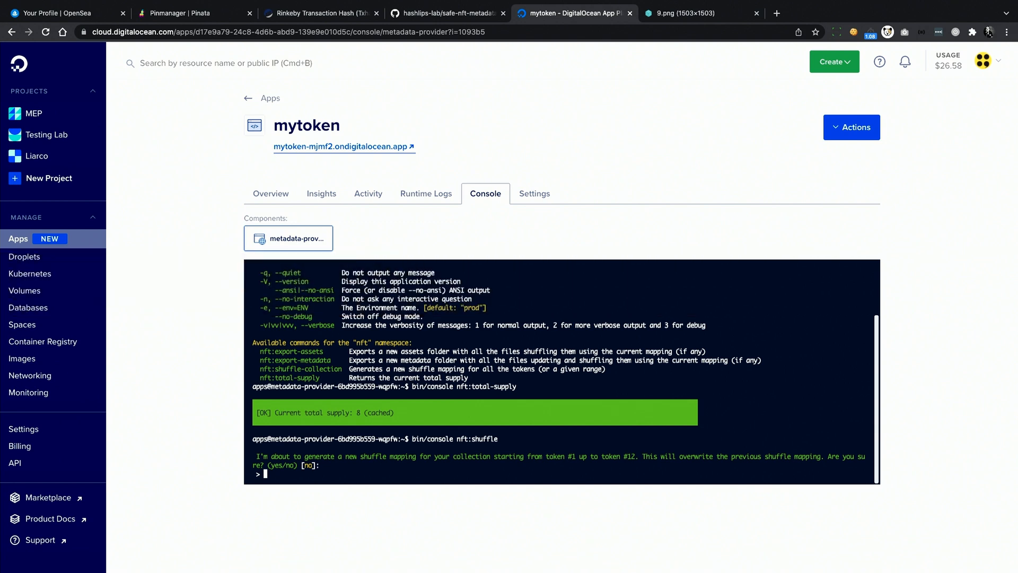
{"action": "type", "text": "no"}
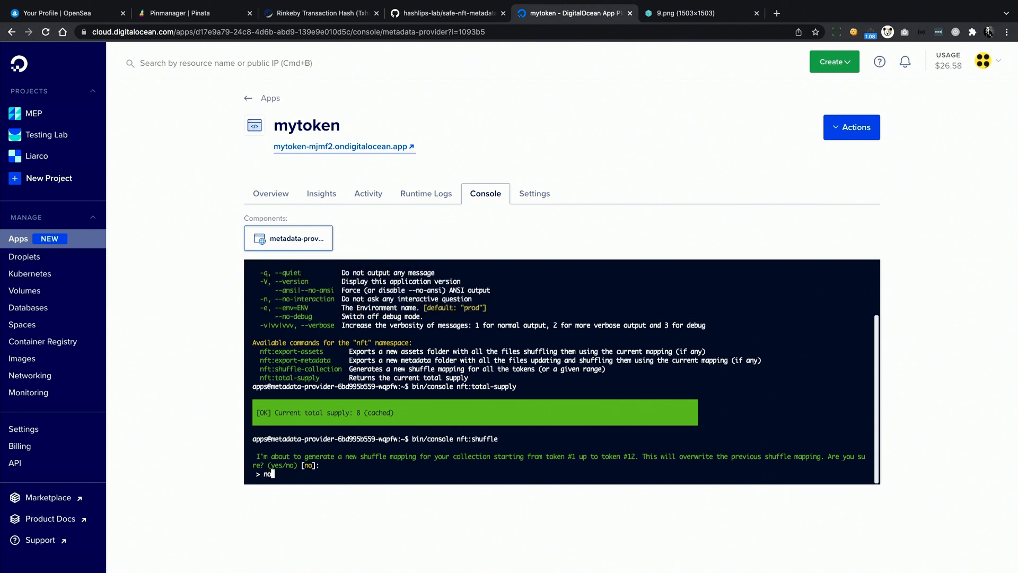
{"action": "key", "text": "Enter"}
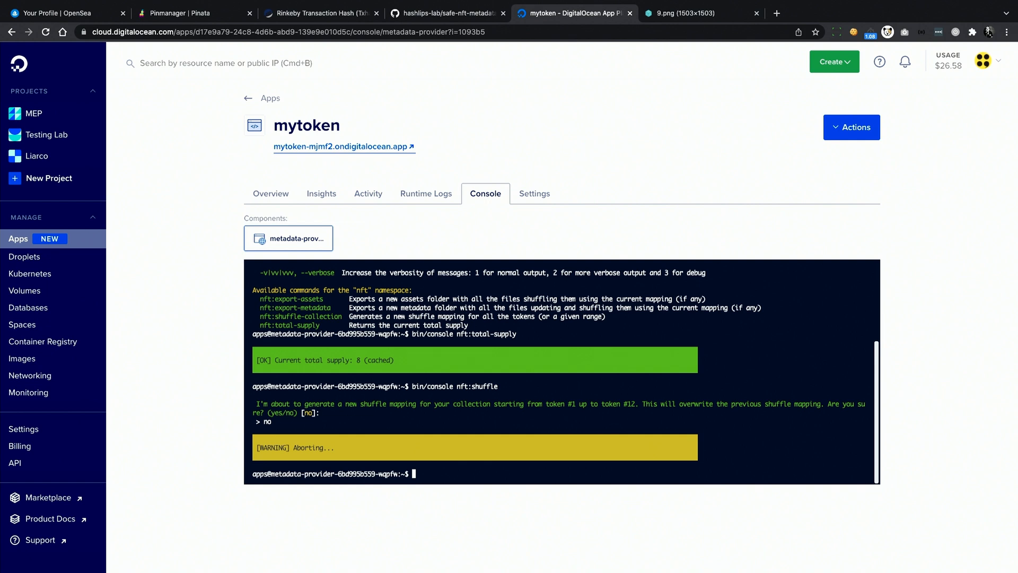
- Check nft:shuffle --help, then rerun the shuffle with --min 9 and confirm
{"action": "type", "text": "bin/console nft:shuffle --help"}
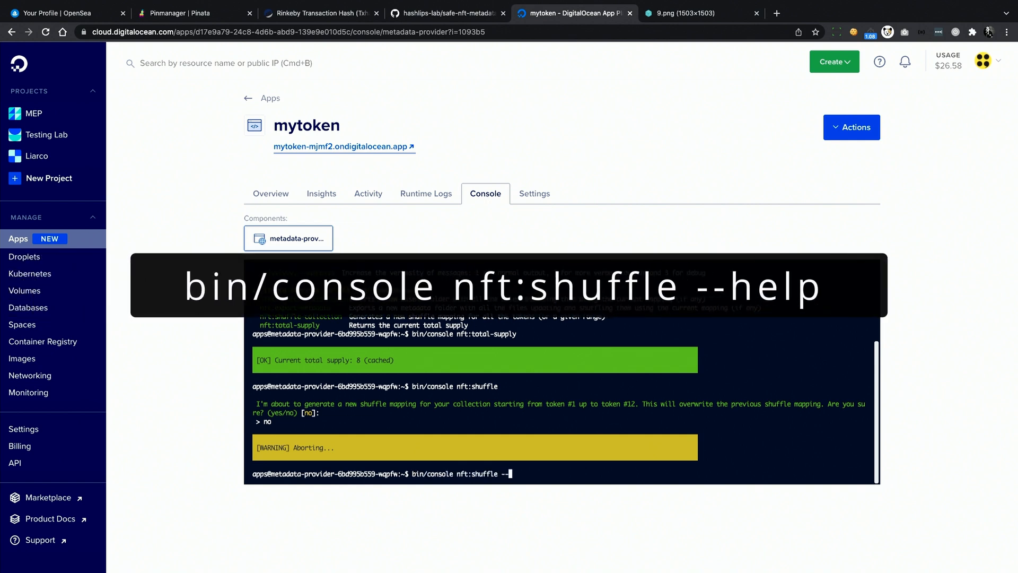
{"action": "type", "text": "help"}
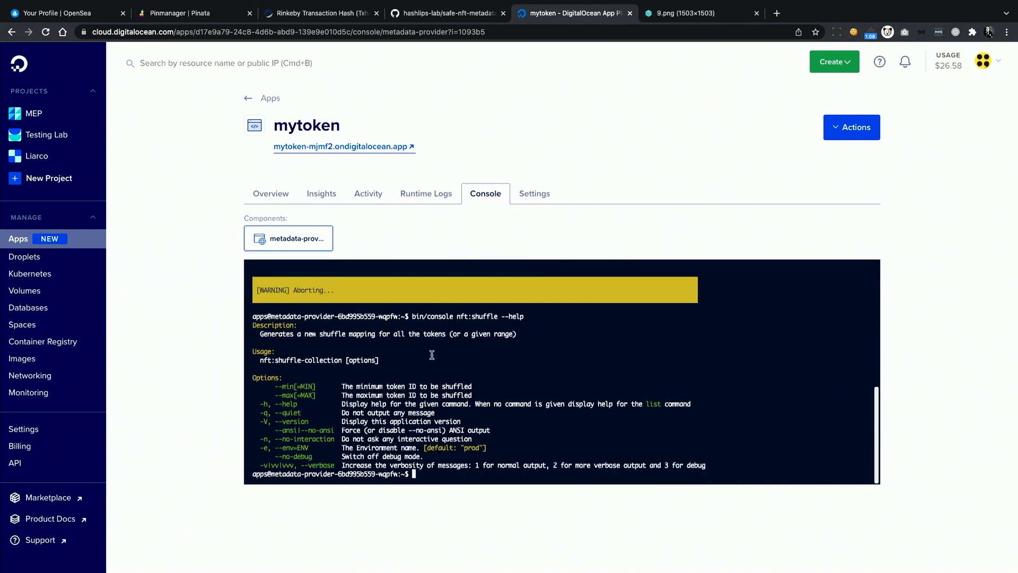
{"action": "mouse_move", "coordinate": [276, 388]}
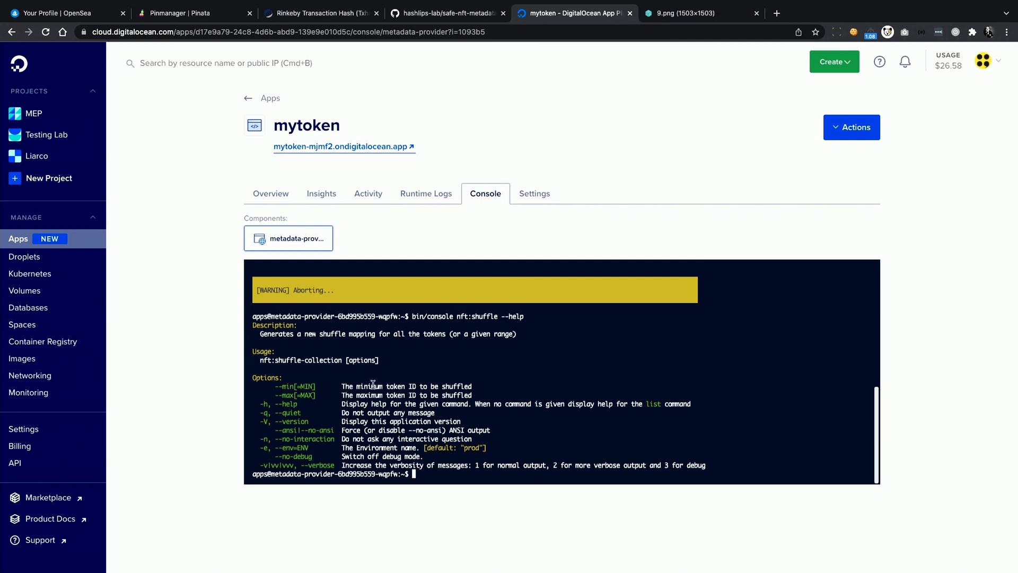
{"action": "mouse_move", "coordinate": [369, 384]}
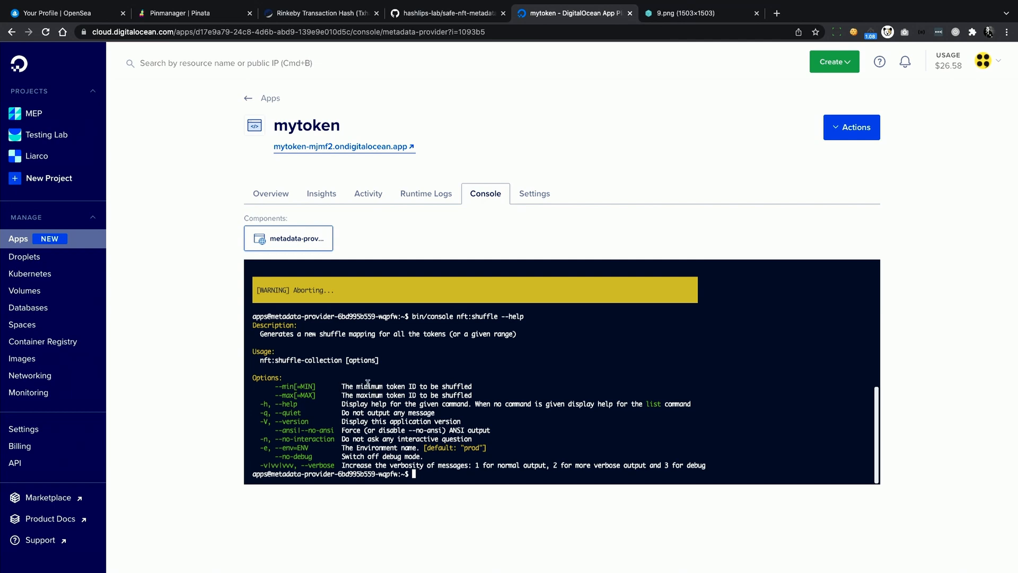
{"action": "mouse_move", "coordinate": [344, 394]}
{"action": "type", "text": "bin/console nft:shuffle --min"}
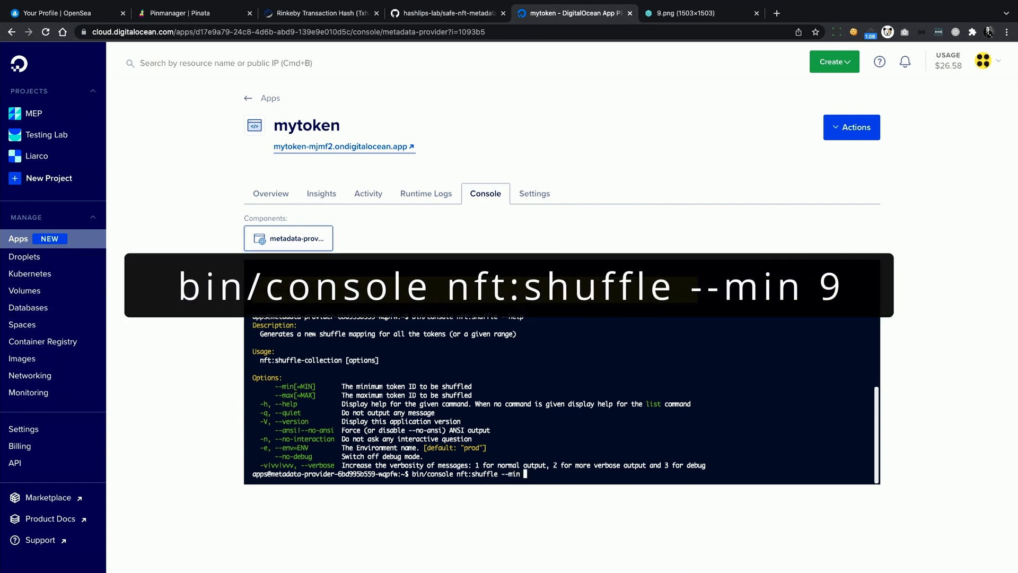
{"action": "type", "text": "9"}
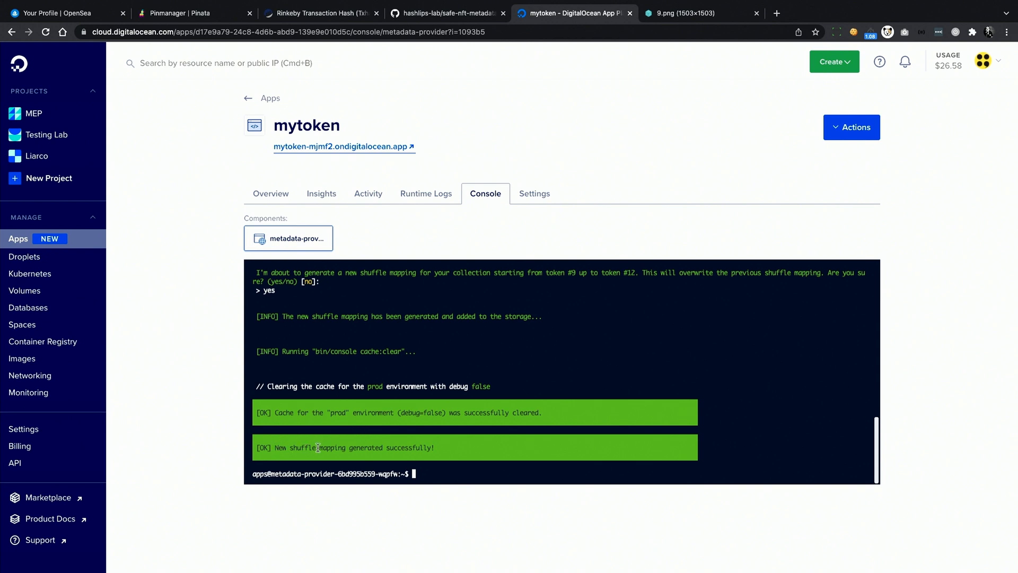
{"action": "mouse_move", "coordinate": [388, 456]}
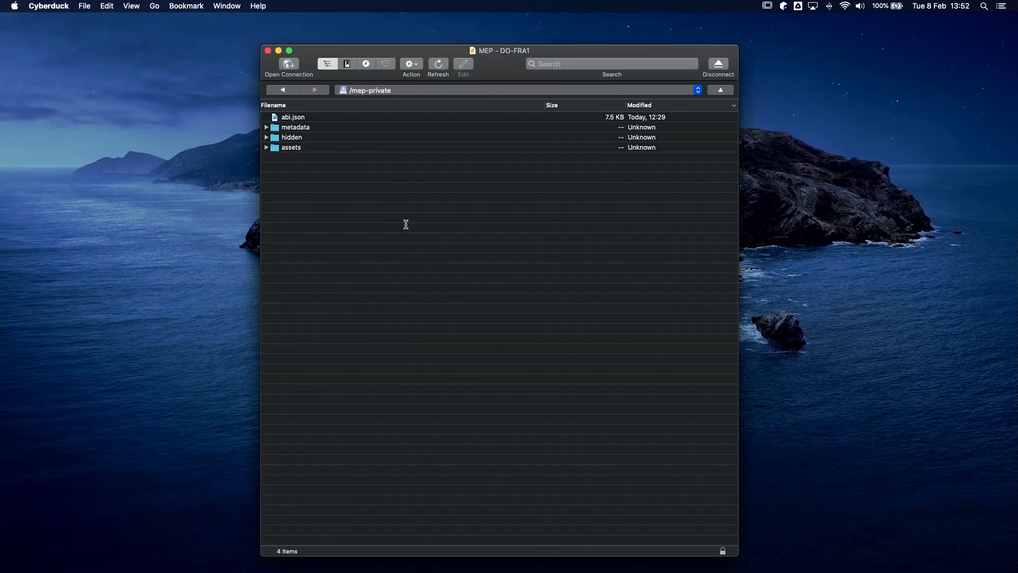
{"action": "mouse_move", "coordinate": [384, 256]}
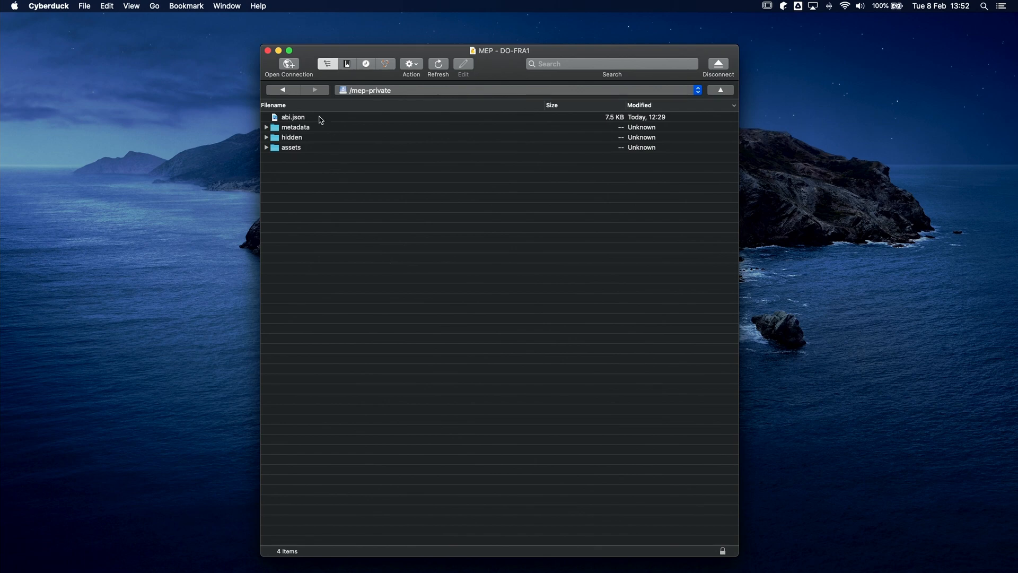
{"action": "mouse_move", "coordinate": [330, 145]}
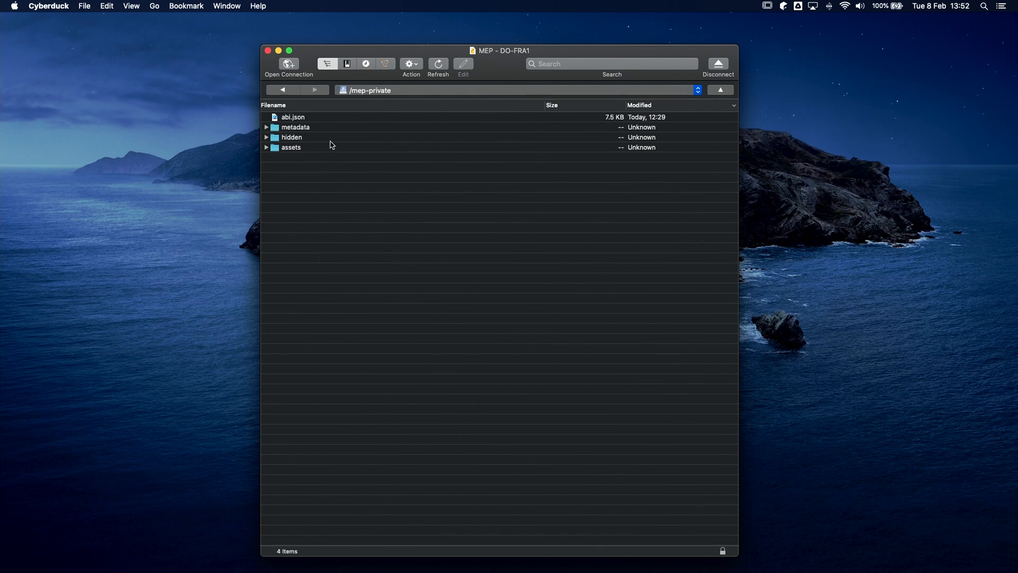
- Preview refreshed mapping.json (9–12 as 11,12,9,10) and load the still-hidden metadata/9.json
{"action": "left_click", "coordinate": [439, 63]}
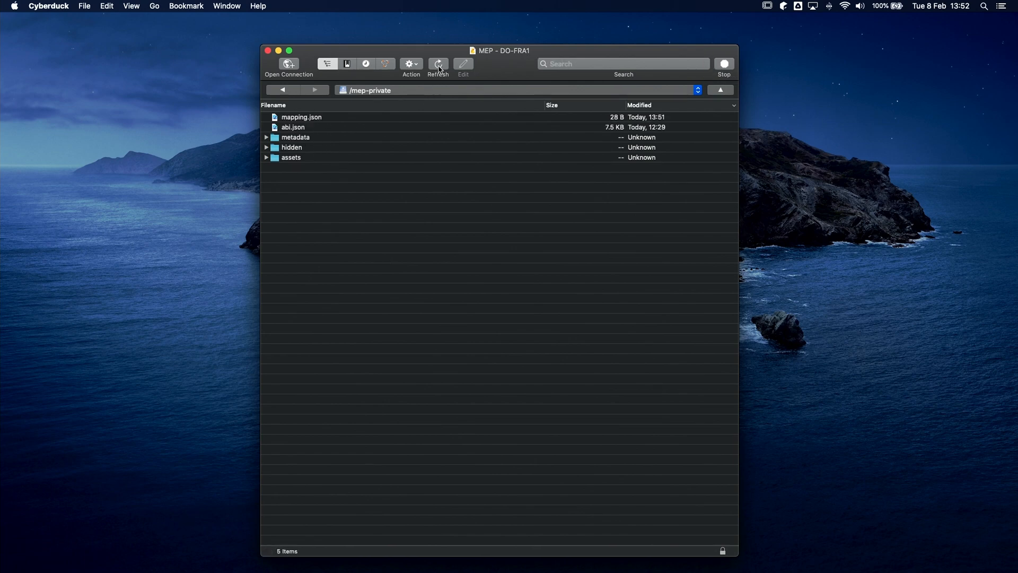
{"action": "left_click", "coordinate": [301, 116]}
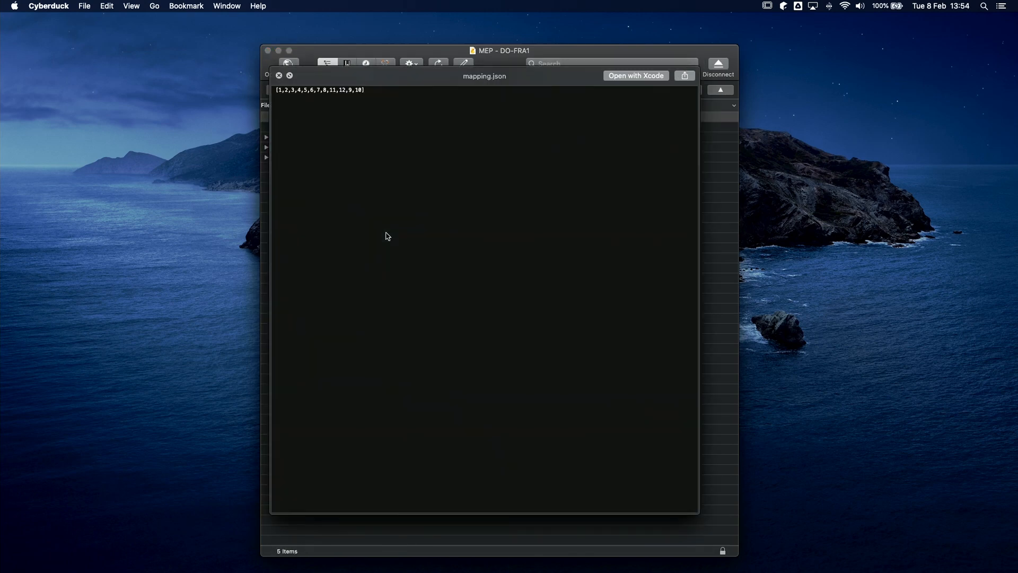
{"action": "mouse_move", "coordinate": [332, 147]}
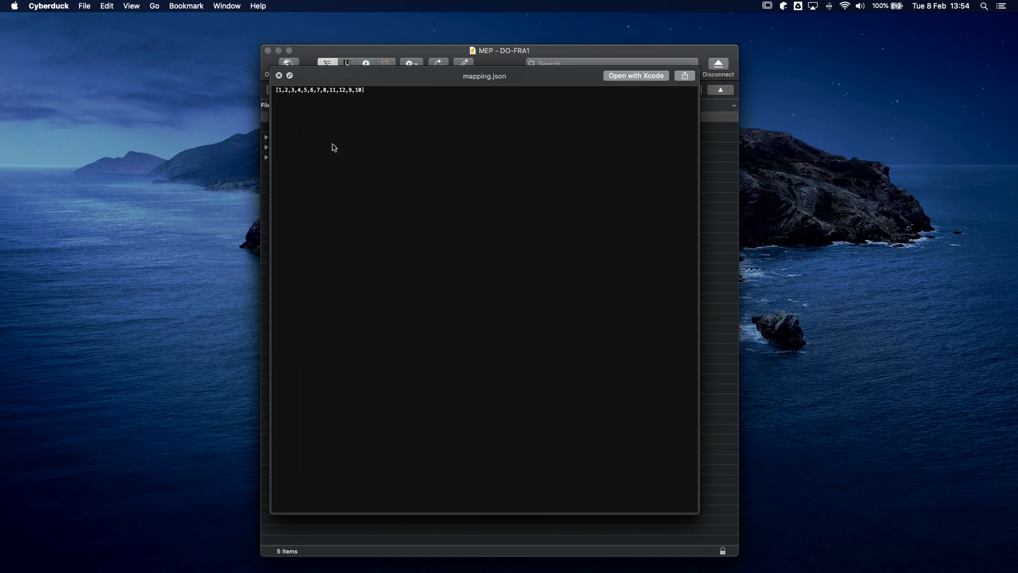
{"action": "mouse_move", "coordinate": [368, 102]}
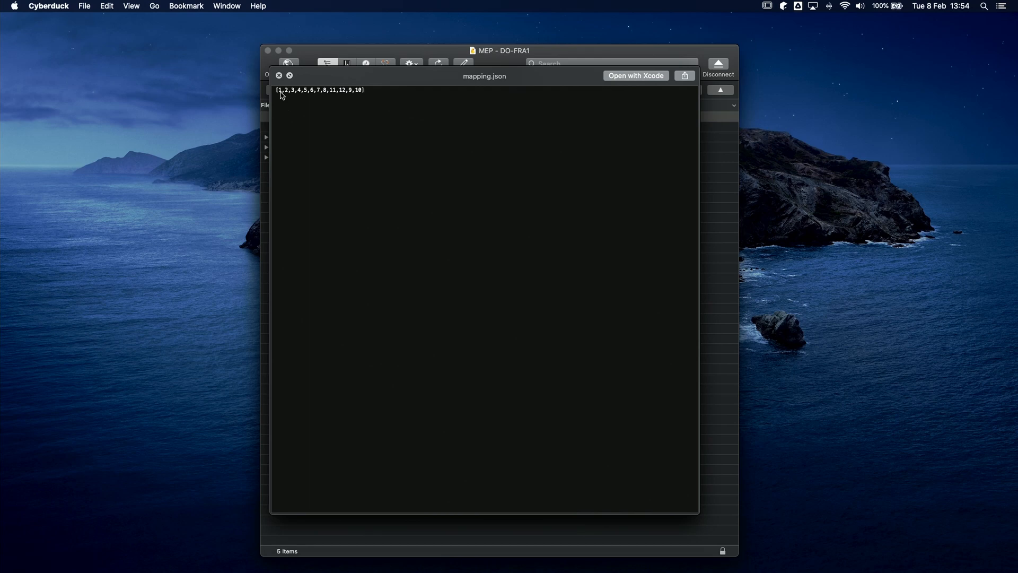
{"action": "mouse_move", "coordinate": [292, 98]}
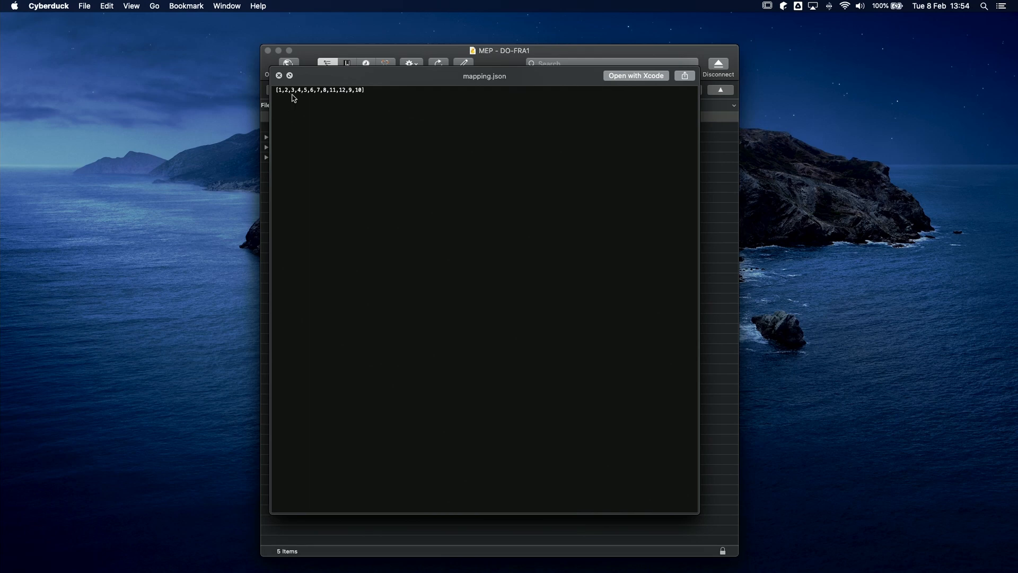
{"action": "mouse_move", "coordinate": [292, 94]}
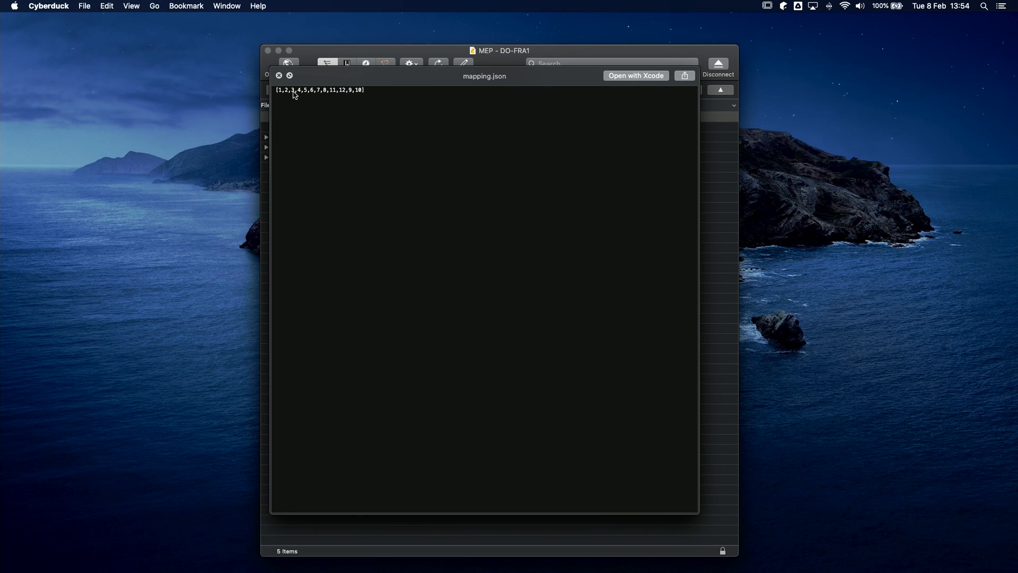
{"action": "mouse_move", "coordinate": [306, 96]}
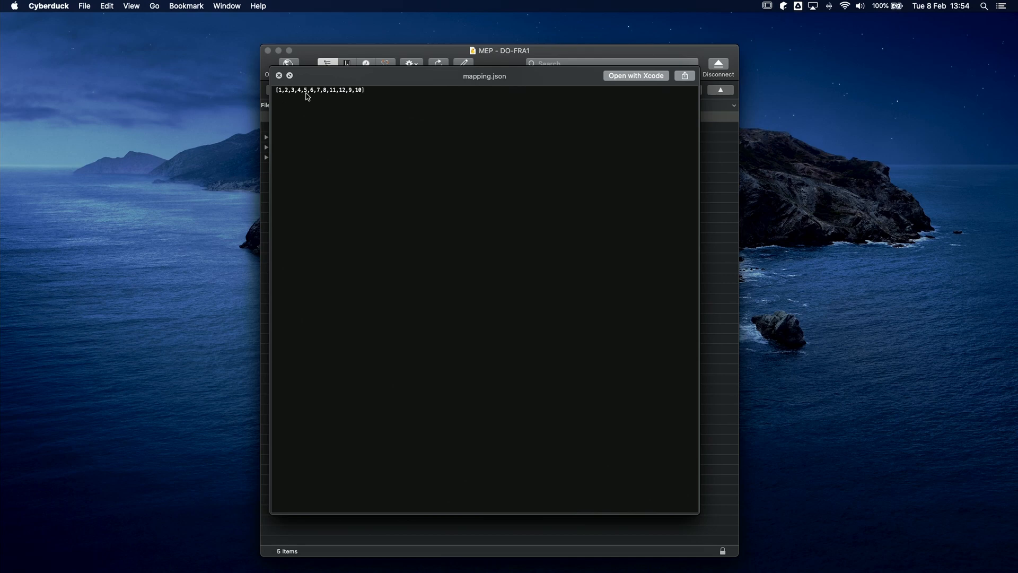
{"action": "mouse_move", "coordinate": [327, 96]}
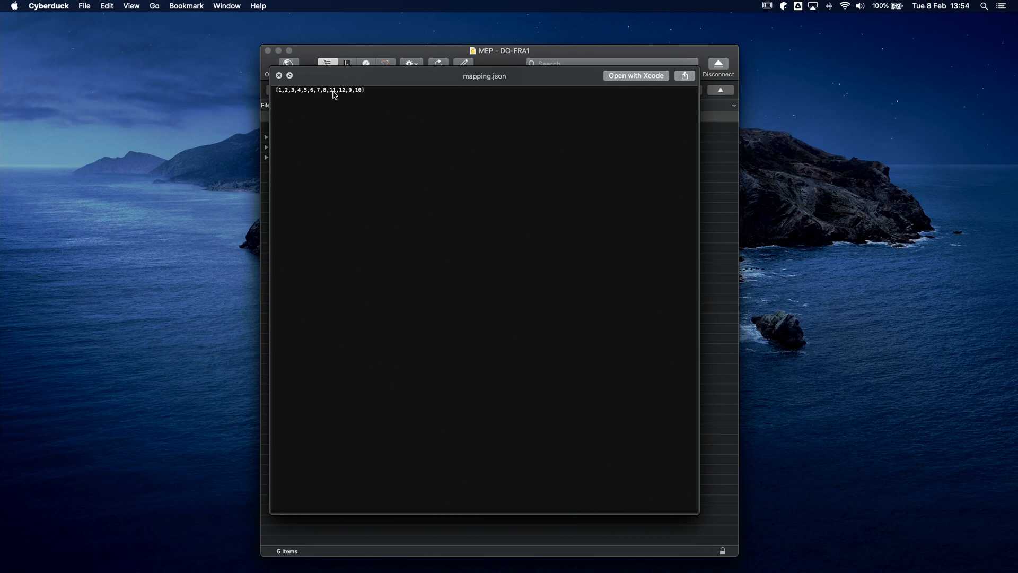
{"action": "mouse_move", "coordinate": [343, 95]}
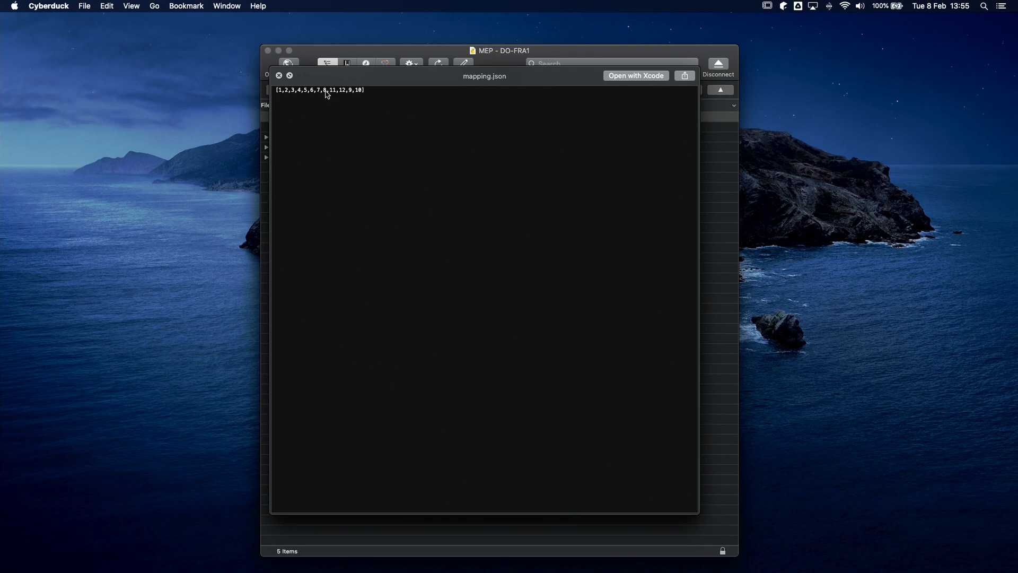
{"action": "mouse_move", "coordinate": [335, 98]}
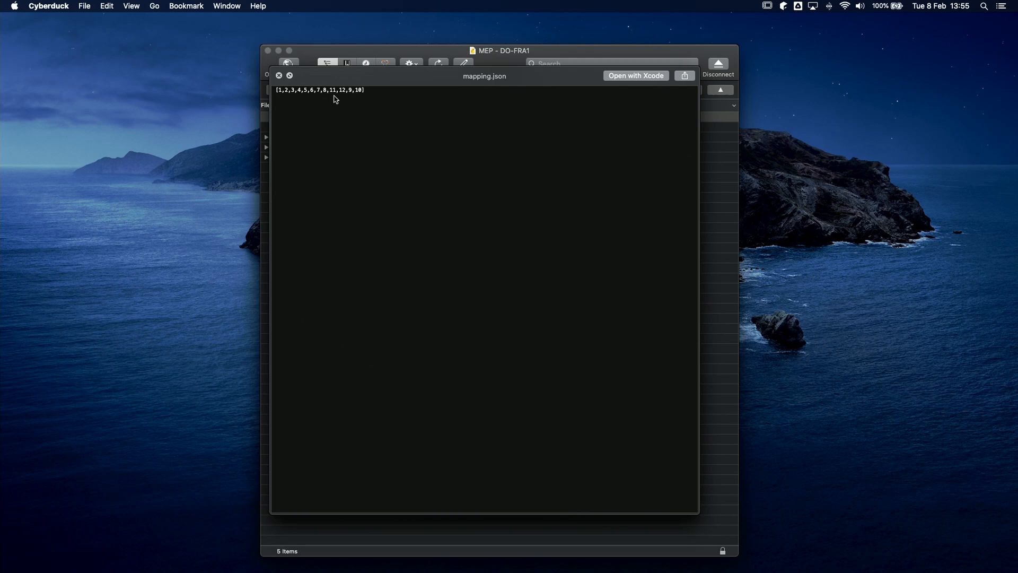
{"action": "mouse_move", "coordinate": [335, 96]}
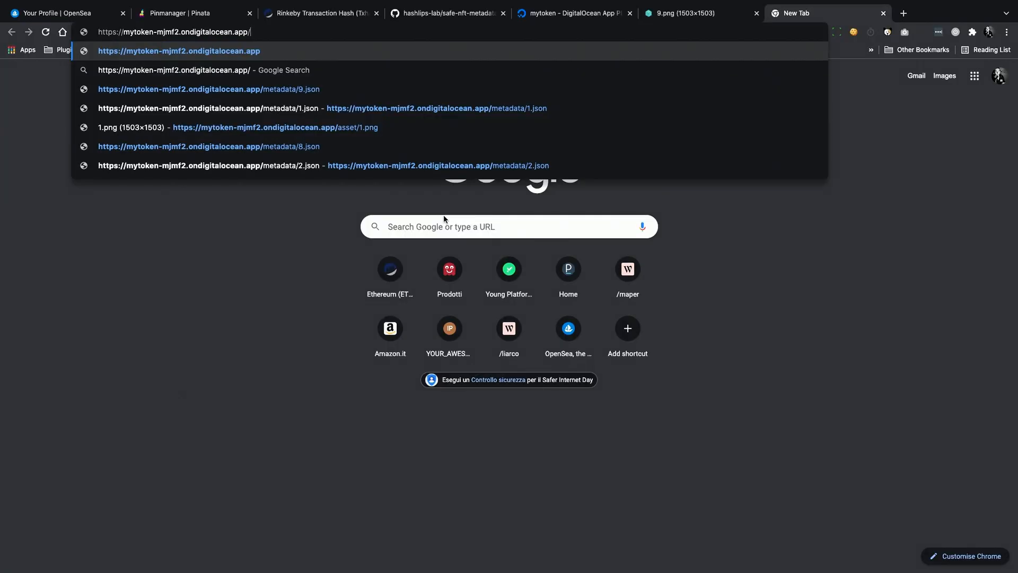
{"action": "left_click", "coordinate": [208, 89]}
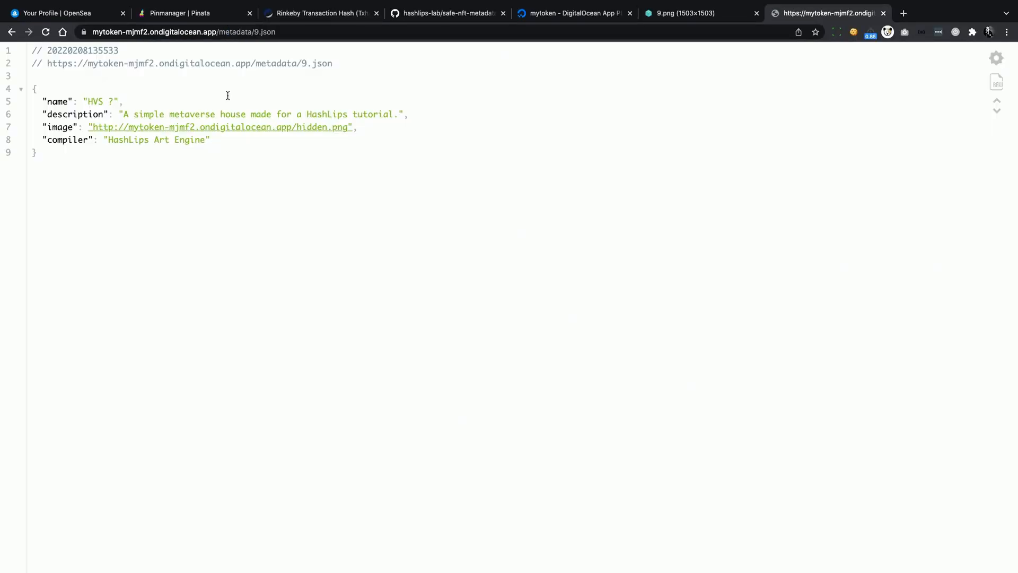
{"action": "left_click", "coordinate": [318, 13]}
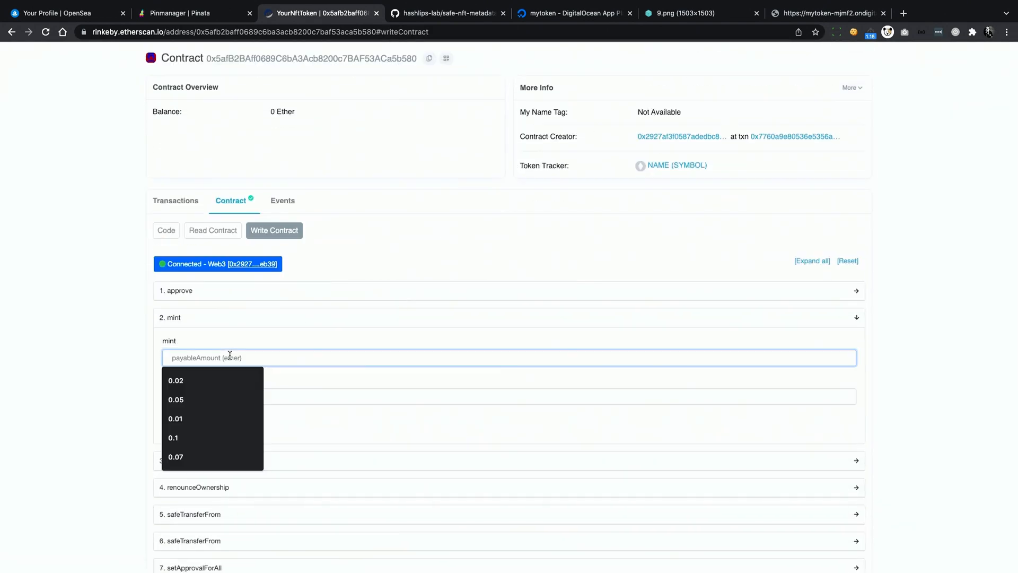
- Mint a token for 0.05 ETH, confirm the payment, and view collected NFTs on OpenSea
{"action": "left_click", "coordinate": [175, 399]}
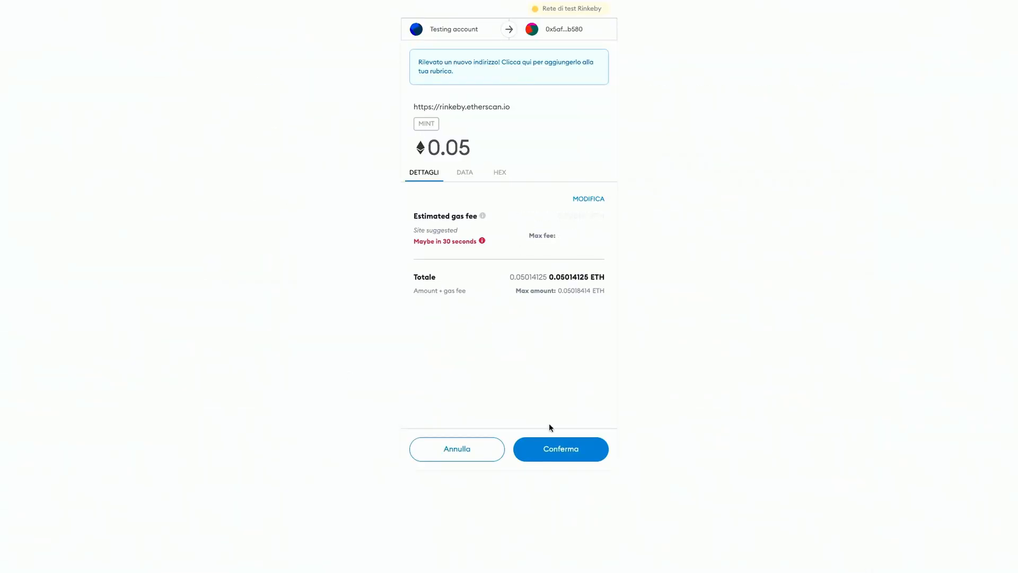
{"action": "left_click", "coordinate": [560, 448]}
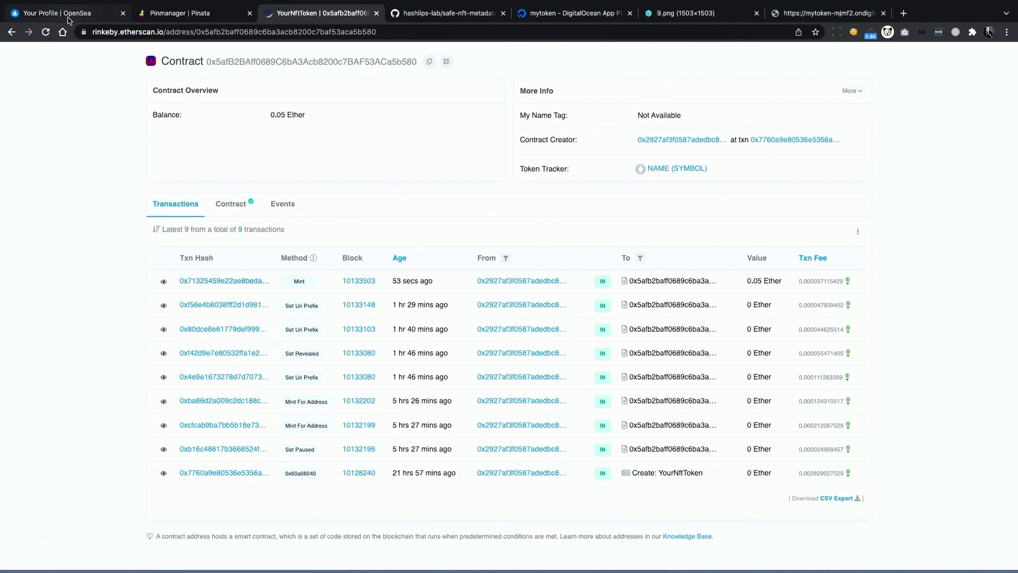
{"action": "left_click", "coordinate": [58, 13]}
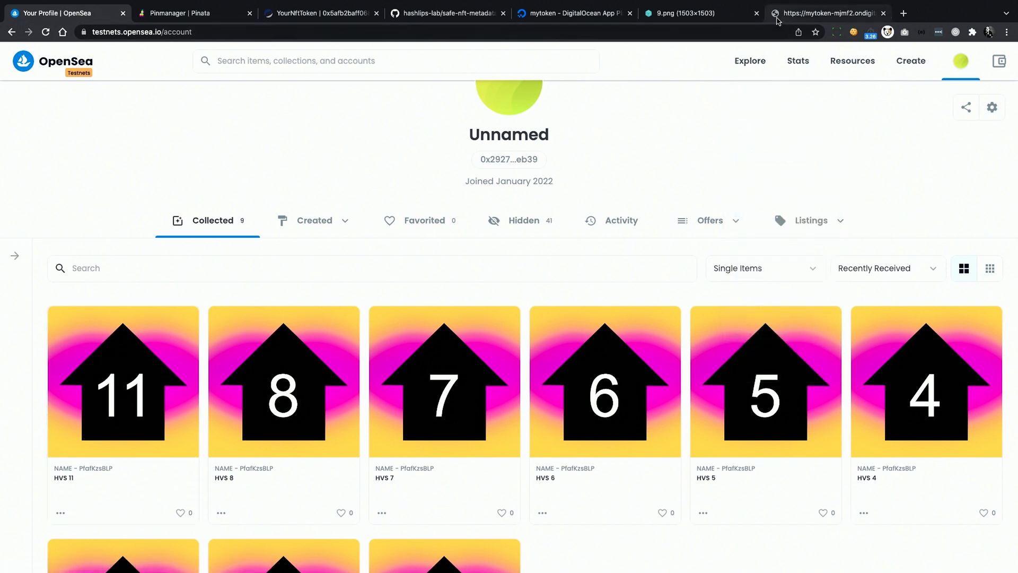
- Reload token 9's metadata to reveal 'HVS 11' with its asset/9.png image and attributes
{"action": "left_click", "coordinate": [824, 13]}
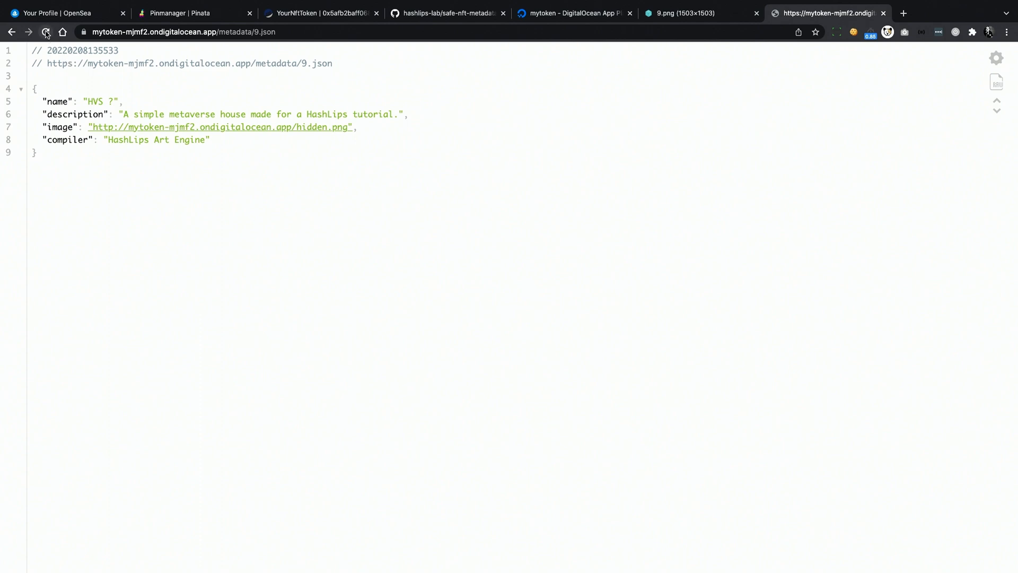
{"action": "left_click", "coordinate": [45, 32]}
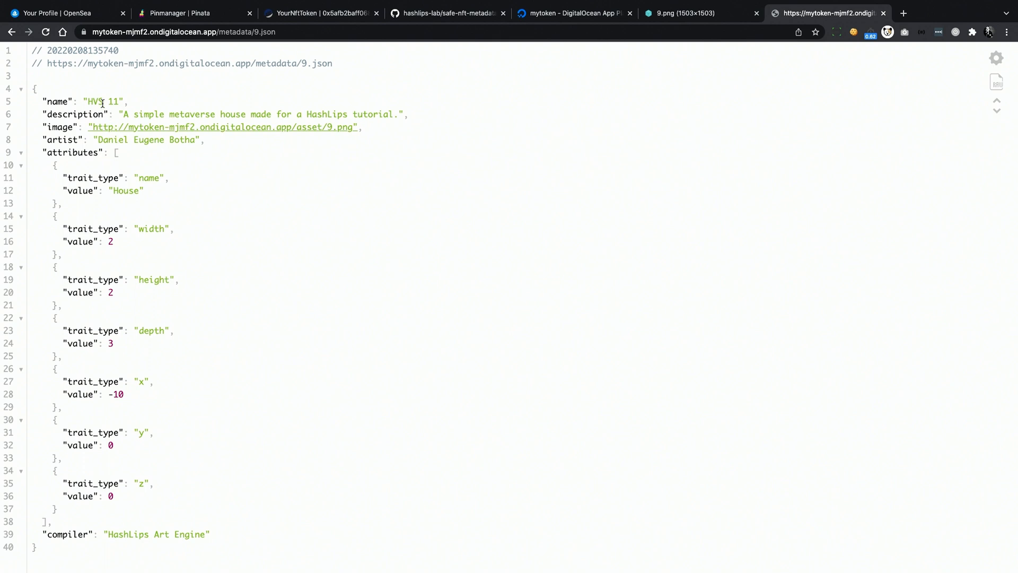
{"action": "double_click", "coordinate": [101, 101]}
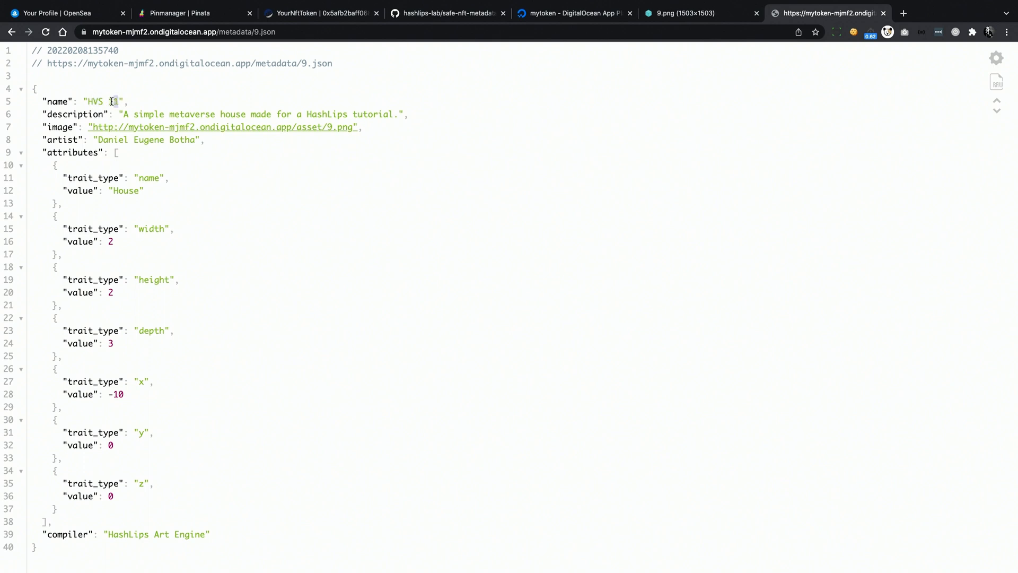
{"action": "type", "text": "1"}
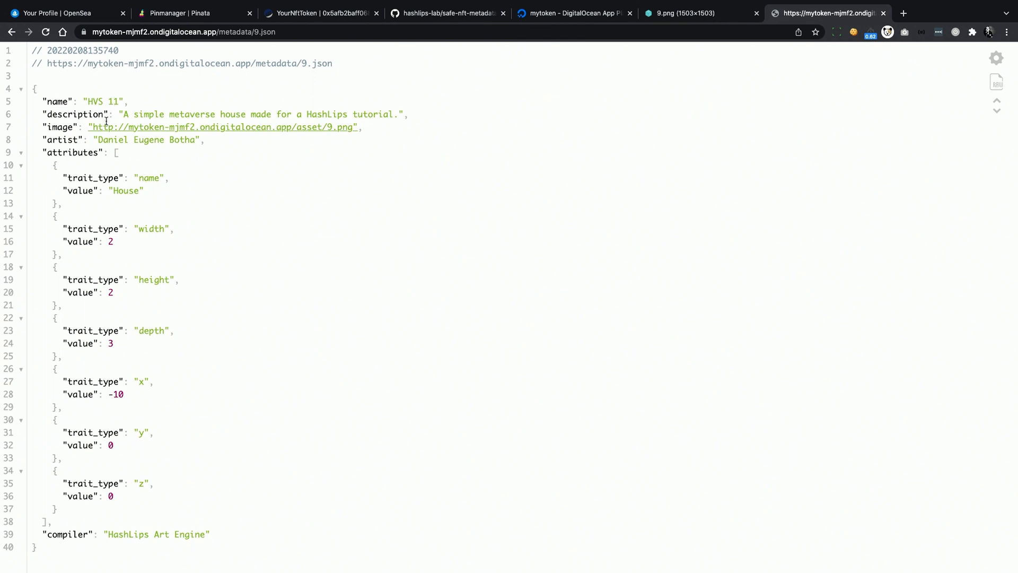
{"action": "left_click", "coordinate": [574, 12]}
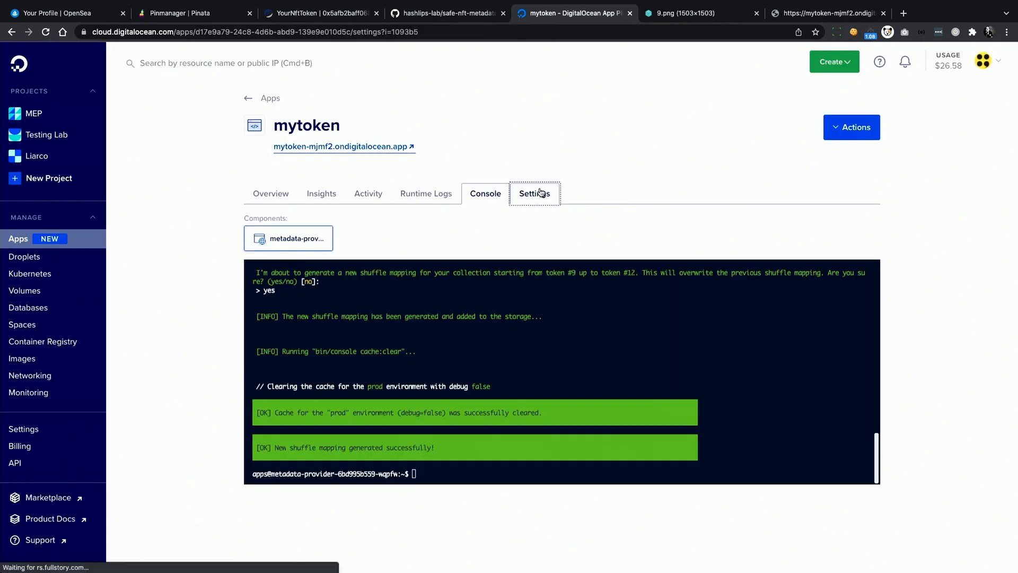
- Open the metadata-provider component's environment variables for editing
{"action": "left_click", "coordinate": [534, 194]}
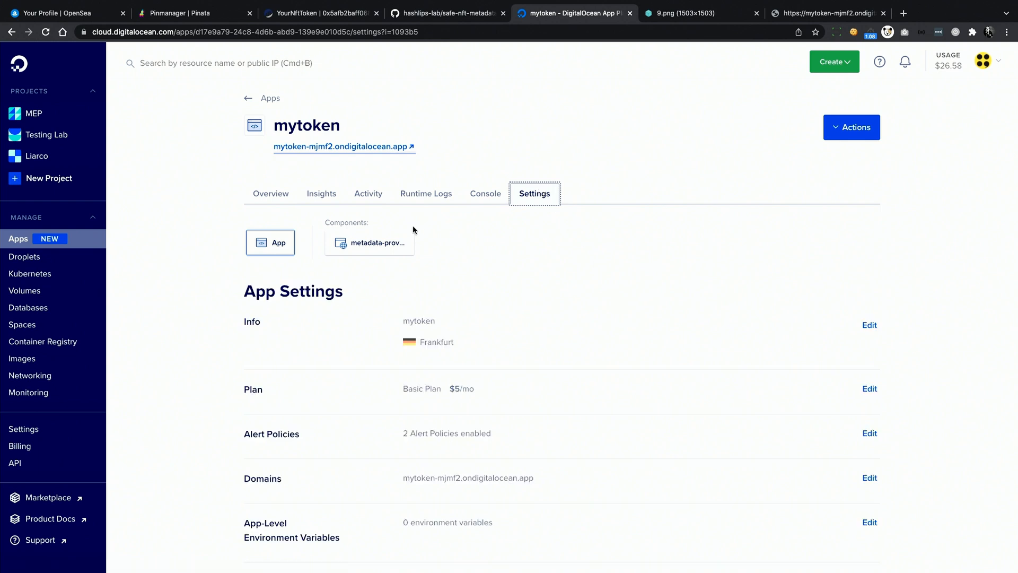
{"action": "mouse_move", "coordinate": [369, 243]}
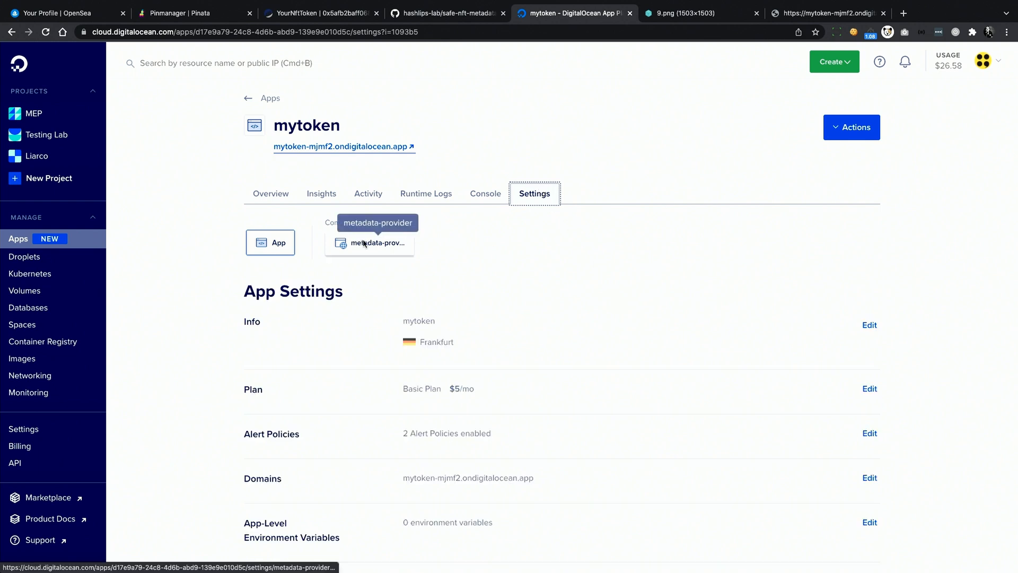
{"action": "left_click", "coordinate": [369, 242]}
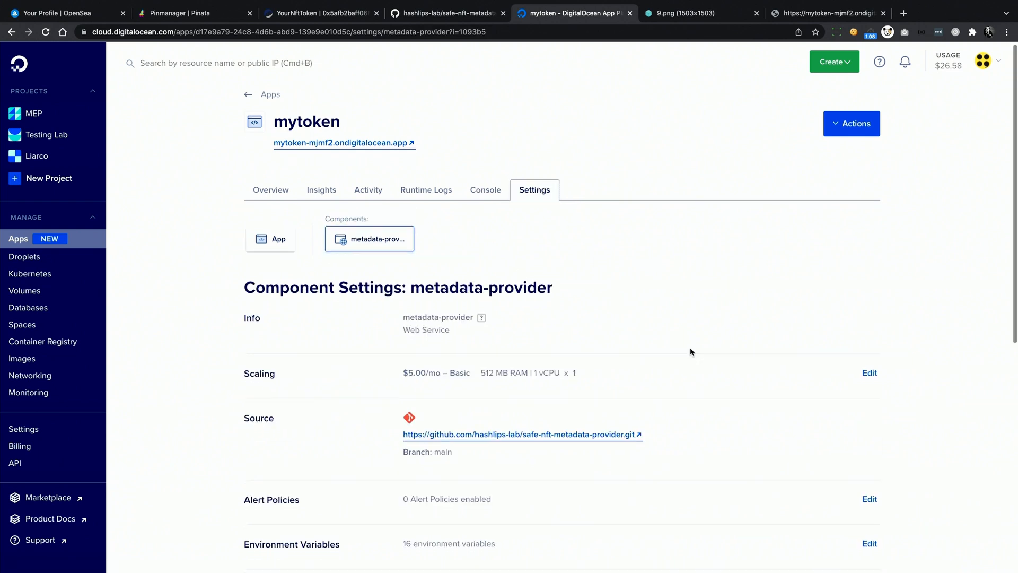
{"action": "left_click", "coordinate": [869, 543]}
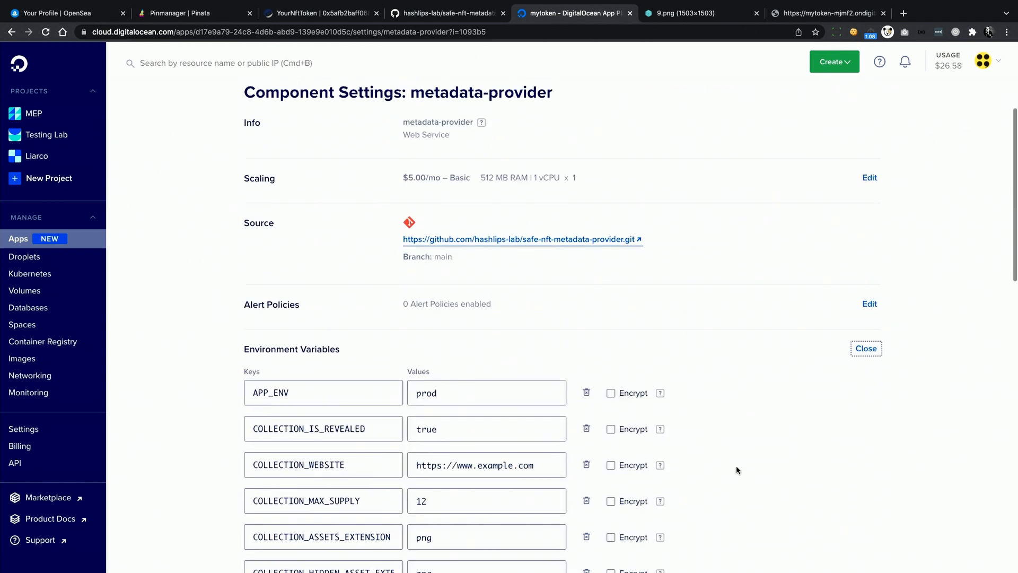
{"action": "scroll", "scroll_direction": "down", "scroll_amount": 3}
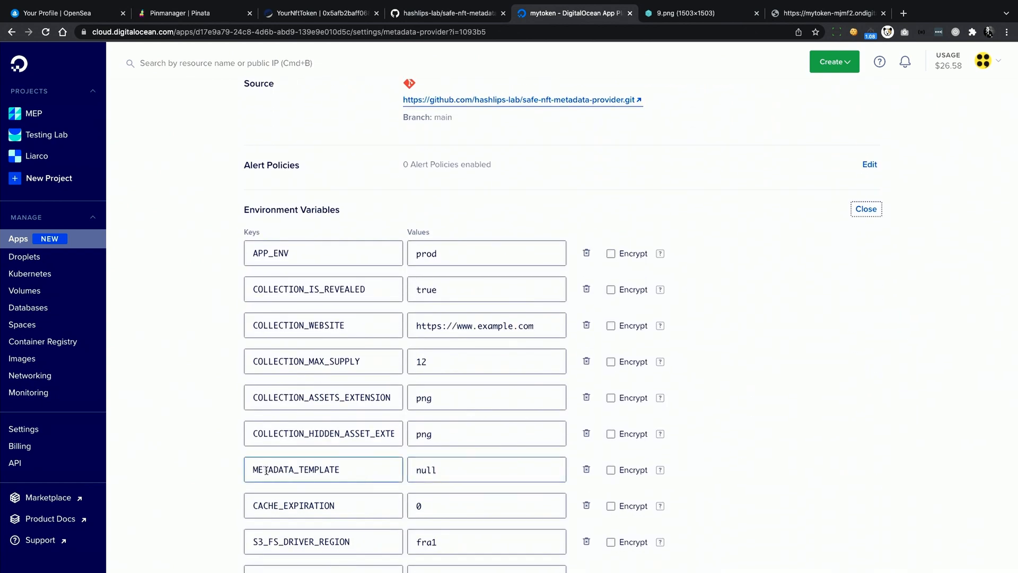
{"action": "left_click", "coordinate": [337, 468]}
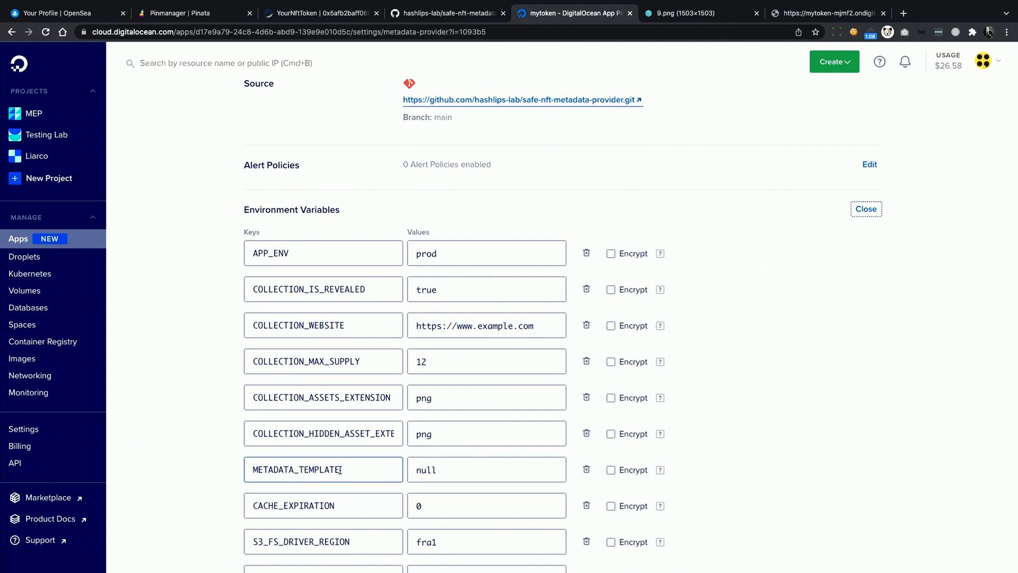
- Set METADATA_TEMPLATE to {"name": "My updated token {TOKEN_ID}"} and save
{"action": "double_click", "coordinate": [425, 470]}
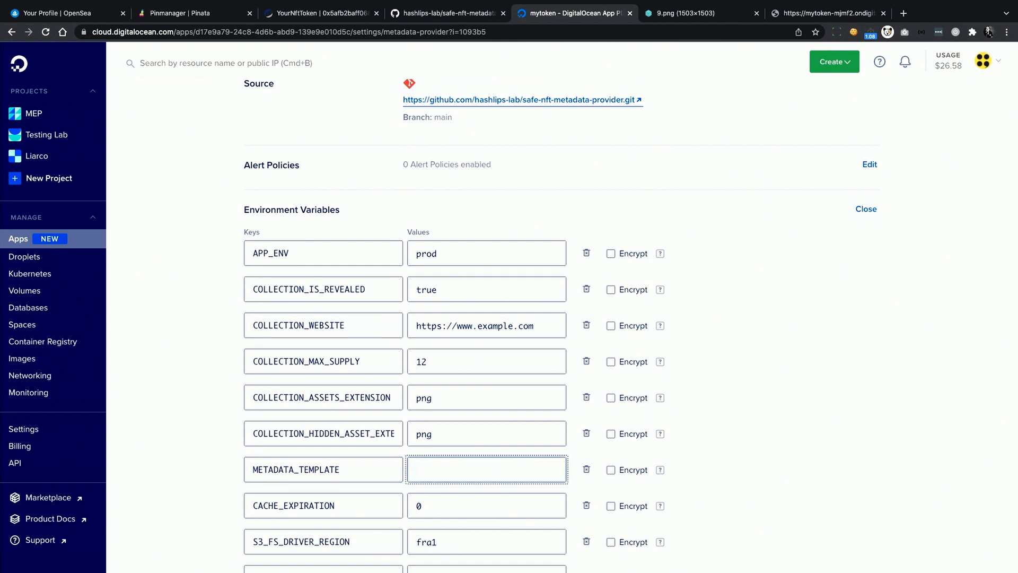
{"action": "type", "text": "{\"name\": \"My"}
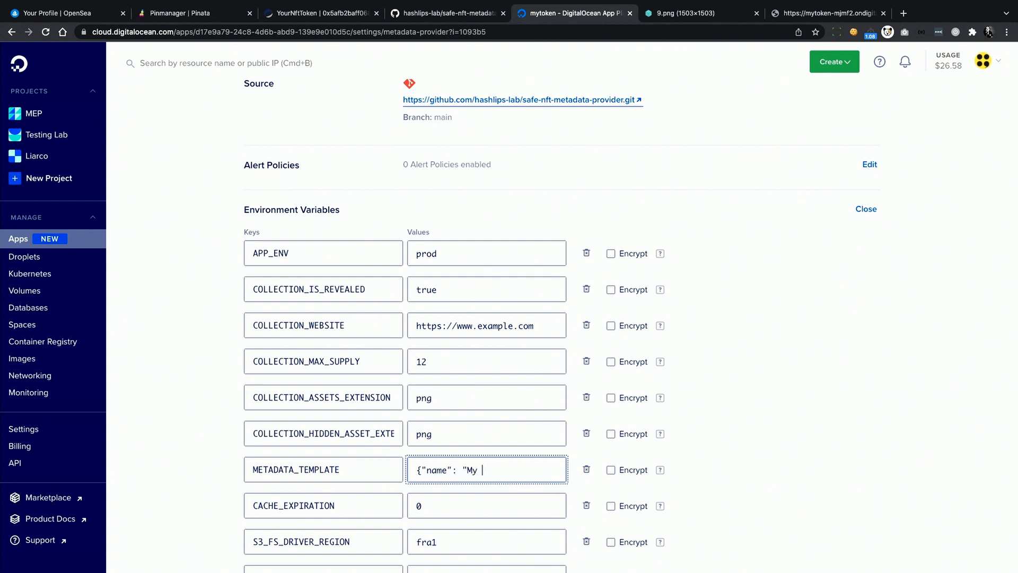
{"action": "type", "text": "updated token"}
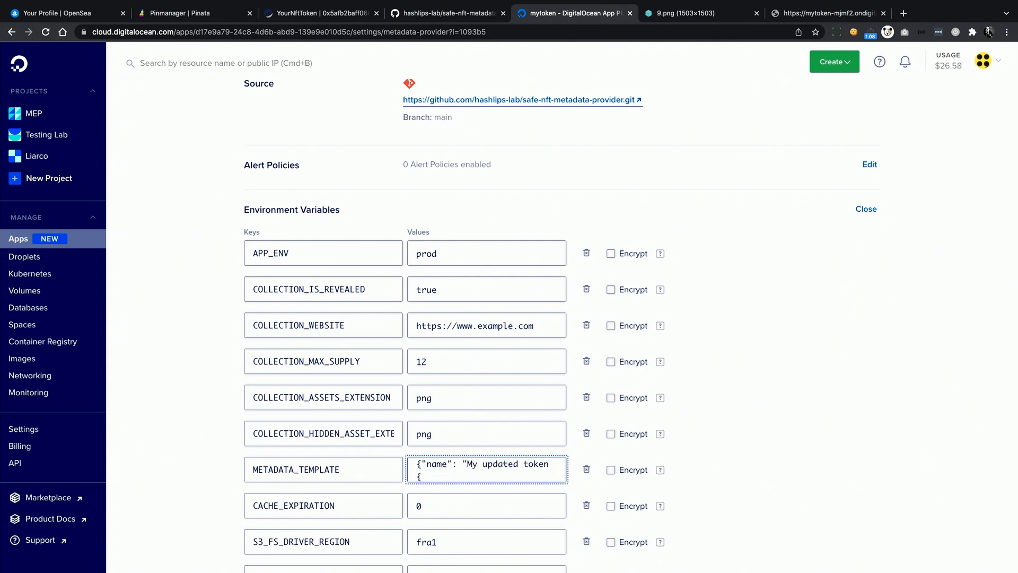
{"action": "type", "text": "{TOKEN_ID}\""}
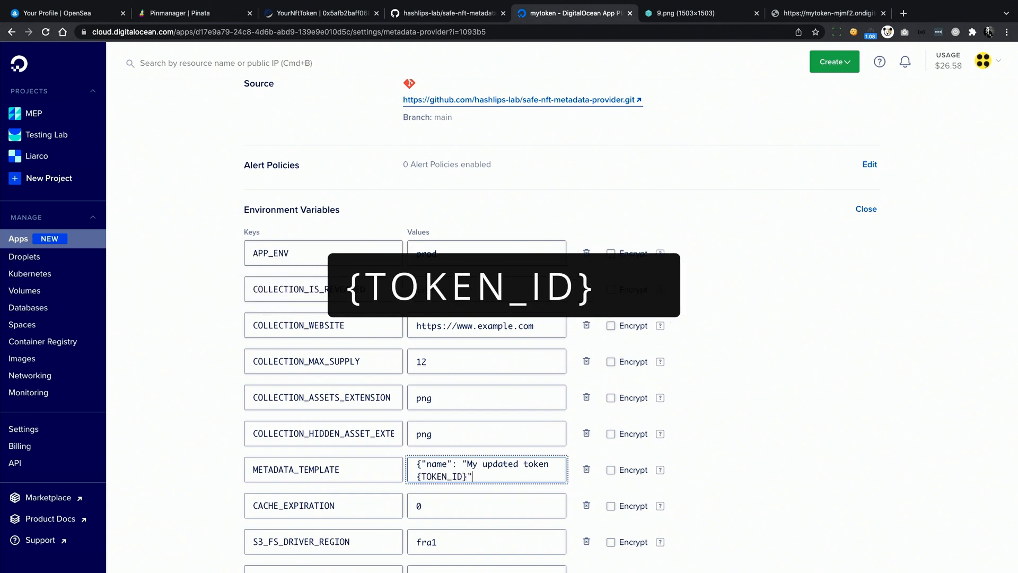
{"action": "scroll", "scroll_direction": "down", "scroll_amount": 3}
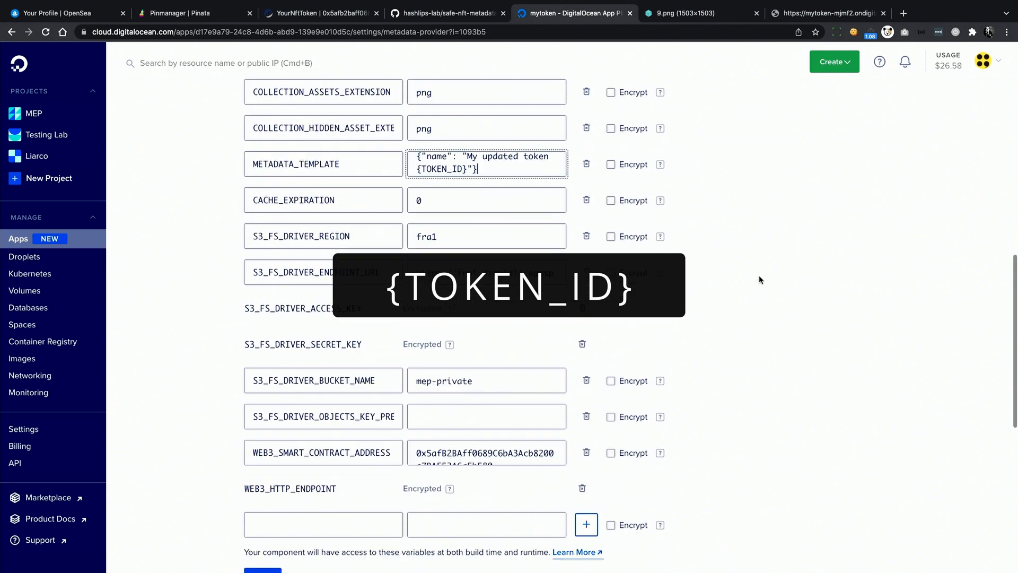
{"action": "left_click", "coordinate": [262, 460]}
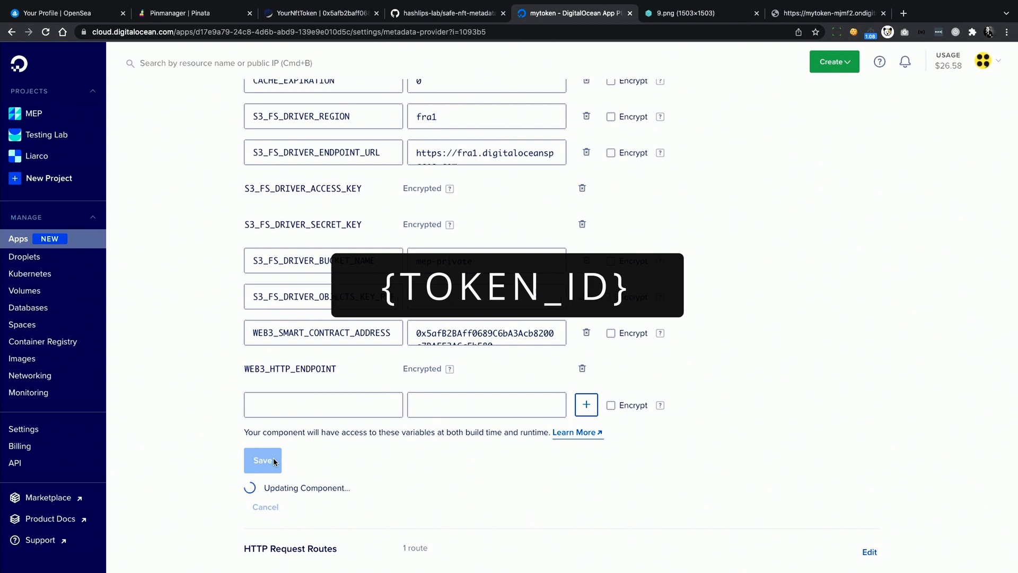
{"action": "left_click", "coordinate": [263, 460]}
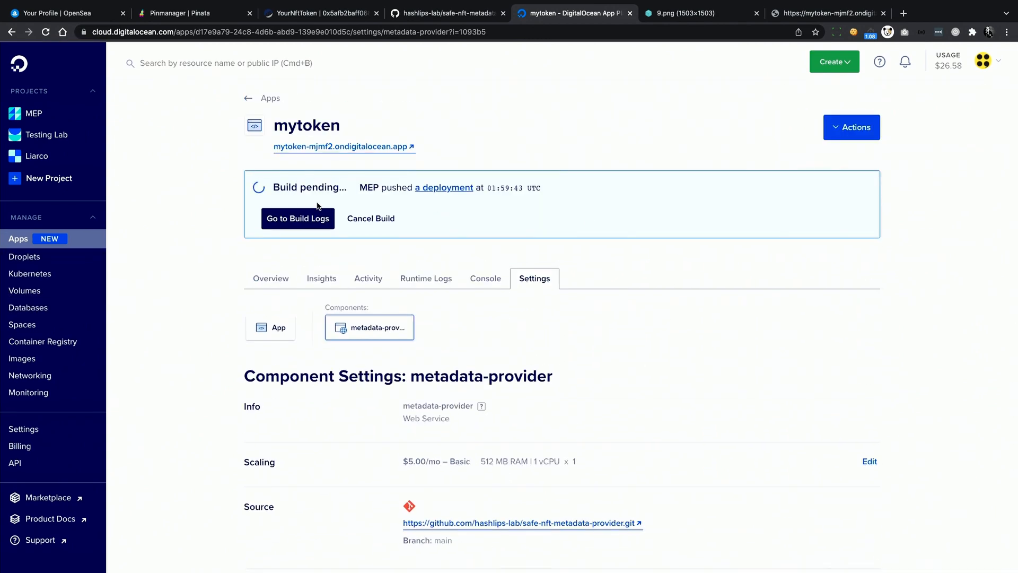
- Open the pending deployment from the banner to follow the metadata-provider build logs
{"action": "left_click", "coordinate": [443, 187]}
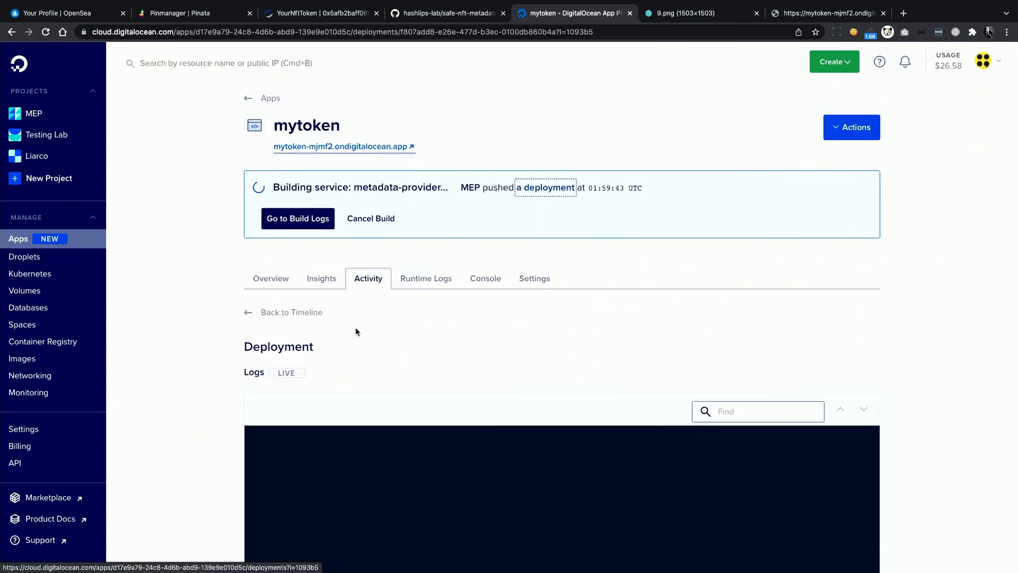
{"action": "scroll", "scroll_direction": "down", "scroll_amount": 3}
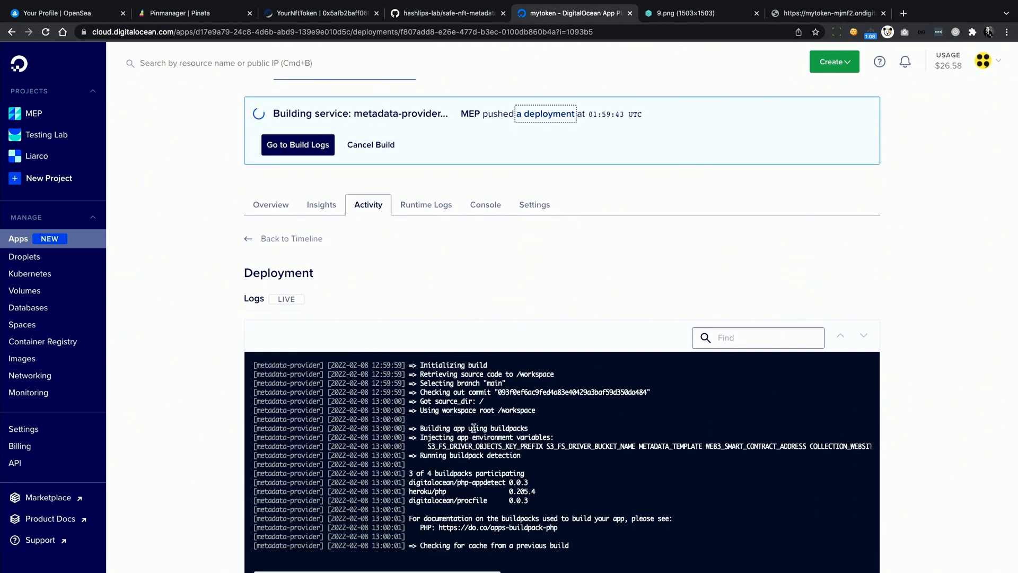
{"action": "left_click", "coordinate": [447, 13]}
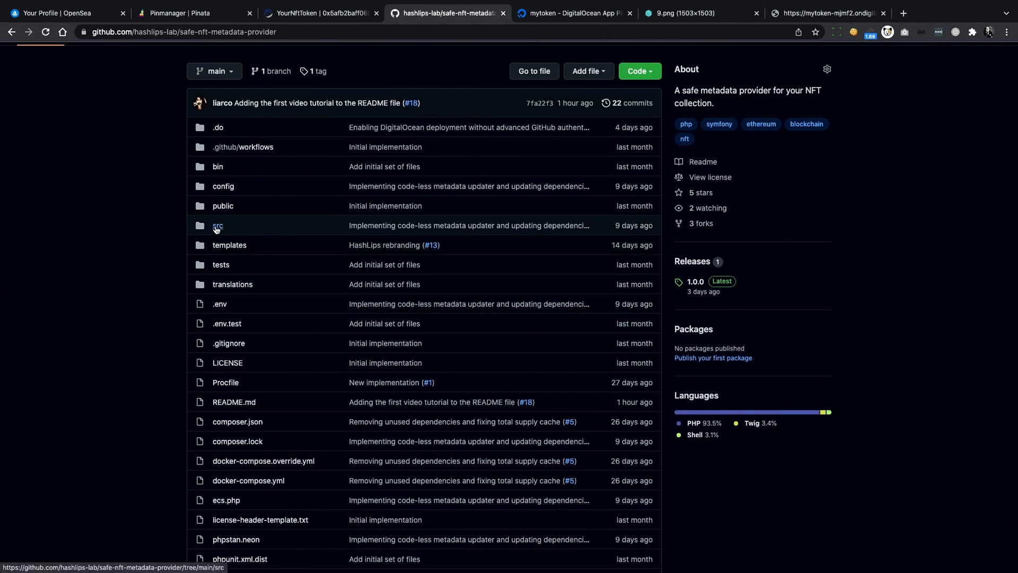
- Open src/MetadataUpdater/TemplatedMetadataUpdater.php and read its documented placeholders like {TOKEN_ID} and {ASSET_URI}
{"action": "left_click", "coordinate": [218, 226]}
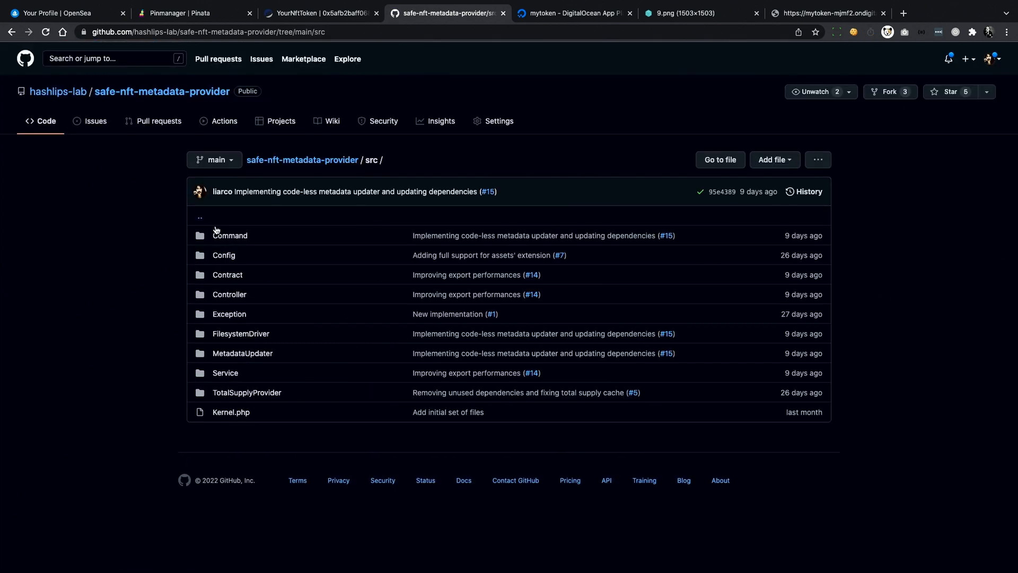
{"action": "mouse_move", "coordinate": [243, 352]}
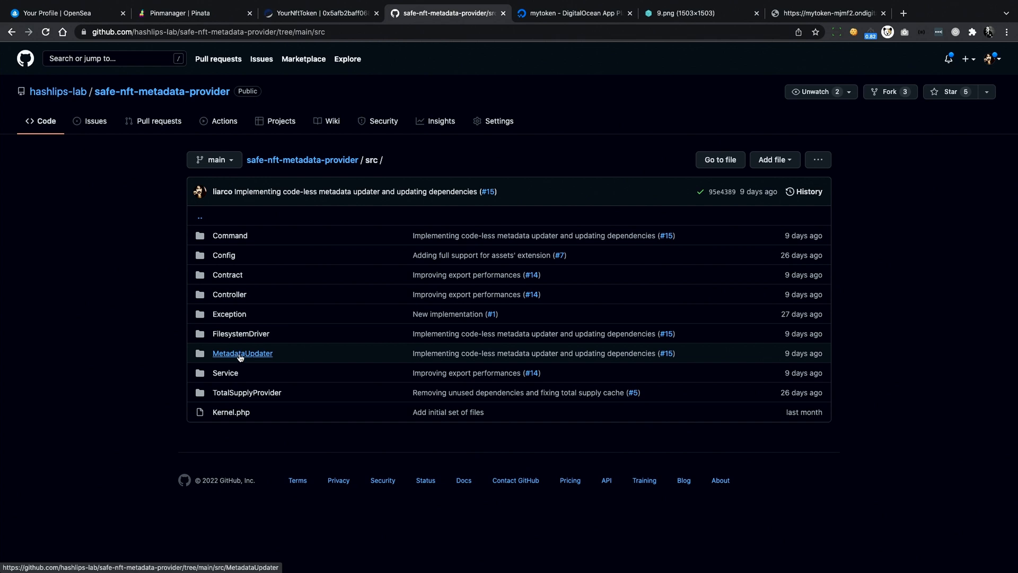
{"action": "left_click", "coordinate": [243, 353]}
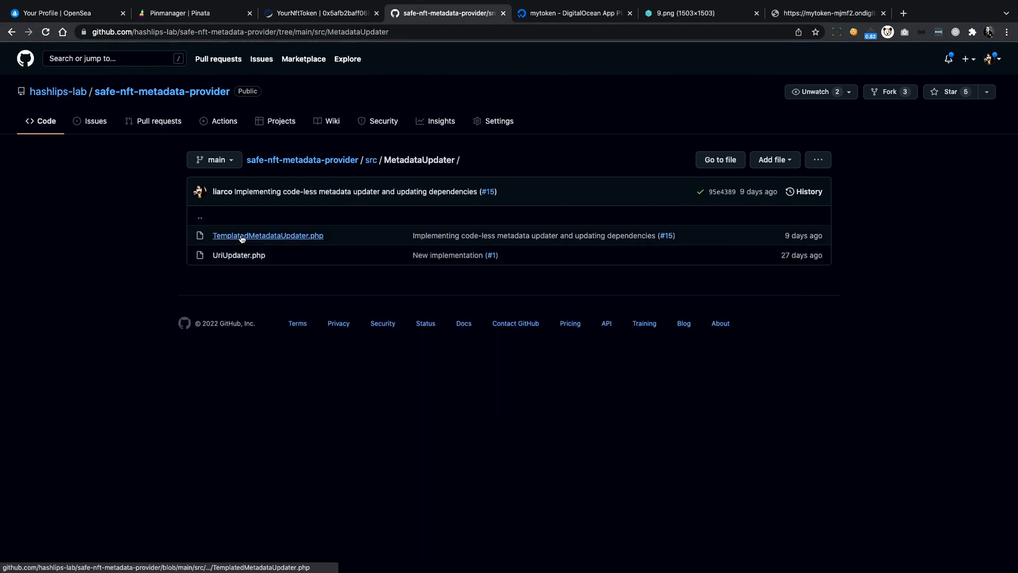
{"action": "left_click", "coordinate": [266, 235]}
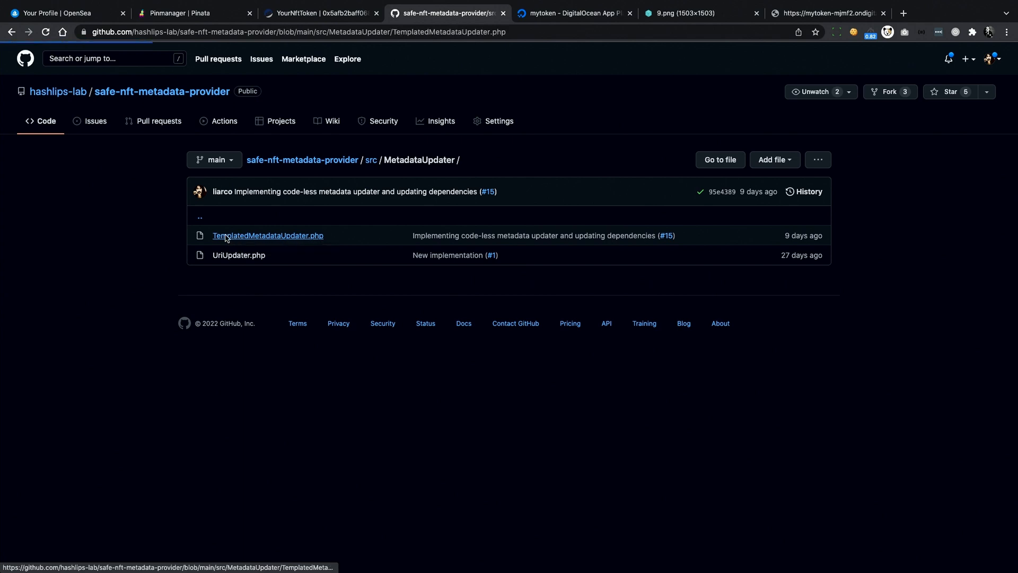
{"action": "left_click", "coordinate": [266, 234]}
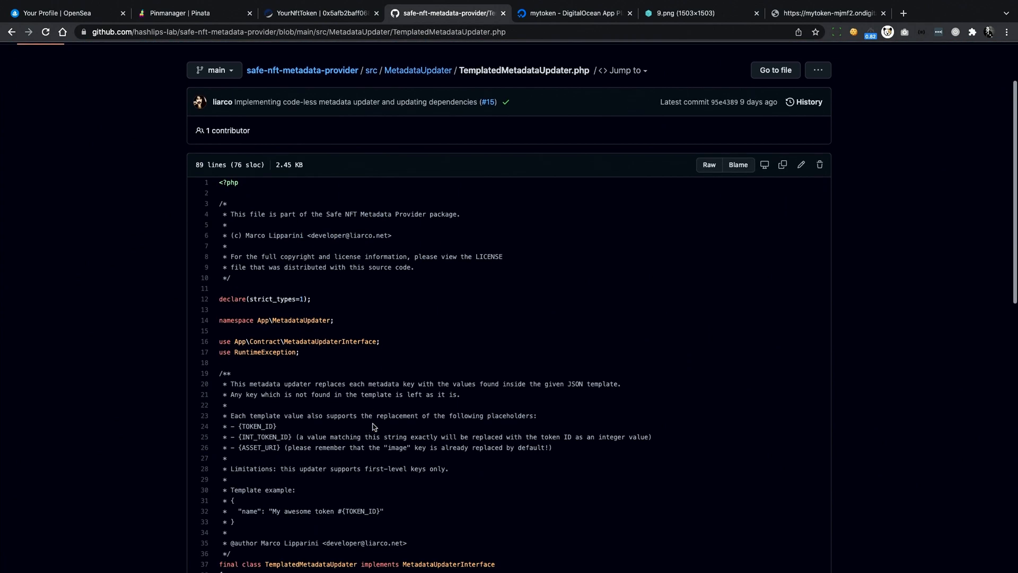
{"action": "scroll", "scroll_direction": "down", "scroll_amount": 3}
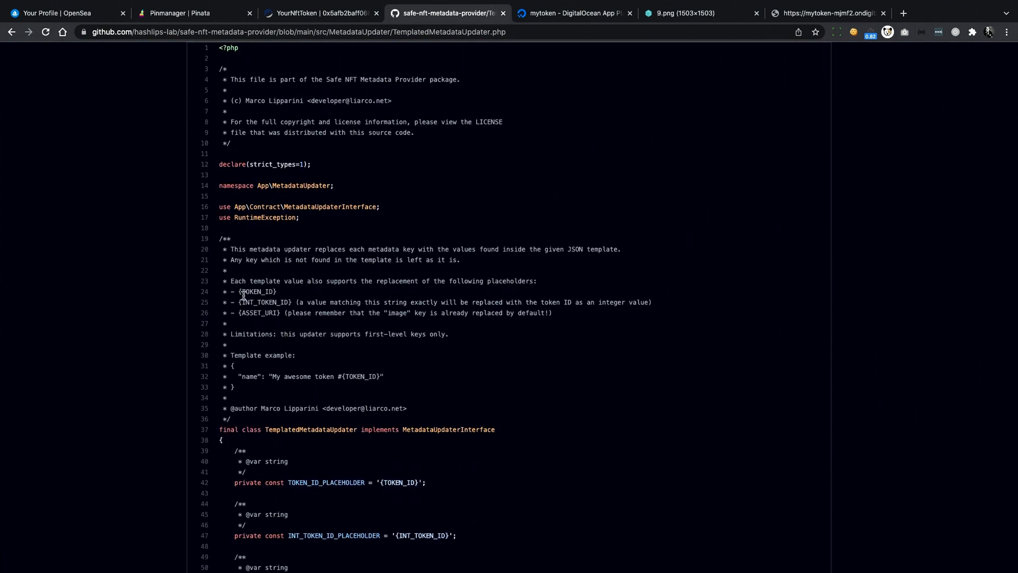
{"action": "left_click_drag", "start_coordinate": [232, 248], "coordinate": [250, 280]}
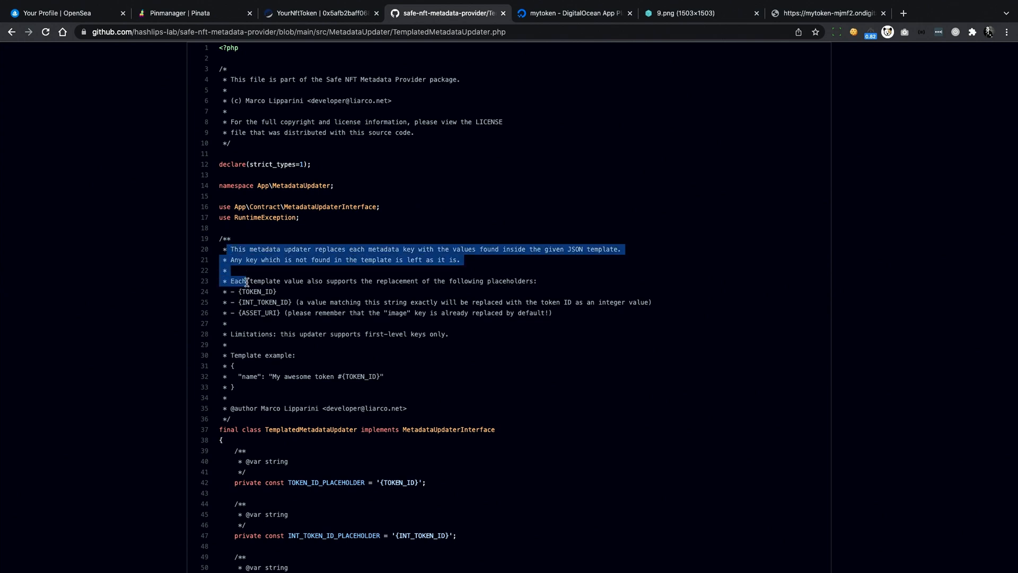
{"action": "left_click", "coordinate": [282, 405]}
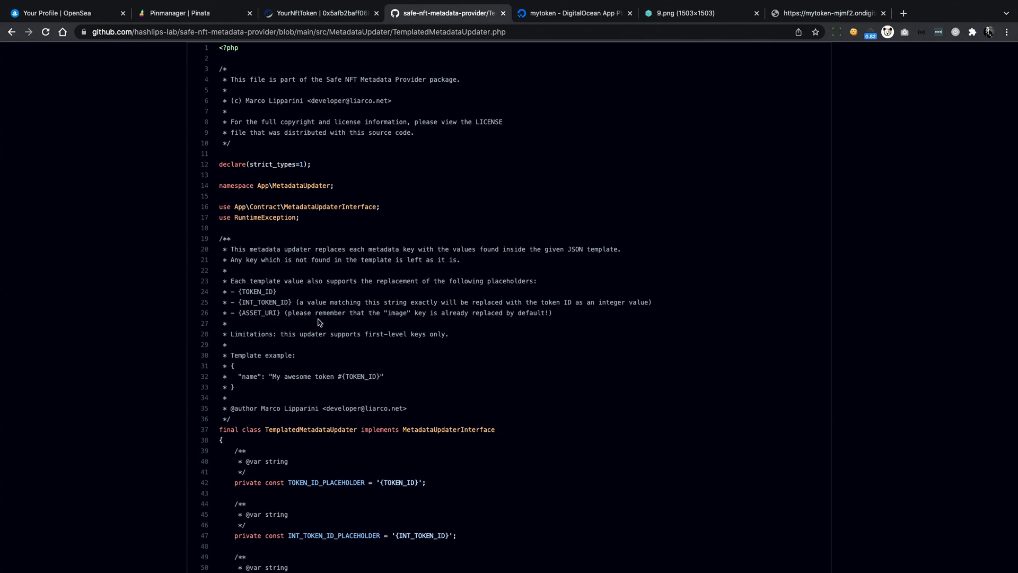
{"action": "mouse_move", "coordinate": [313, 324]}
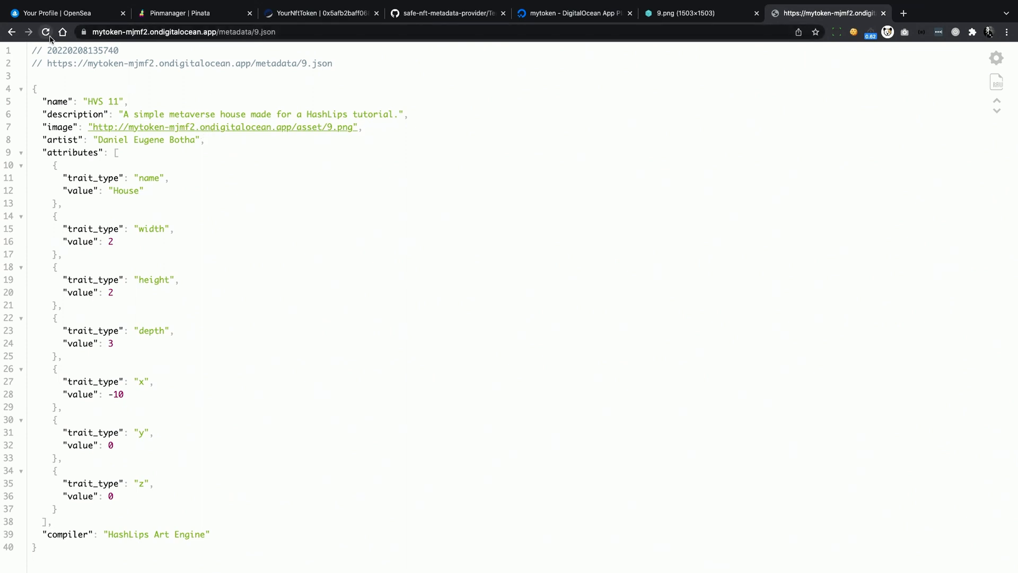
- Reload metadata 9.json, now showing the name 'My updated token 9'
{"action": "left_click", "coordinate": [46, 32]}
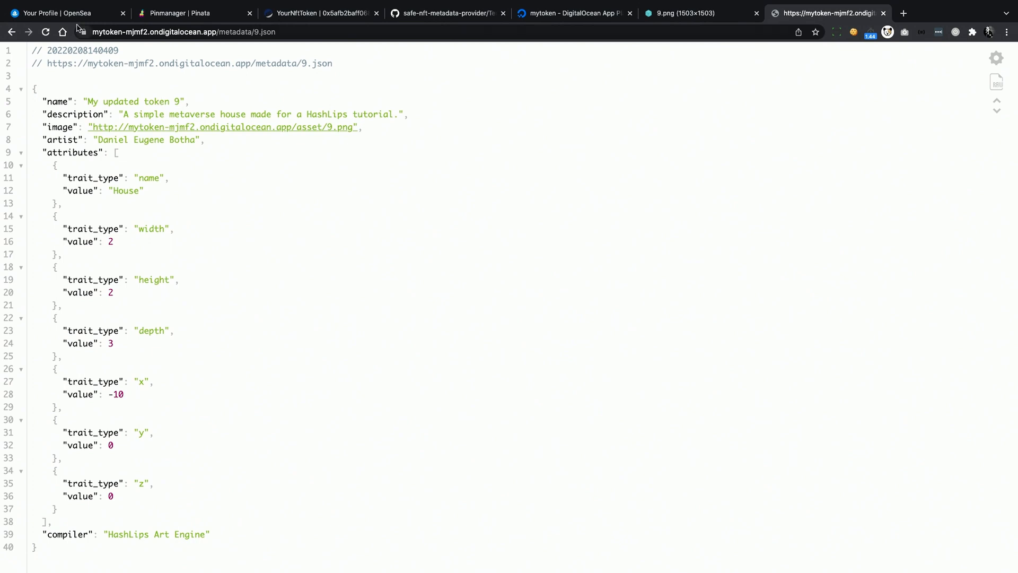
- Refresh metadata on the OpenSea token page so it shows 'My updated token 8'
{"action": "left_click", "coordinate": [62, 13]}
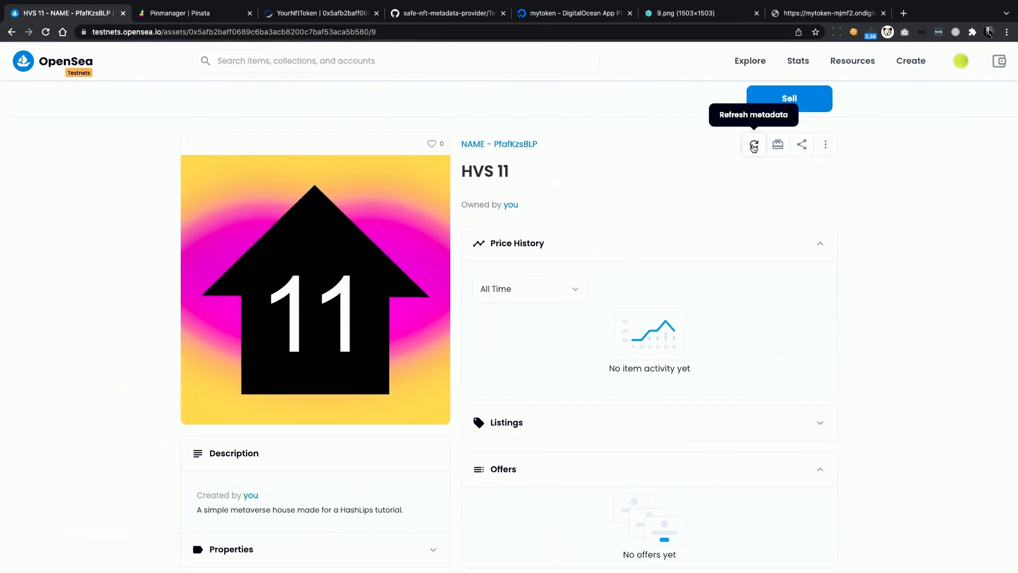
{"action": "left_click", "coordinate": [752, 145]}
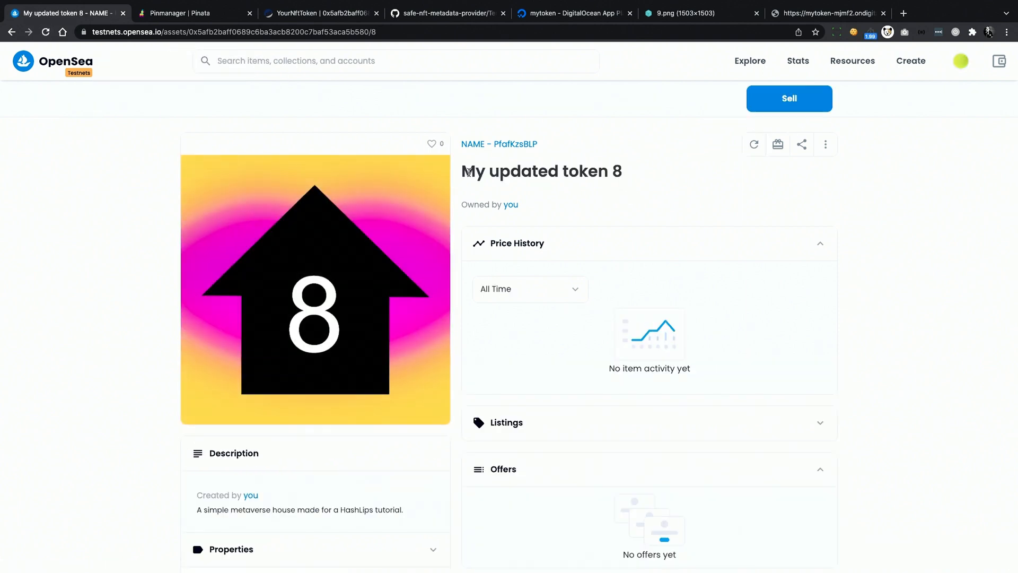
{"action": "scroll", "scroll_direction": "down", "scroll_amount": 3}
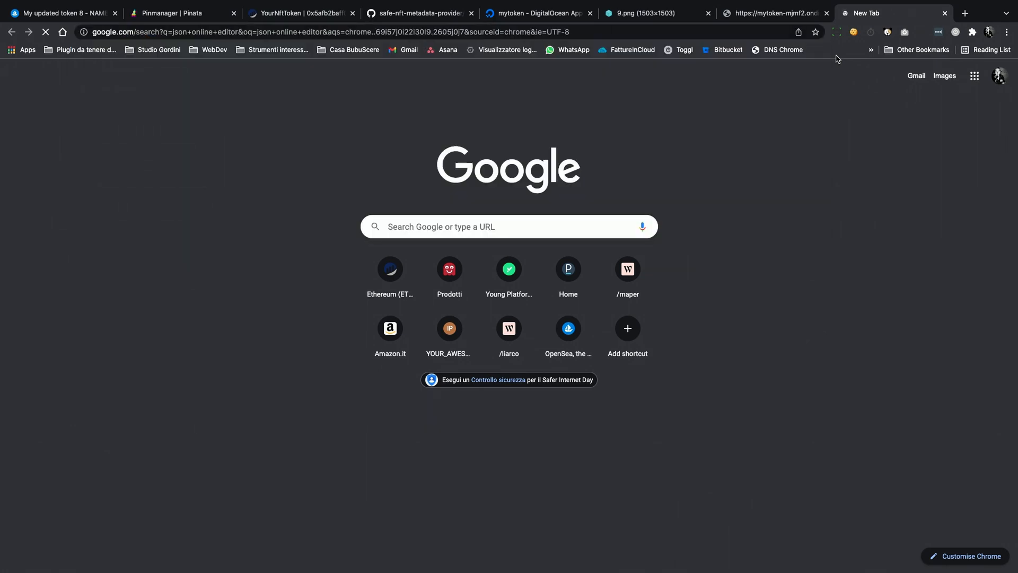
- Write a JSON template with an {ASSET_URI} description and edition {INT_TOKEN_ID}
{"action": "left_click", "coordinate": [226, 177]}
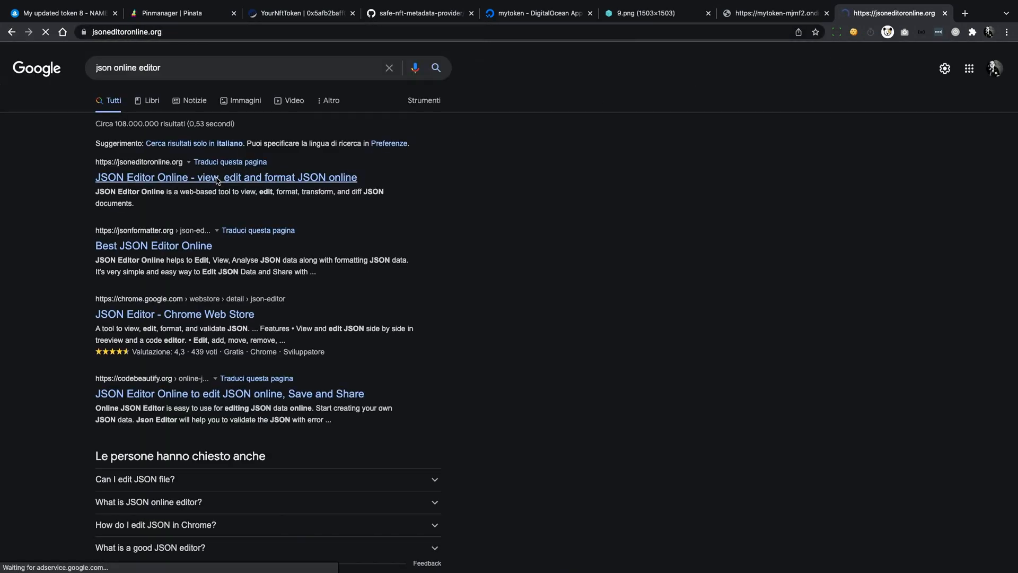
{"action": "left_click", "coordinate": [226, 177]}
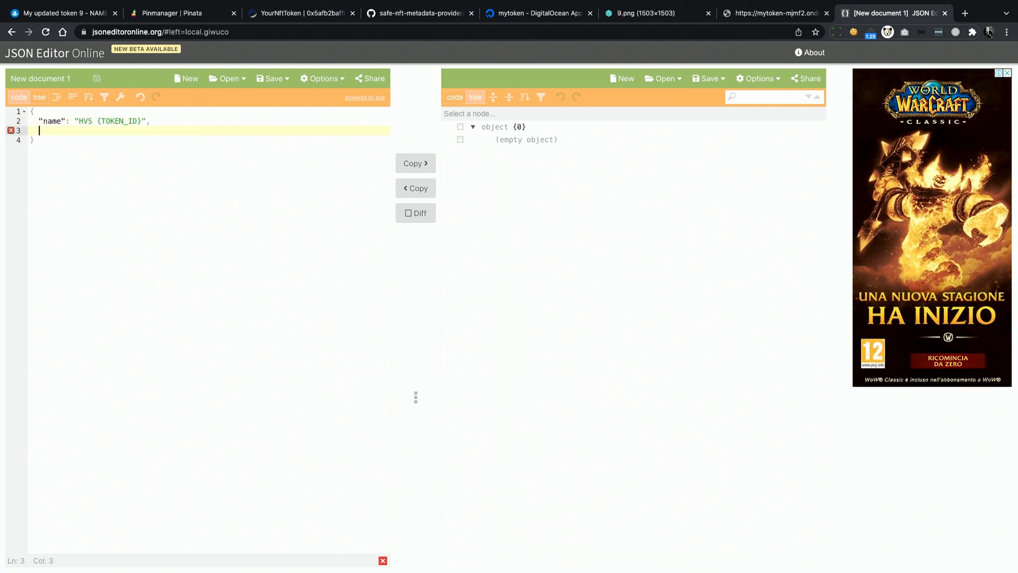
{"action": "type", "text": "\"description\": \"This is an awesome token! You can find the asset here: {ASSET_URI}\","}
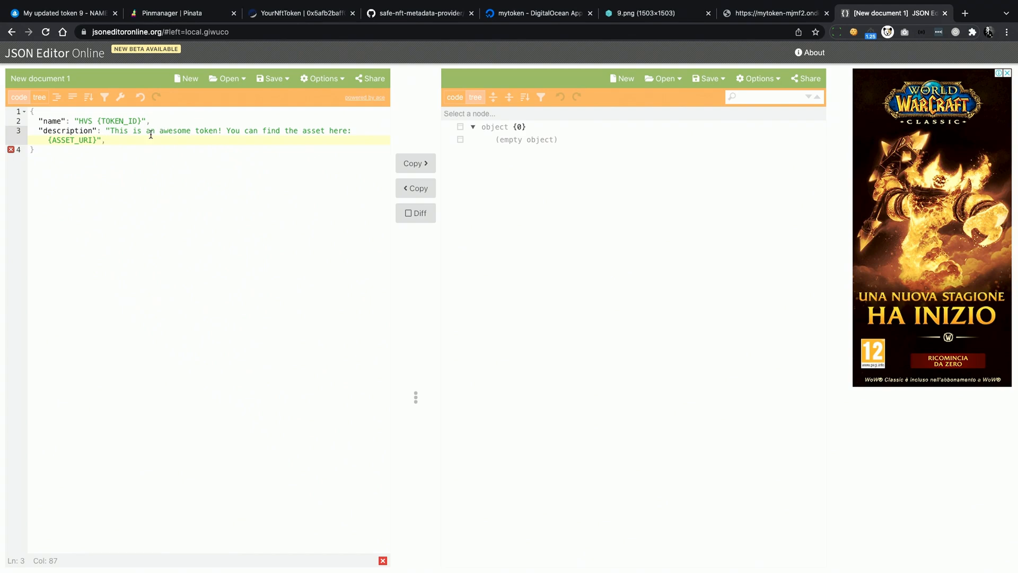
{"action": "key", "text": "Enter"}
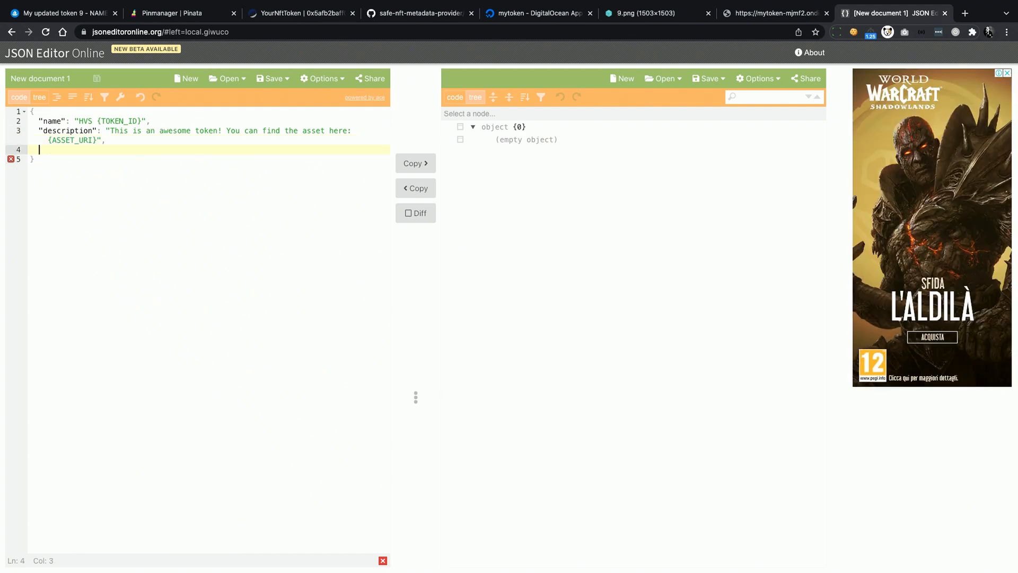
{"action": "type", "text": "\"edition\": \"{INT_TOKEN_ID}\""}
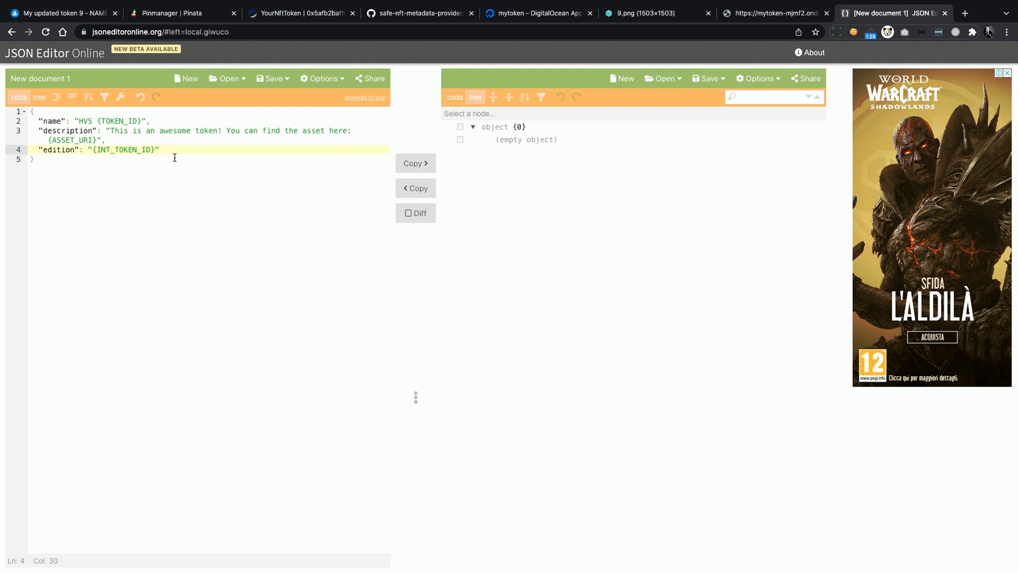
{"action": "mouse_move", "coordinate": [165, 142]}
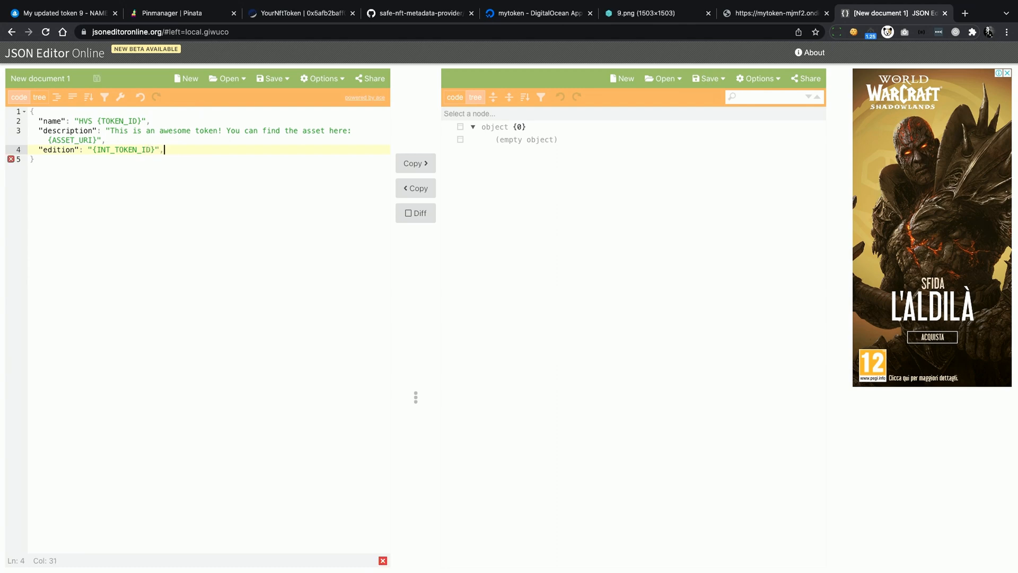
{"action": "mouse_move", "coordinate": [10, 159]}
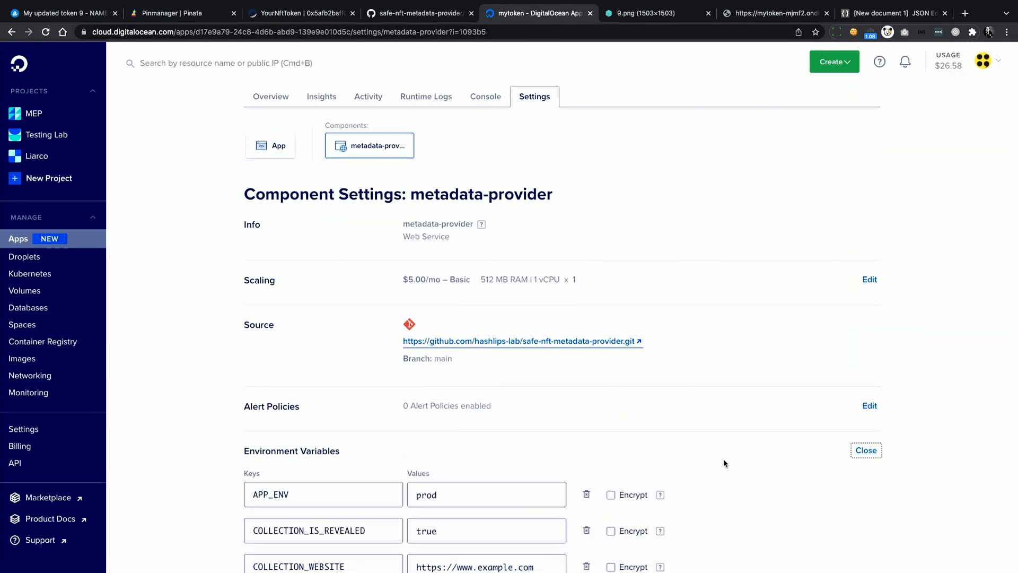
- Save the environment variables and check 9.json now shows 'HVS 9' with edition 9
{"action": "scroll", "scroll_direction": "down", "scroll_amount": 3}
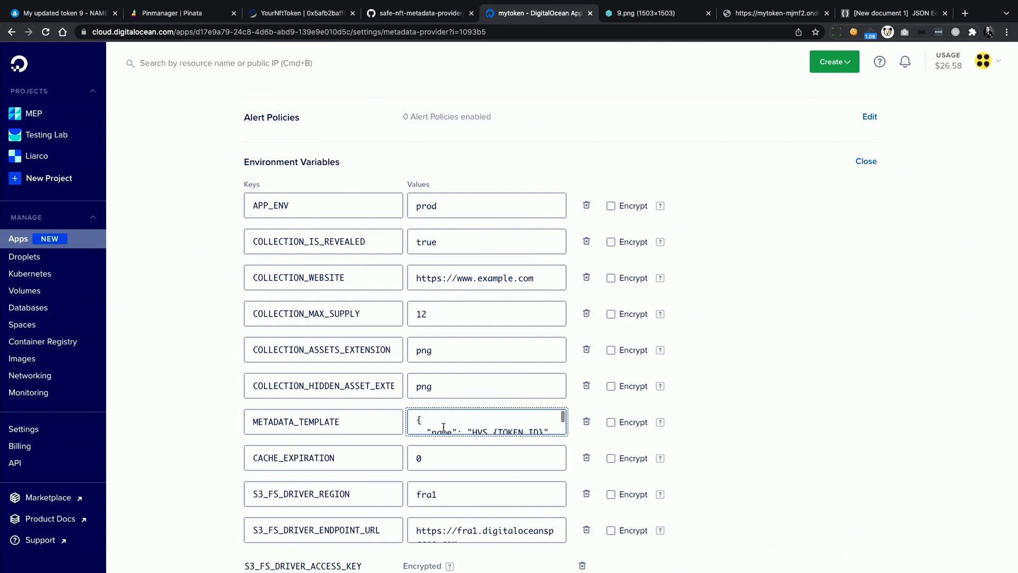
{"action": "left_click", "coordinate": [263, 419]}
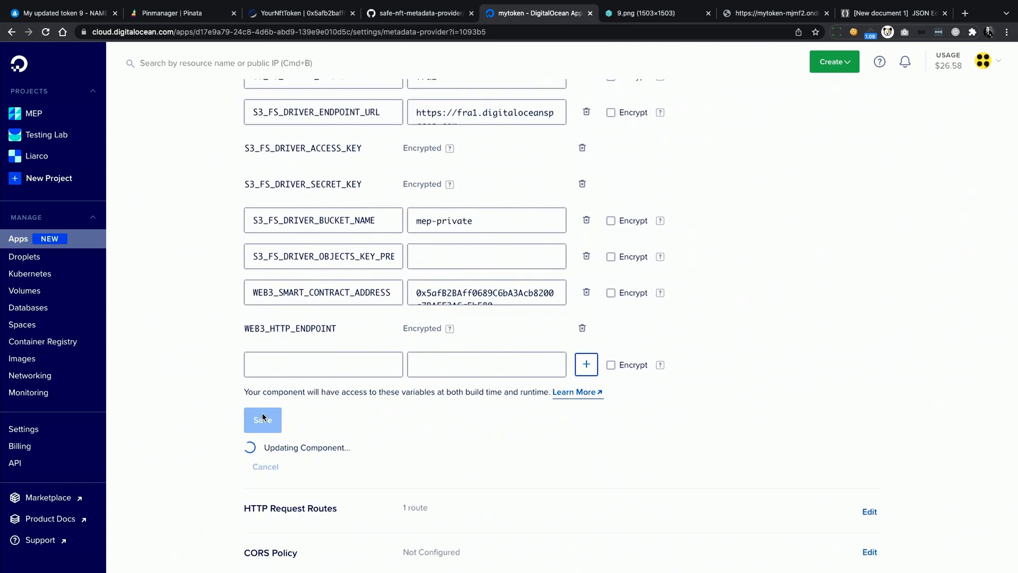
{"action": "left_click", "coordinate": [262, 419]}
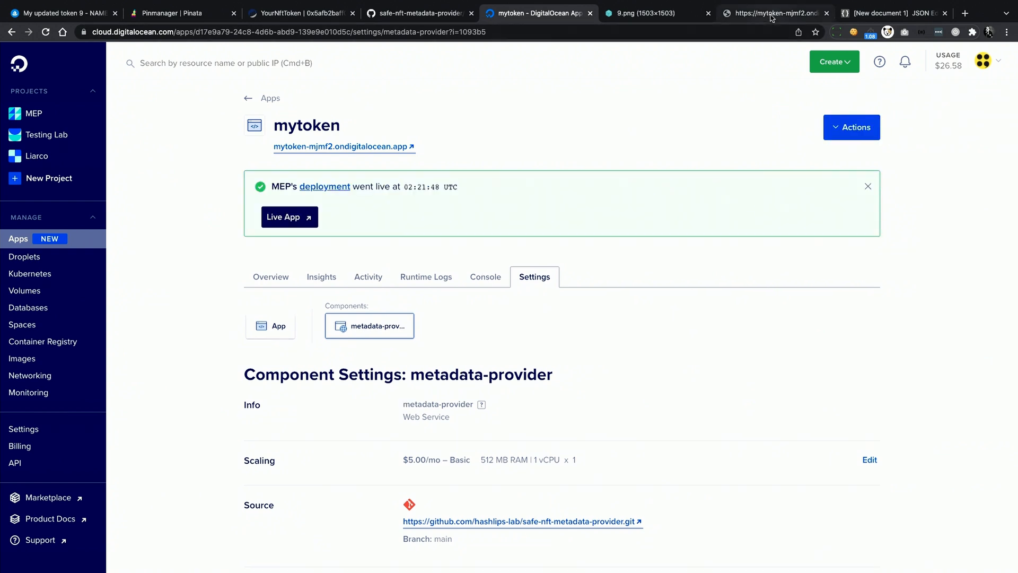
{"action": "left_click", "coordinate": [774, 13]}
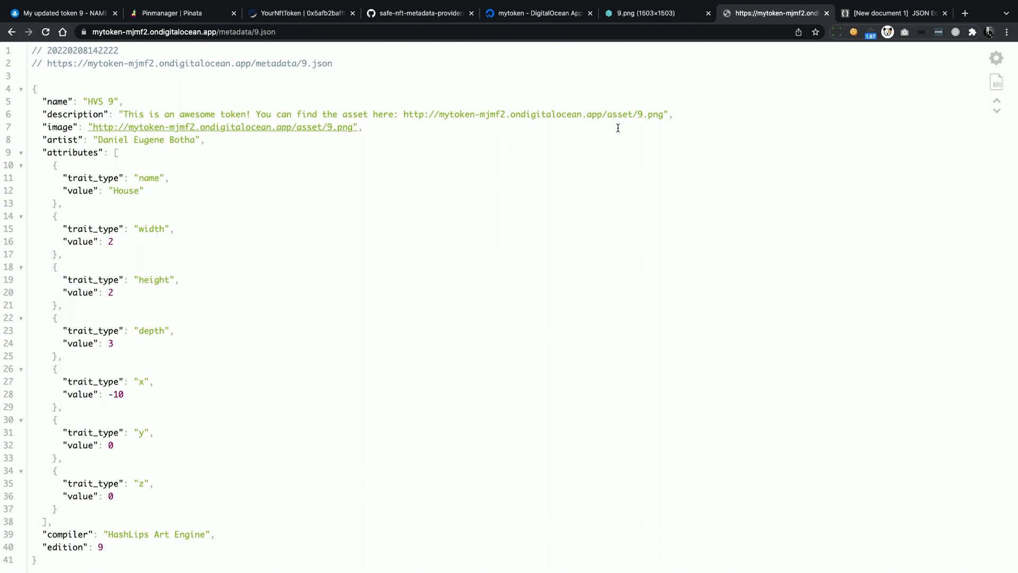
{"action": "mouse_move", "coordinate": [483, 88]}
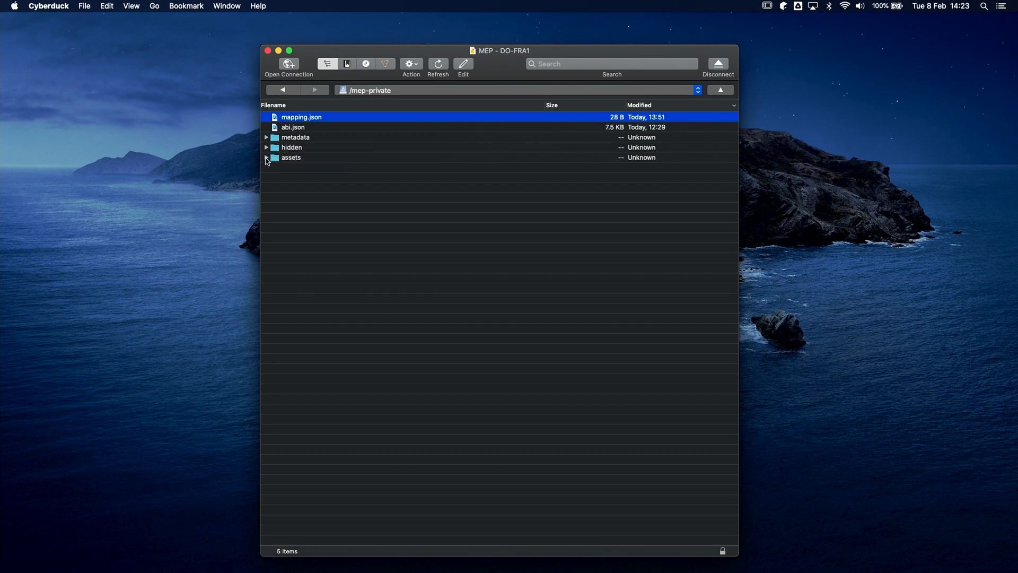
- Expand the mep-private assets folder and preview 9.png, a house numbered 9
{"action": "left_click", "coordinate": [266, 157]}
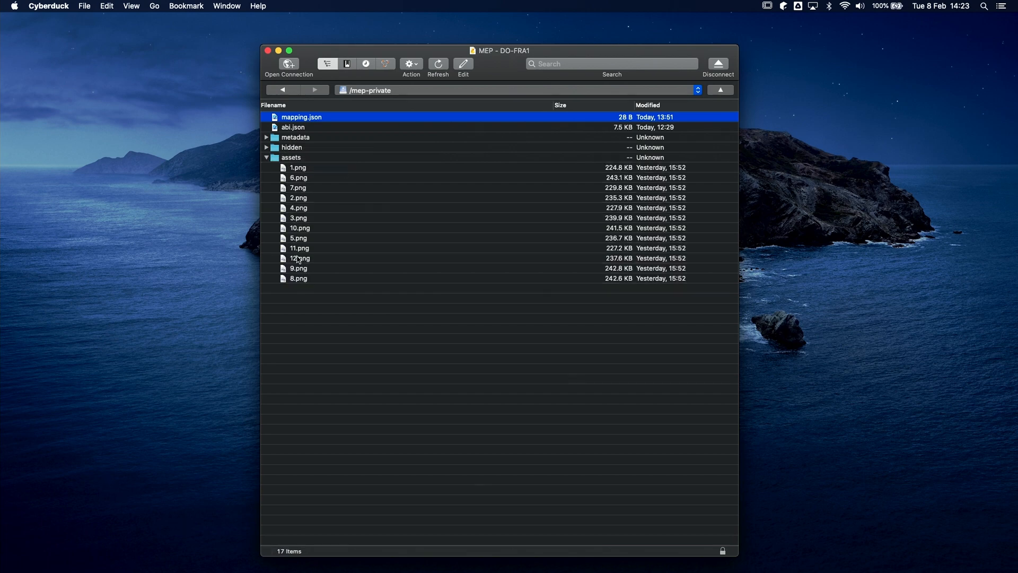
{"action": "left_click", "coordinate": [298, 268]}
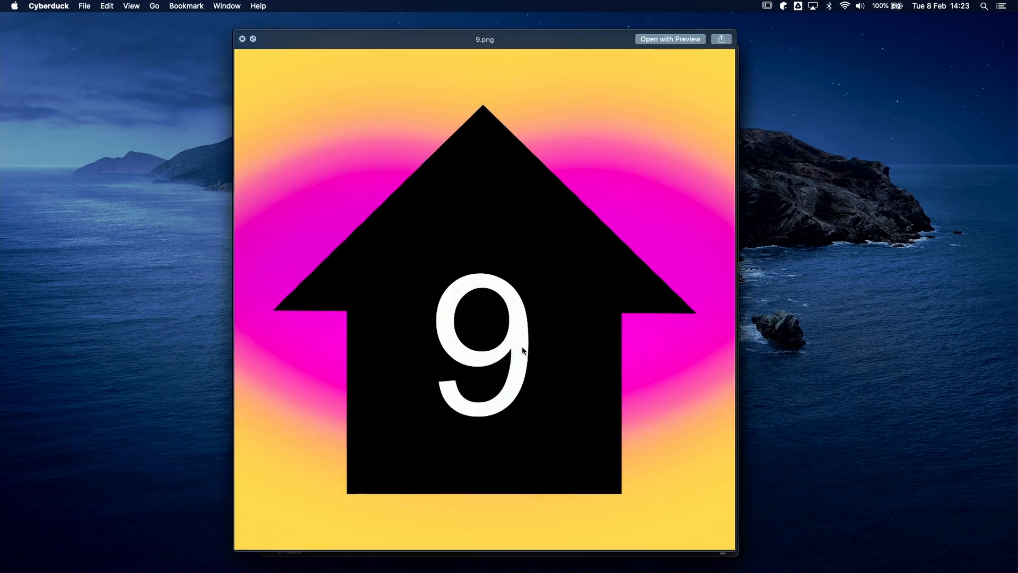
{"action": "left_click", "coordinate": [242, 39]}
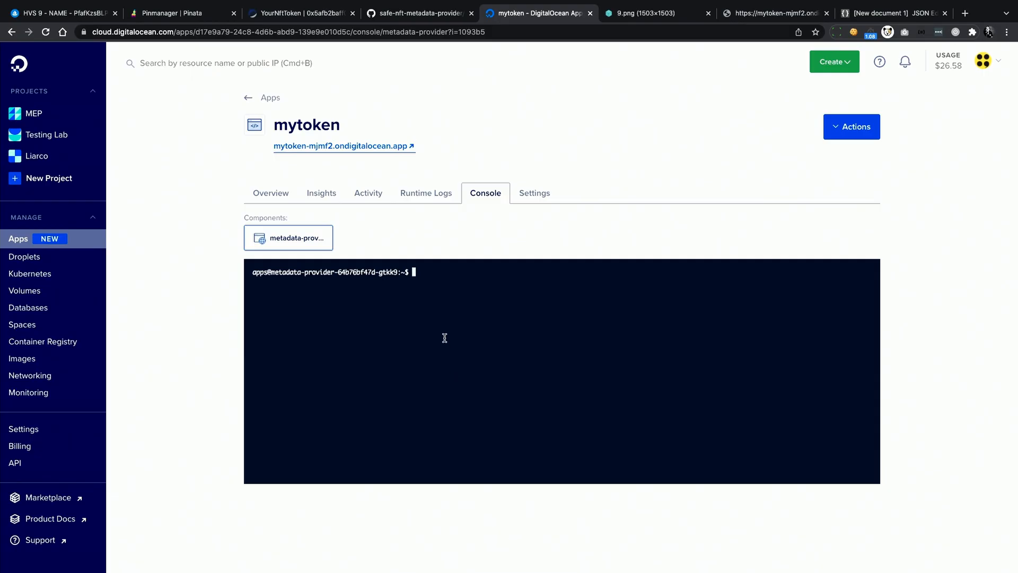
- Run bin/console nft:export-assets and confirm the prompt with yes
{"action": "type", "text": "bin/"}
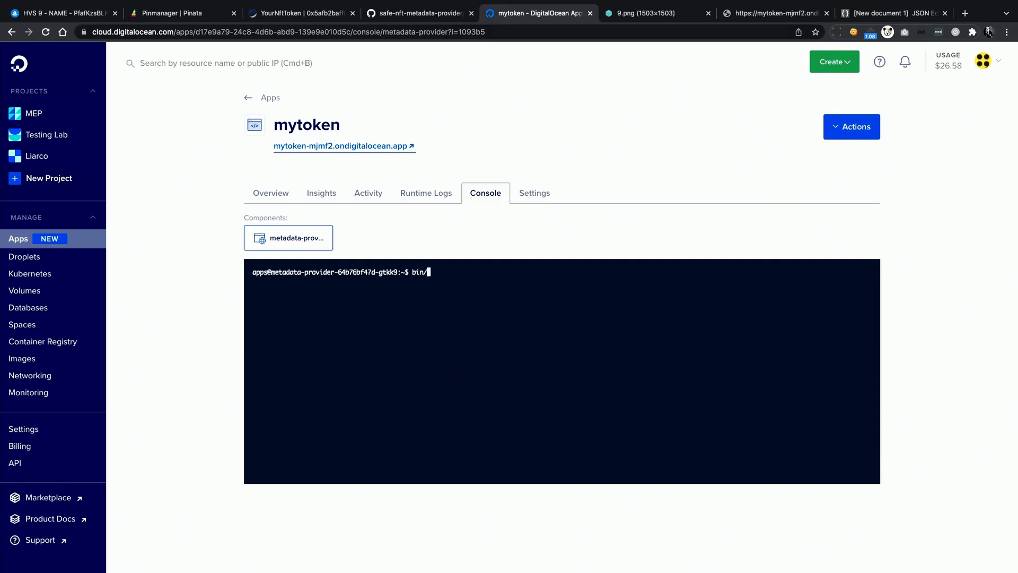
{"action": "type", "text": "console"}
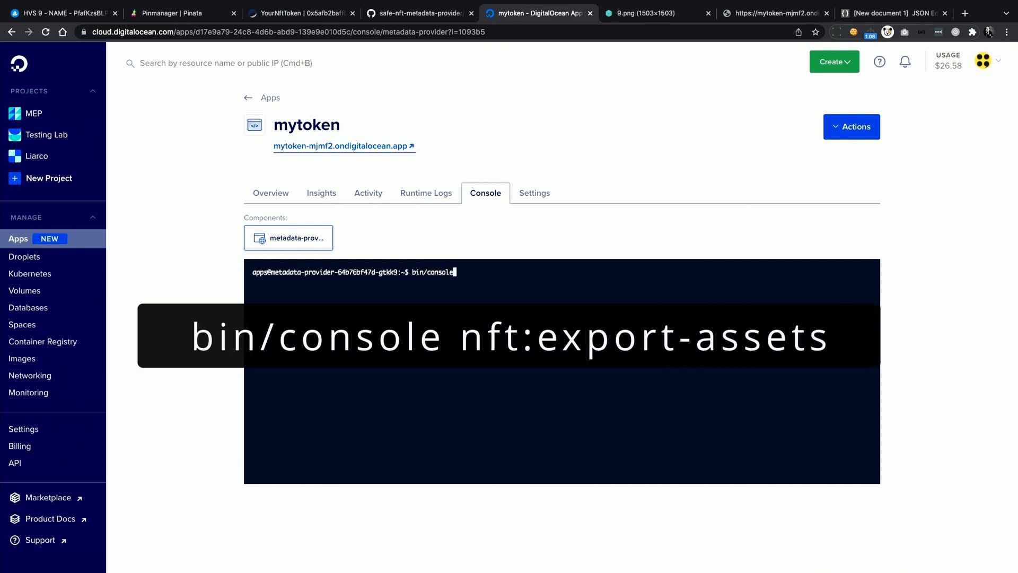
{"action": "type", "text": "nft:ex"}
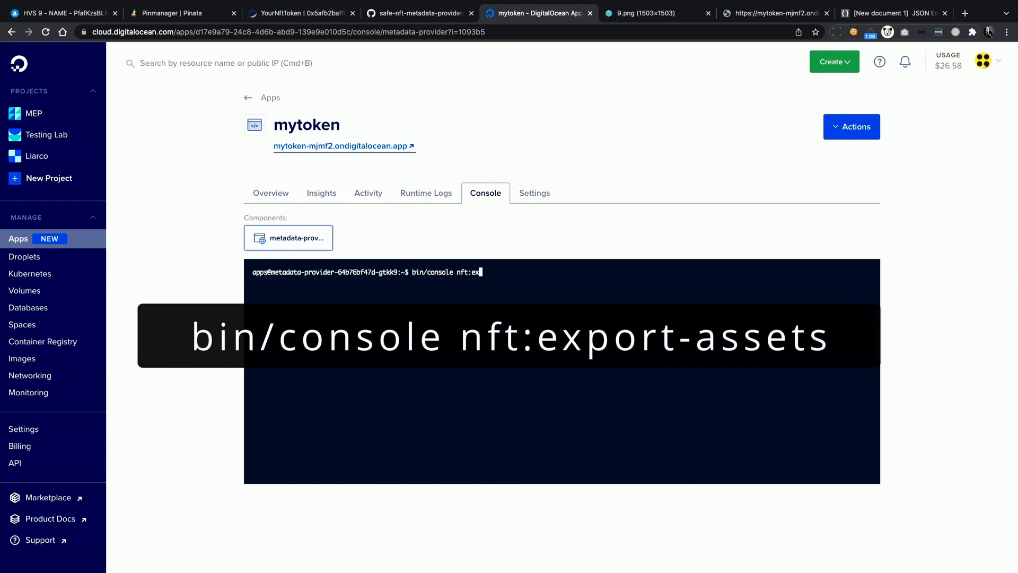
{"action": "type", "text": "ort-assets"}
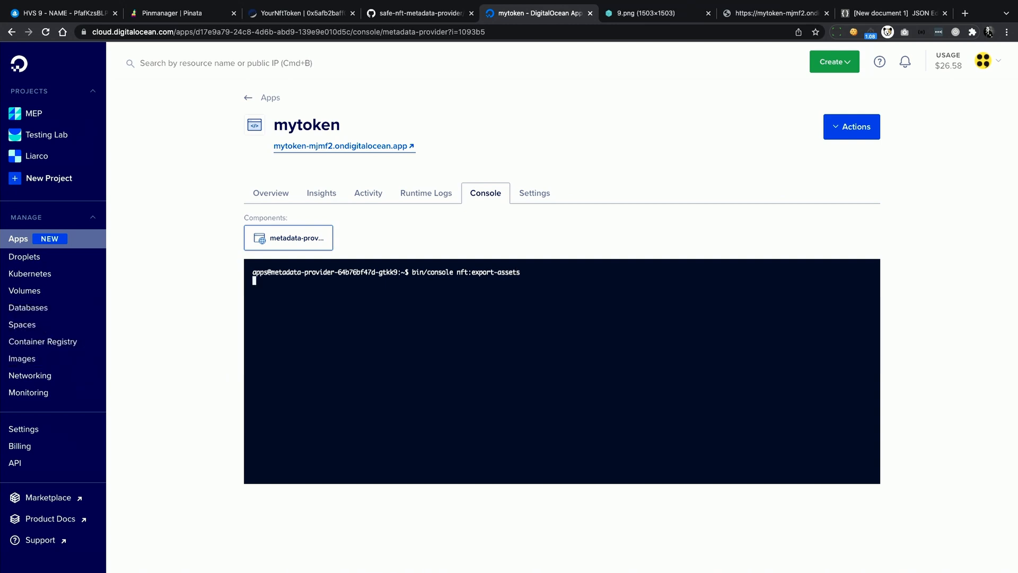
{"action": "type", "text": "ye"}
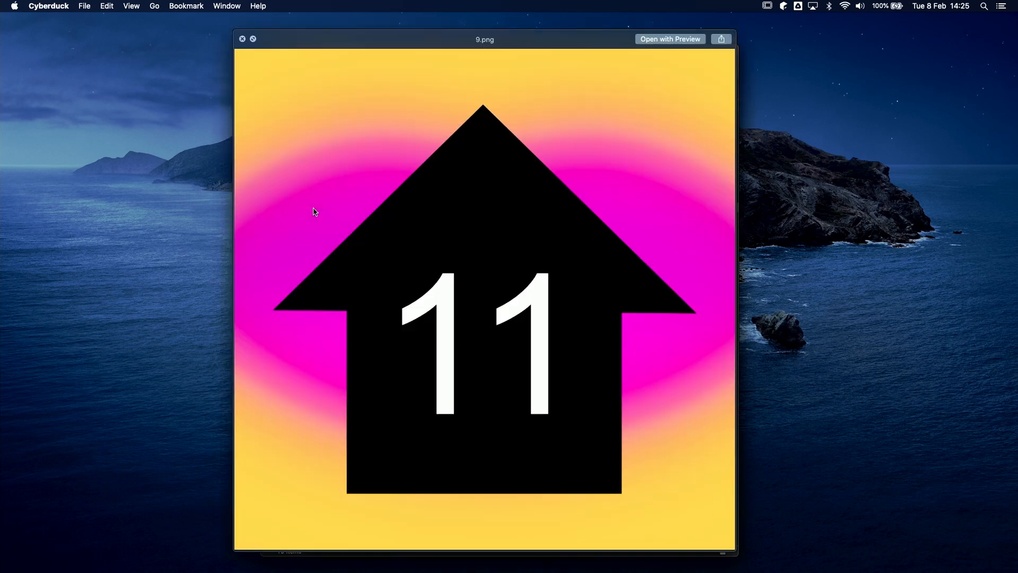
{"action": "mouse_move", "coordinate": [543, 340]}
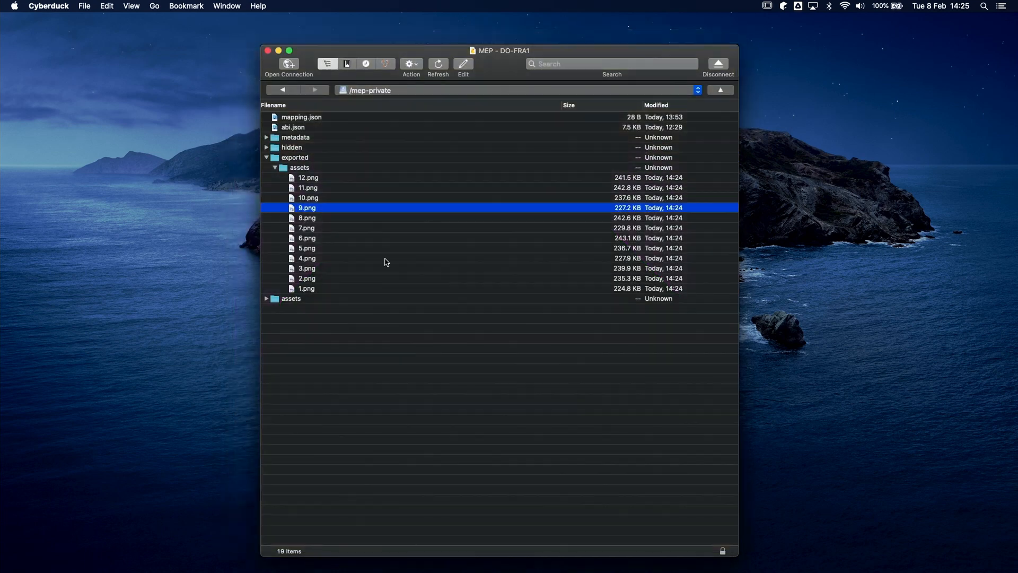
- Collapse the exported assets folder and download it to a chosen local folder
{"action": "left_click", "coordinate": [274, 168]}
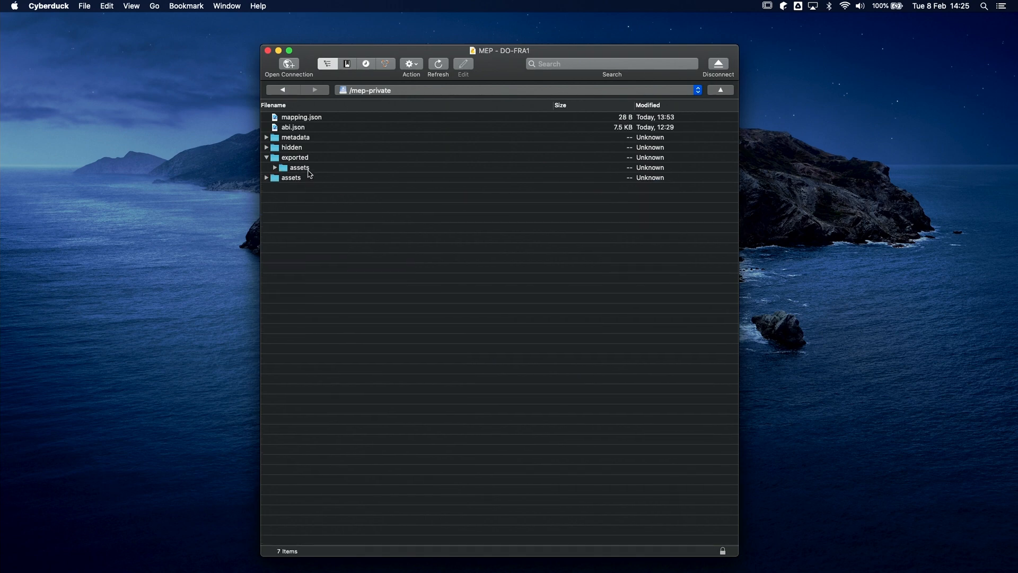
{"action": "left_click", "coordinate": [299, 167]}
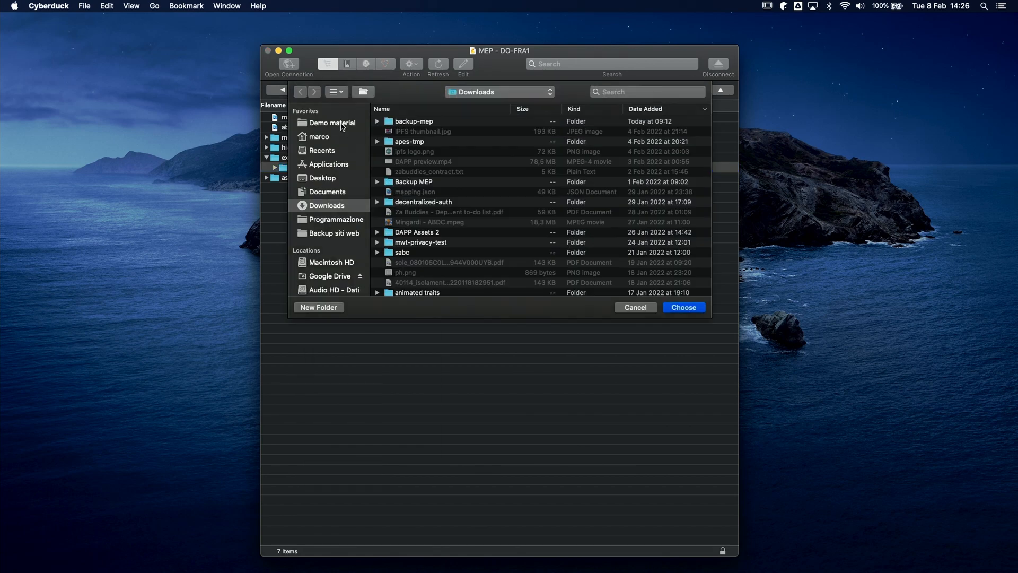
{"action": "left_click", "coordinate": [634, 307]}
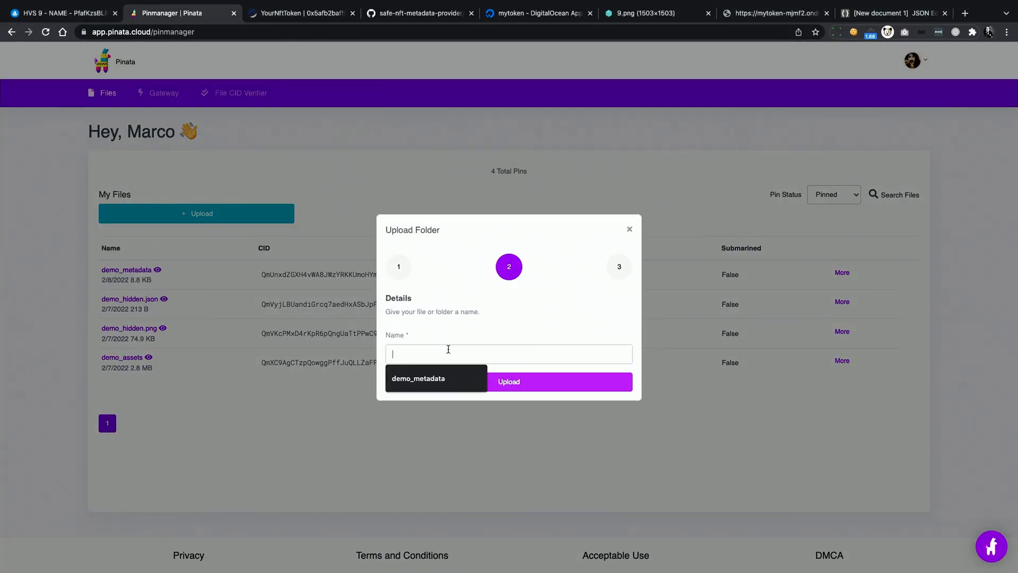
- Upload the folder to Pinata named demo_assets_v2 and copy its new CID
{"action": "type", "text": "demo_assets_v2"}
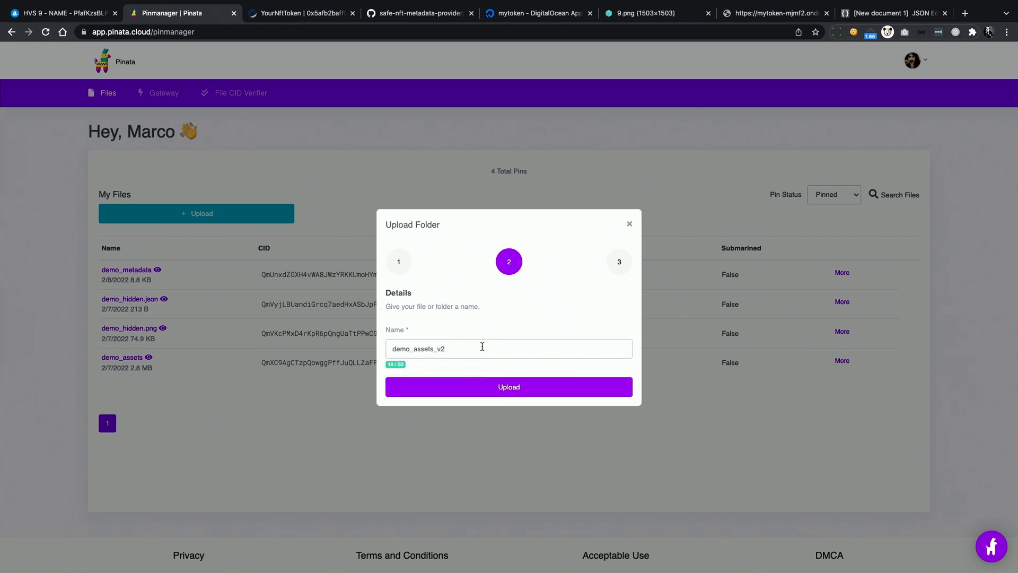
{"action": "left_click", "coordinate": [508, 387]}
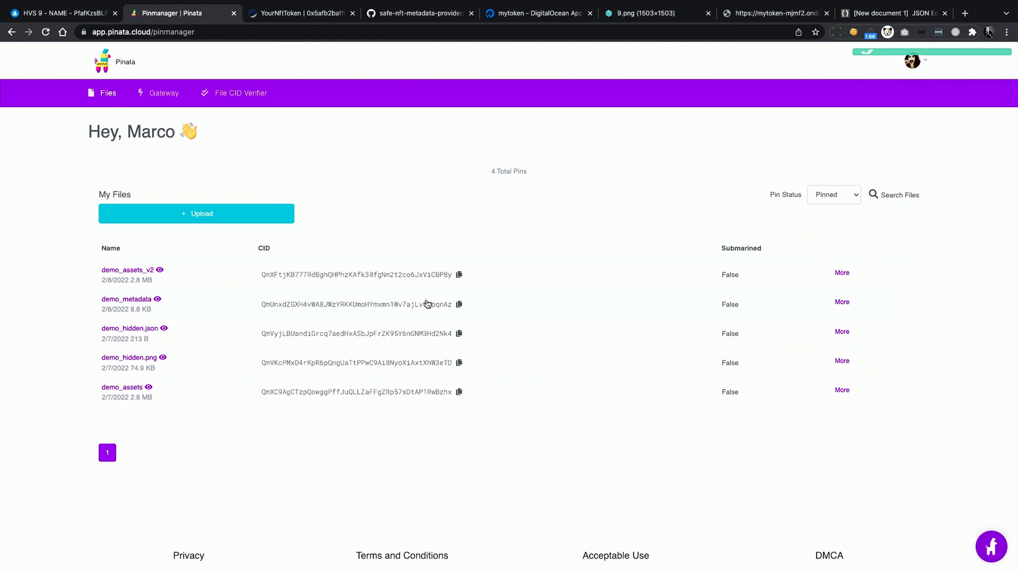
{"action": "left_click", "coordinate": [537, 13]}
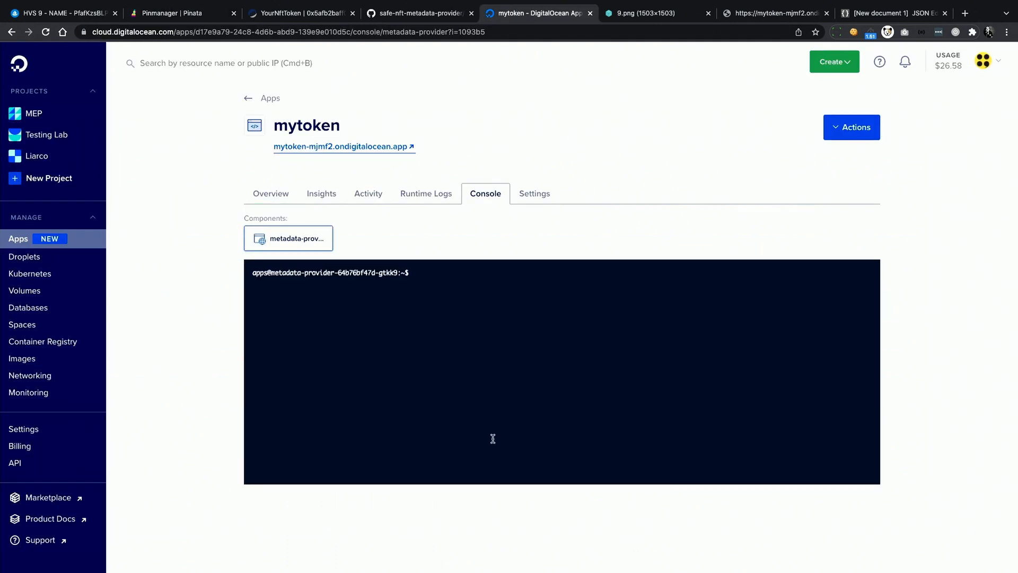
- Run nft:export-metadata with the ipfs://<CID>/ prefix in the console and confirm with yes
{"action": "type", "text": "bin/console nft:export-d"}
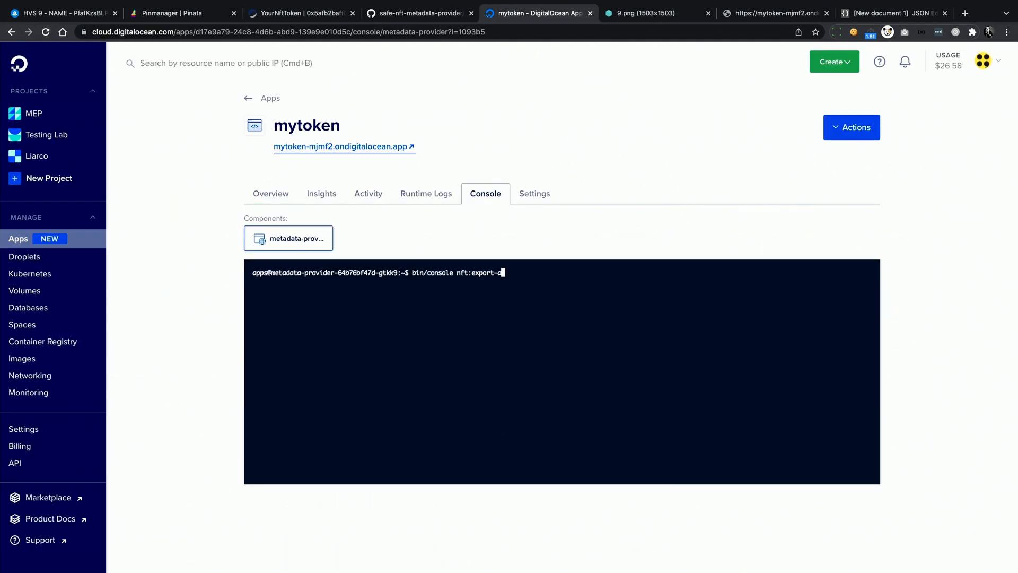
{"action": "type", "text": "metadata --help"}
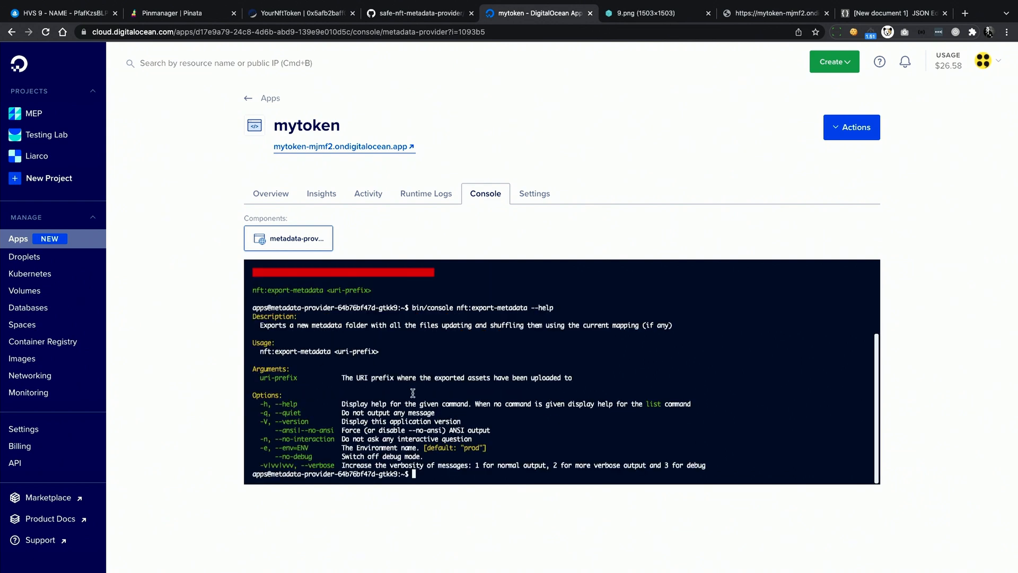
{"action": "type", "text": "bin/console nft:export-metadata --"}
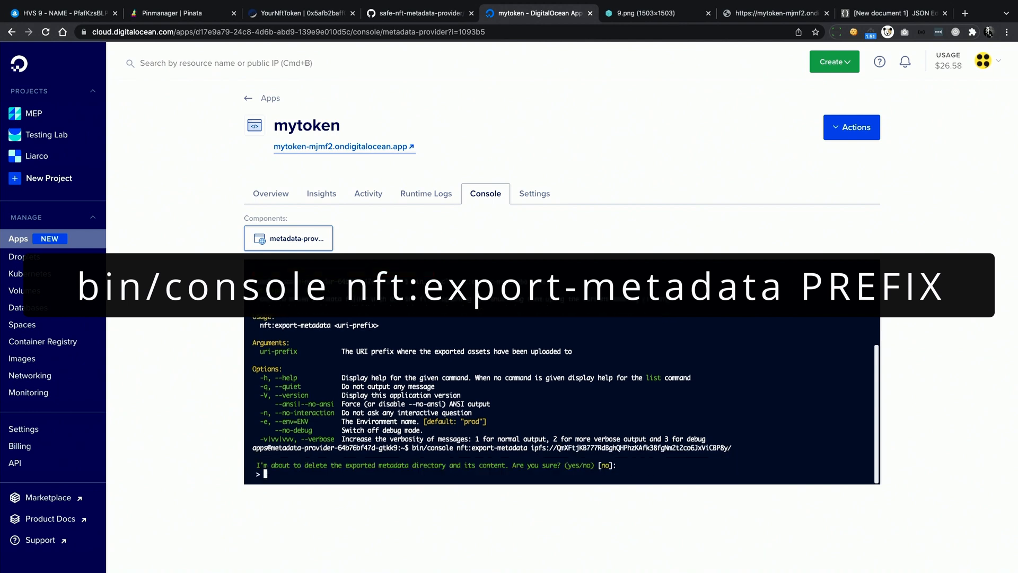
{"action": "type", "text": "yes"}
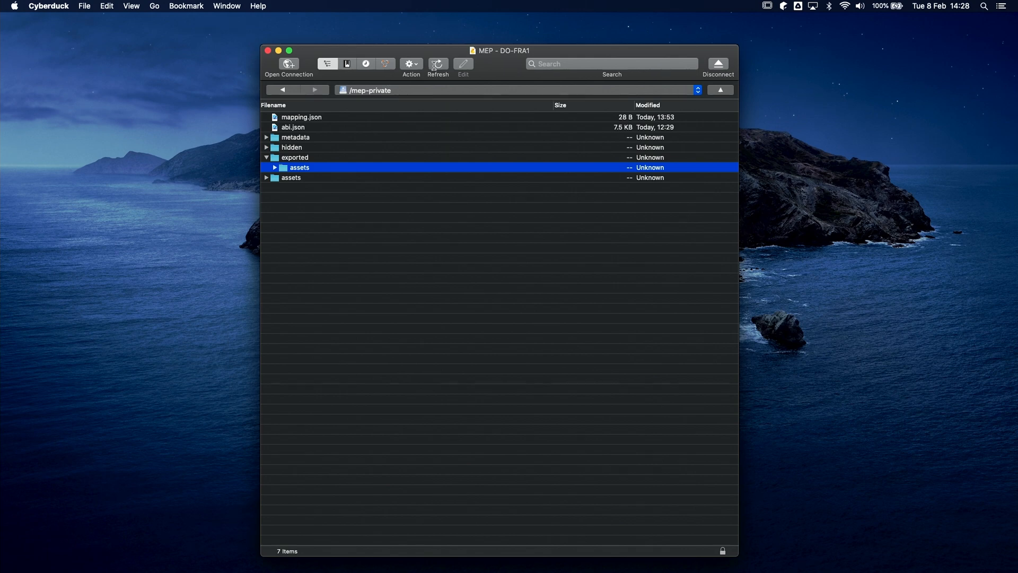
- Reload the bucket listing and preview exported/metadata/9.json for its ipfs:// image URI
{"action": "left_click", "coordinate": [274, 168]}
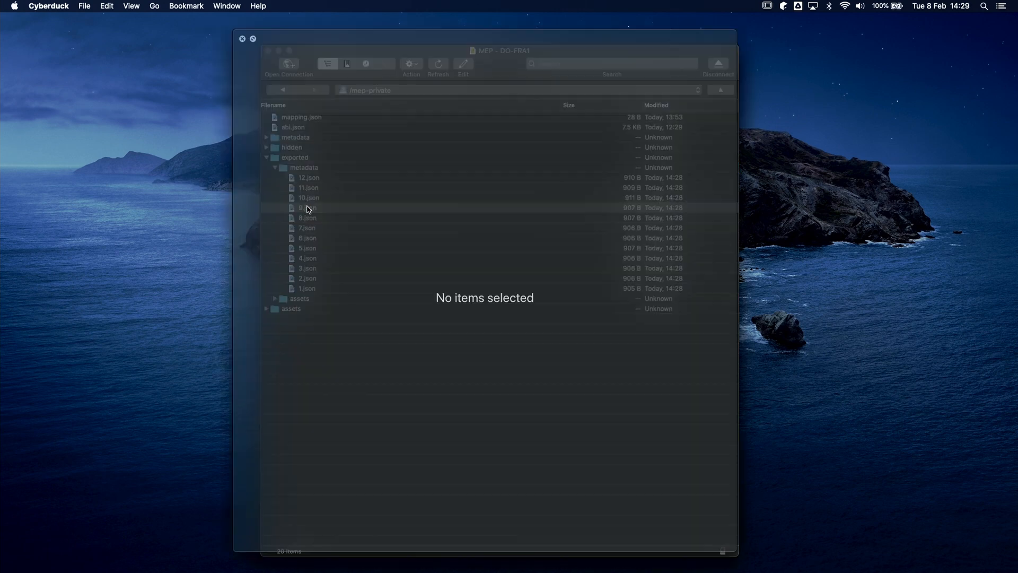
{"action": "double_click", "coordinate": [308, 208]}
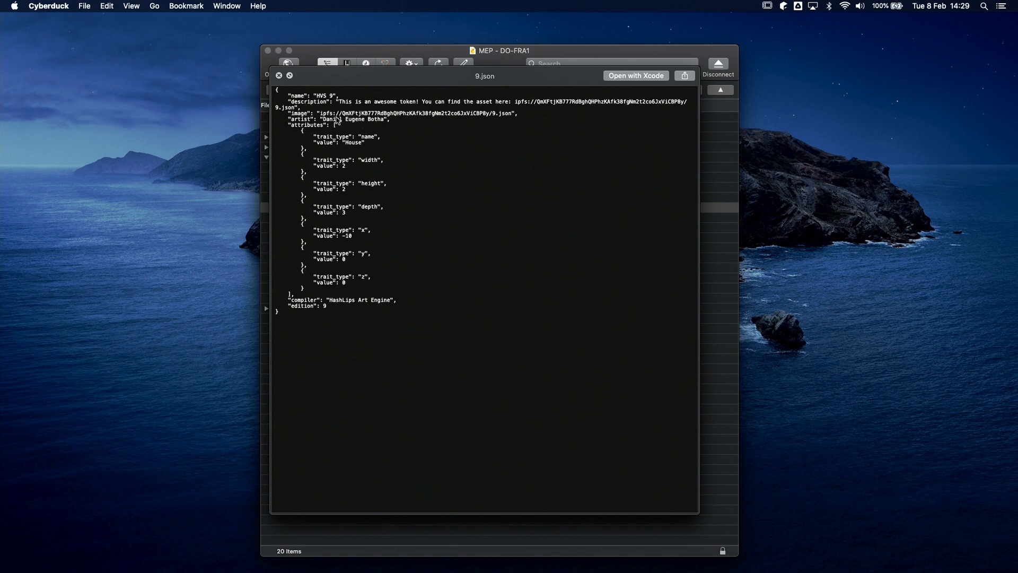